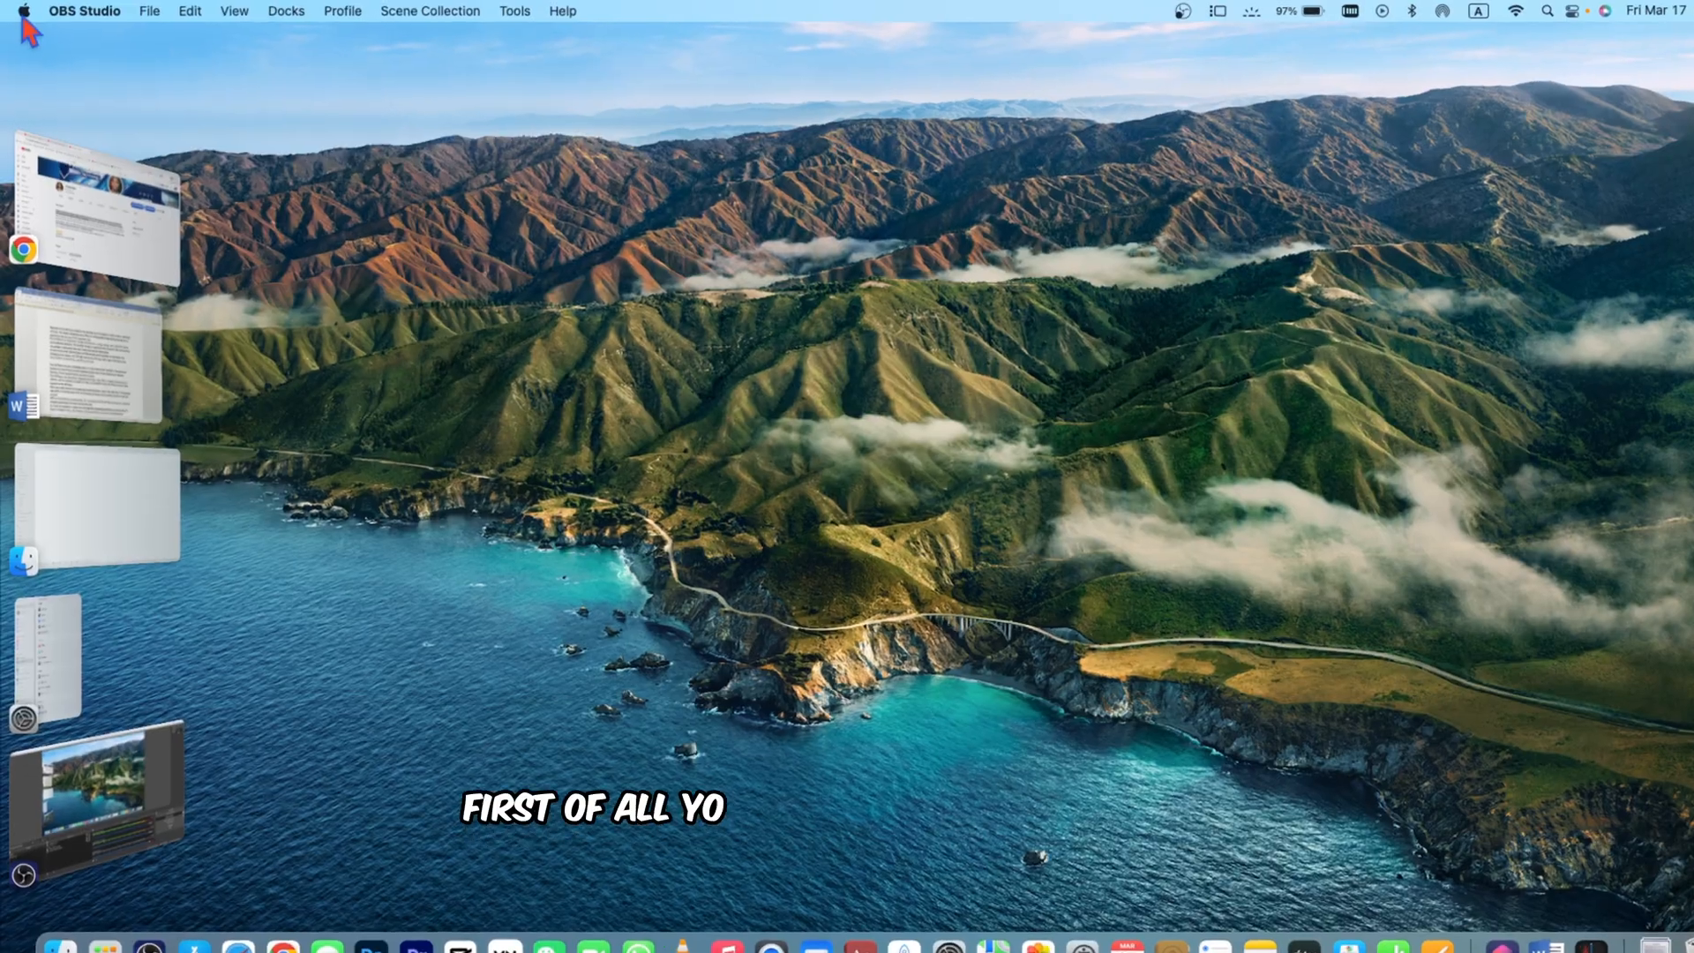
Open the Apple menu to reach System Settings.
left_click(27, 11)
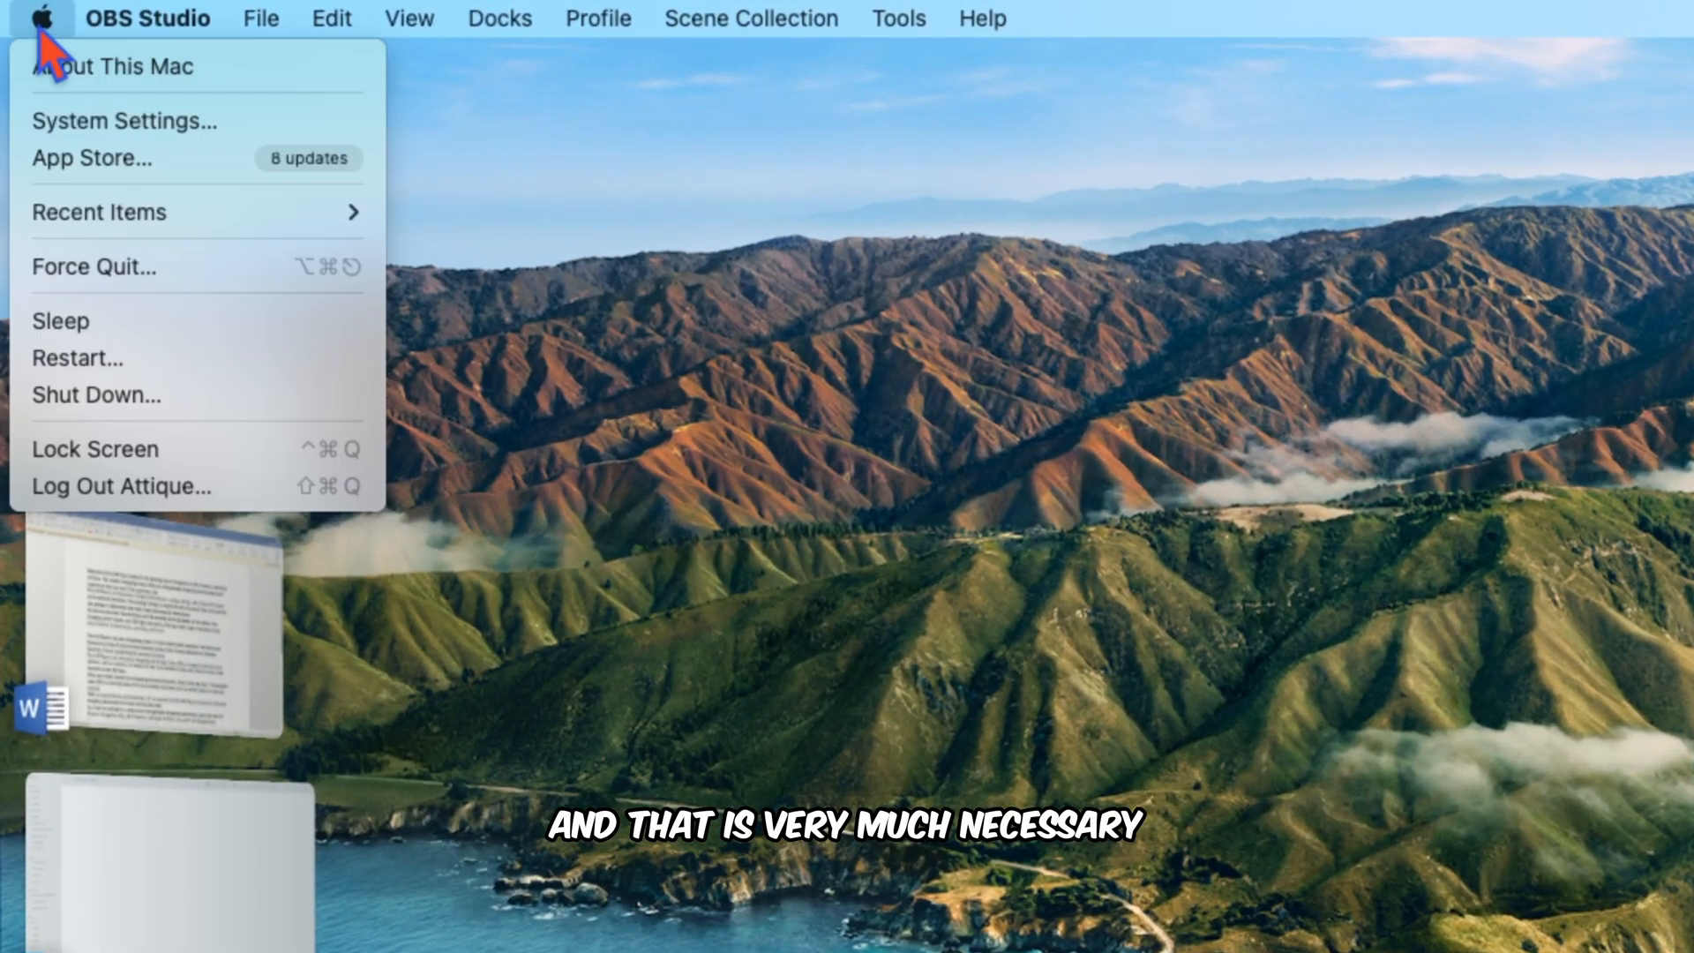
mouse_move(103, 101)
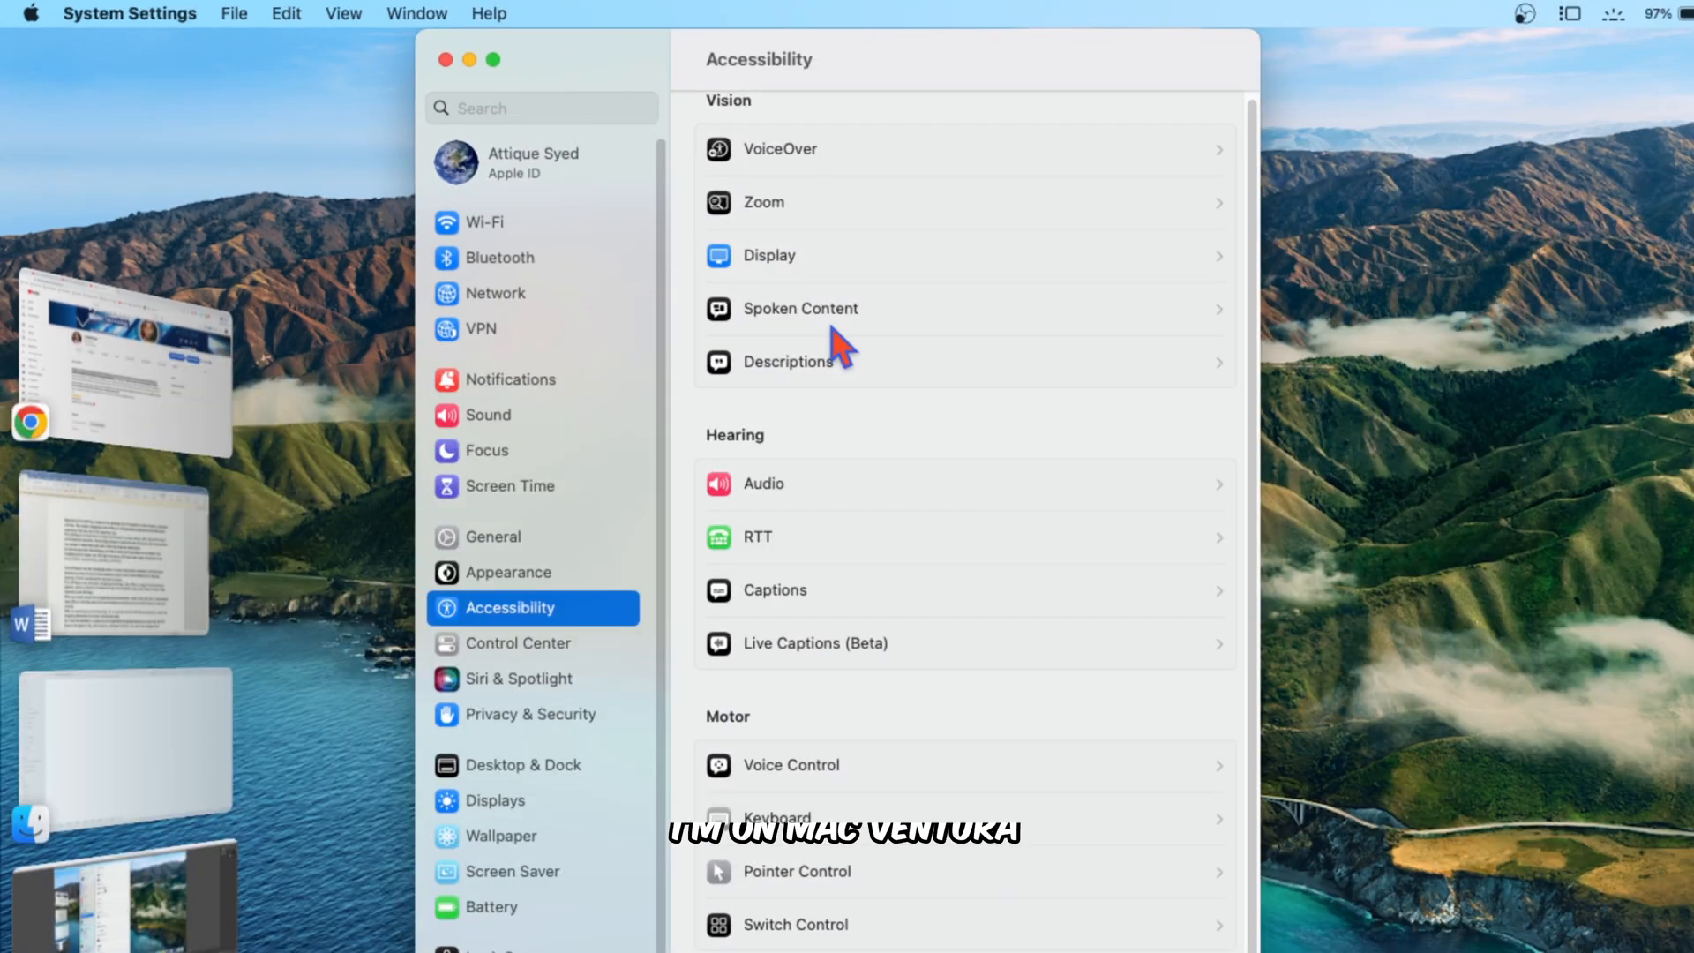
mouse_move(754, 564)
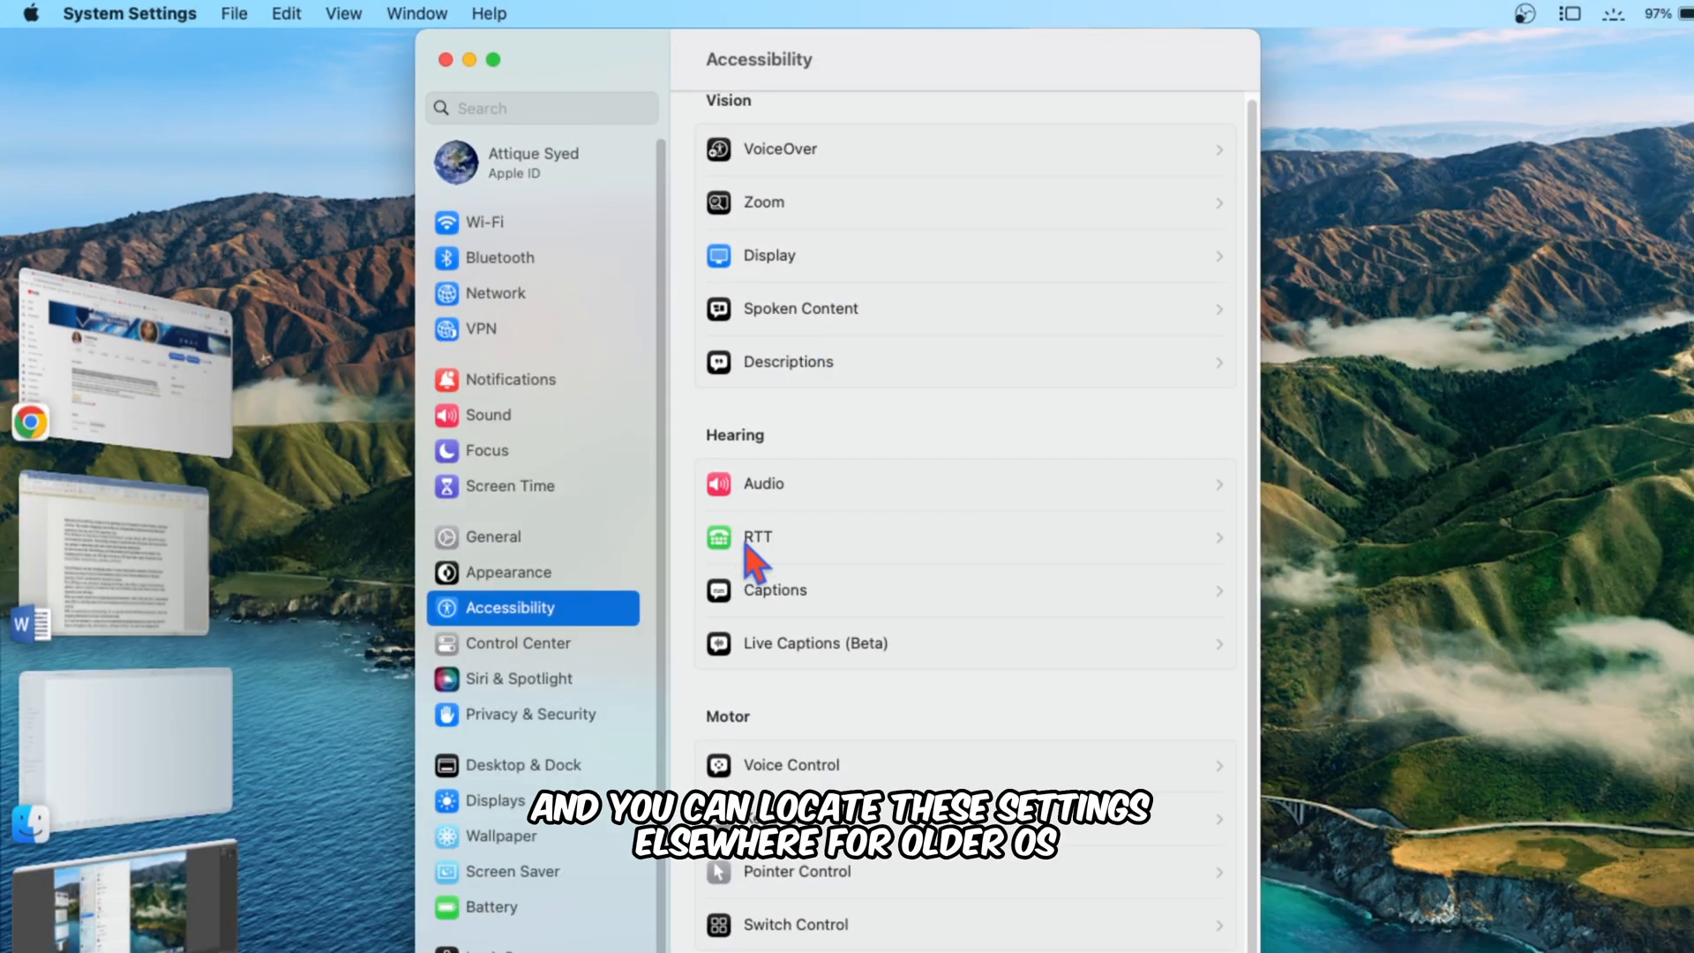
Set the Spoken Content system voice to Siri Voice 1 and play a sample.
left_click(800, 308)
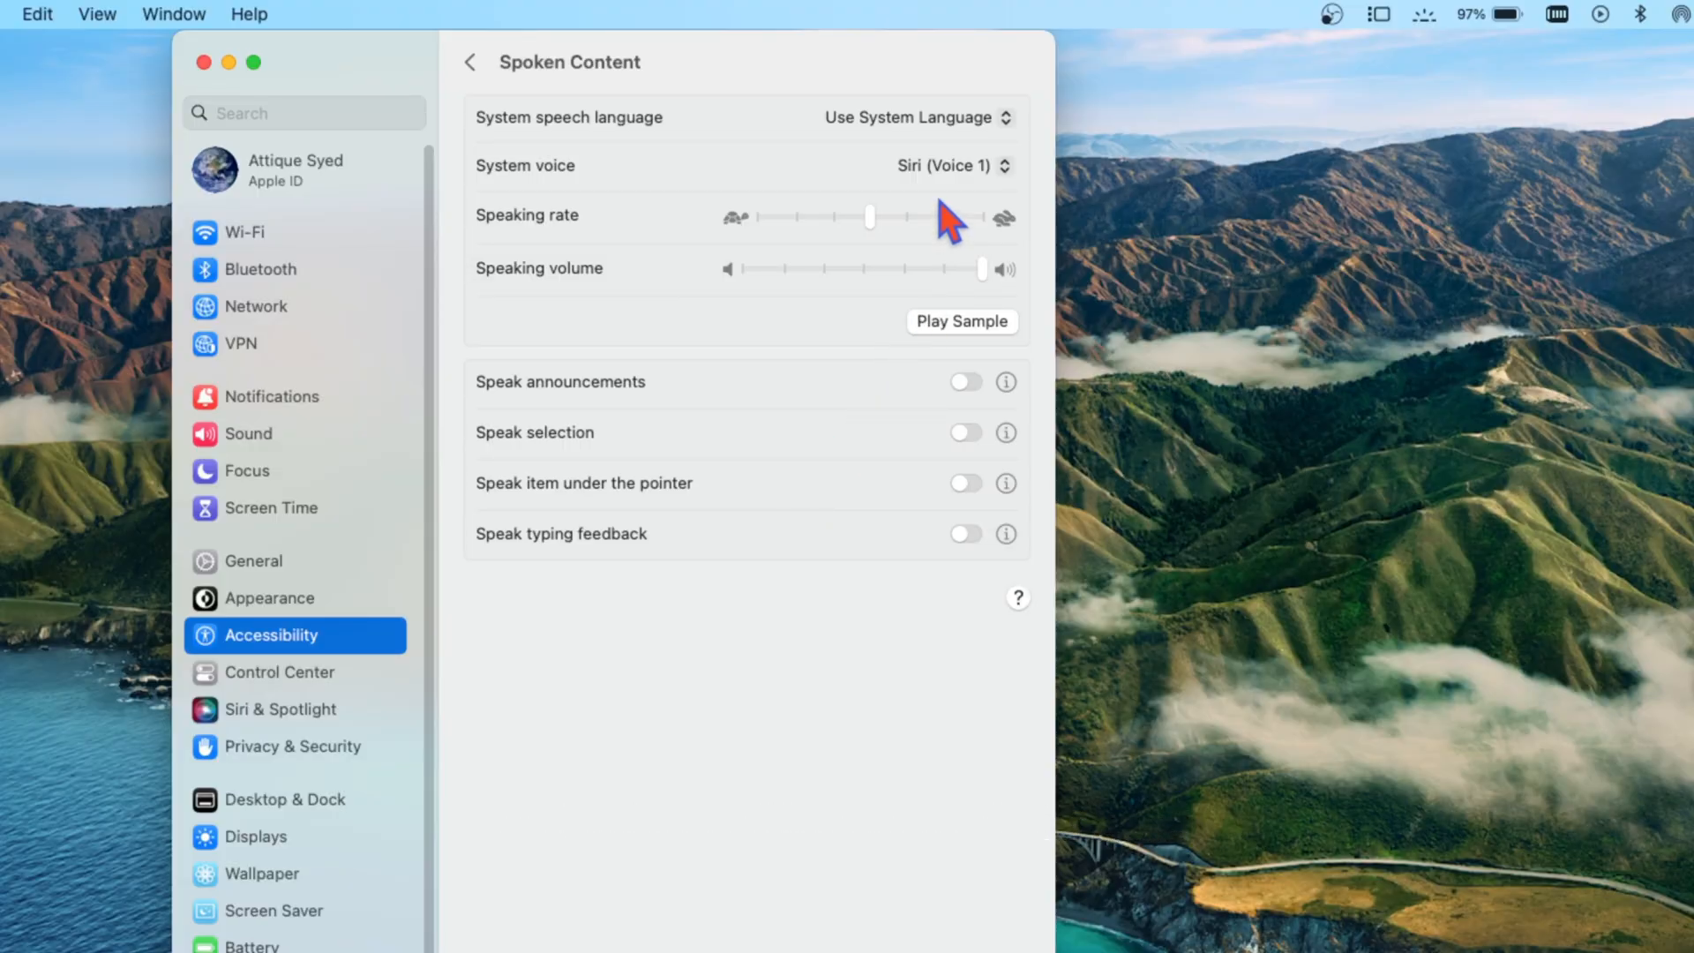
left_click(955, 165)
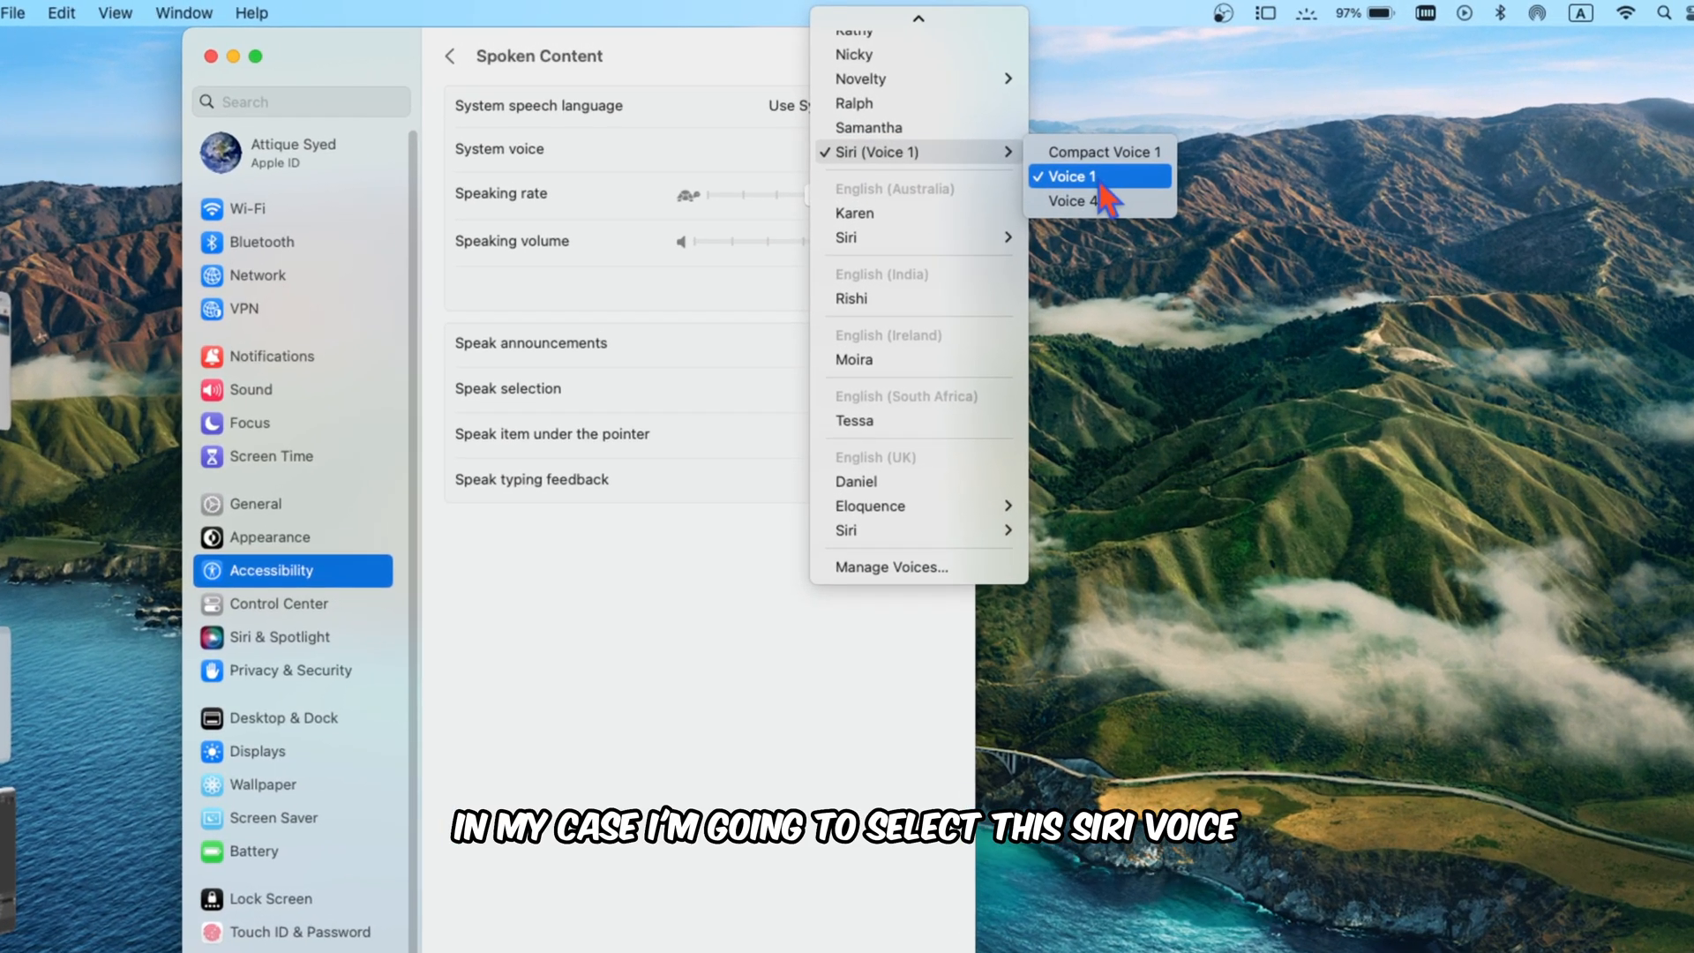
left_click(1071, 177)
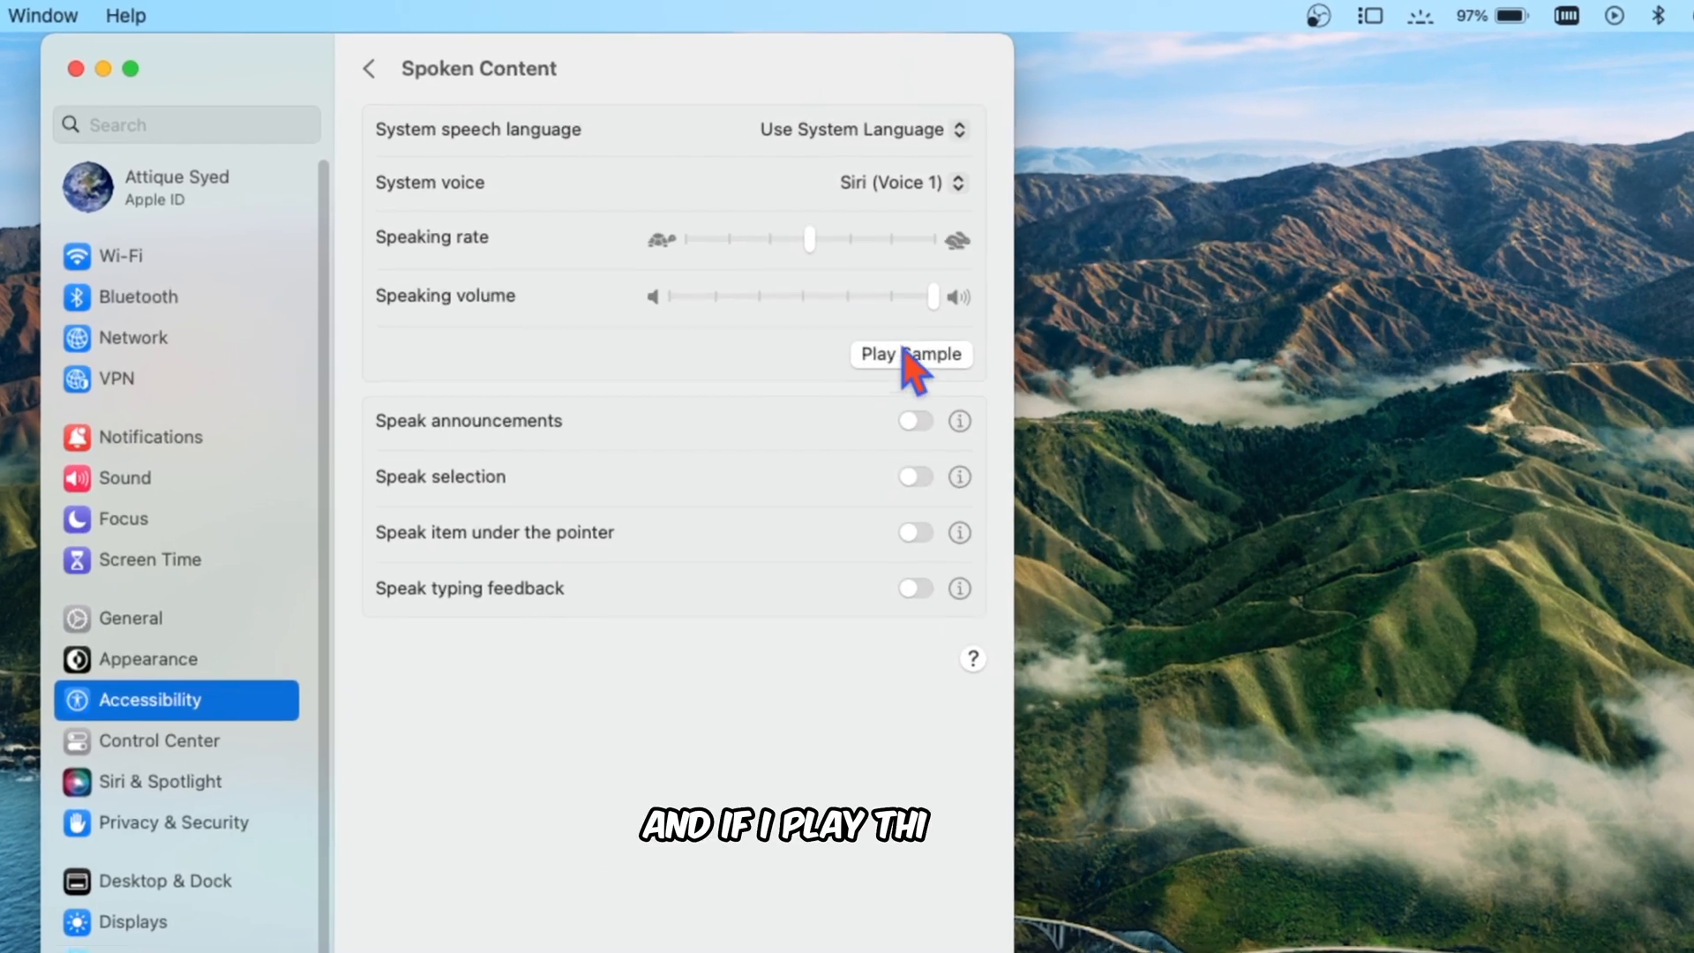
left_click(911, 354)
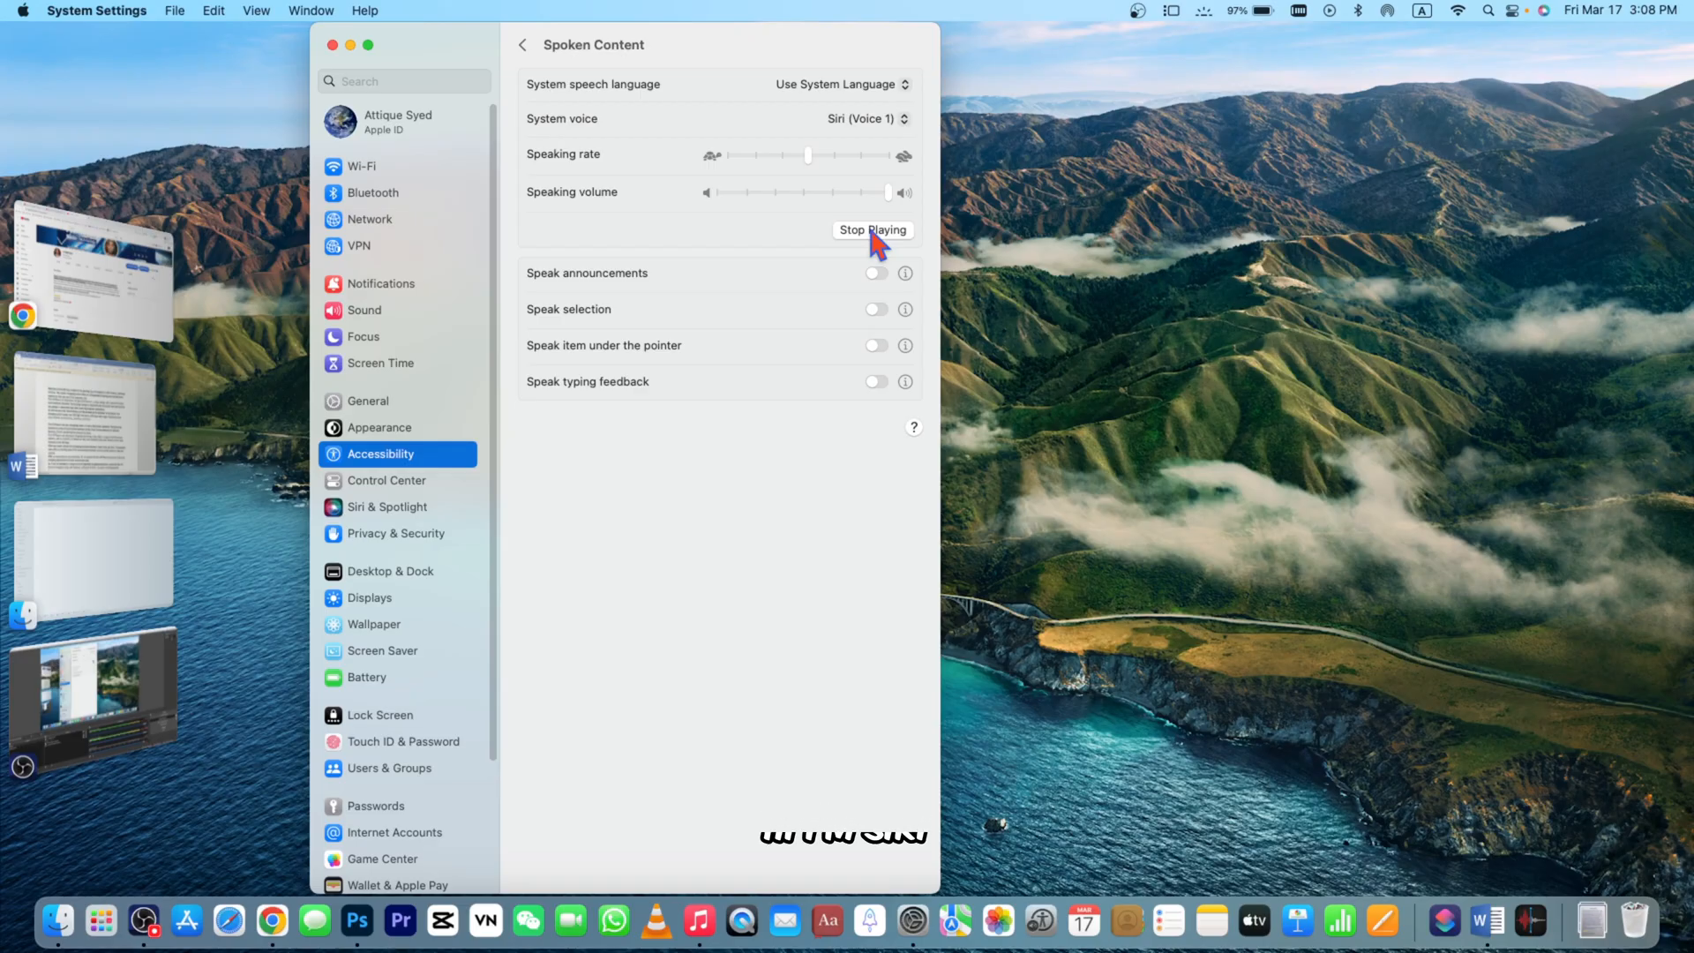
left_click(872, 229)
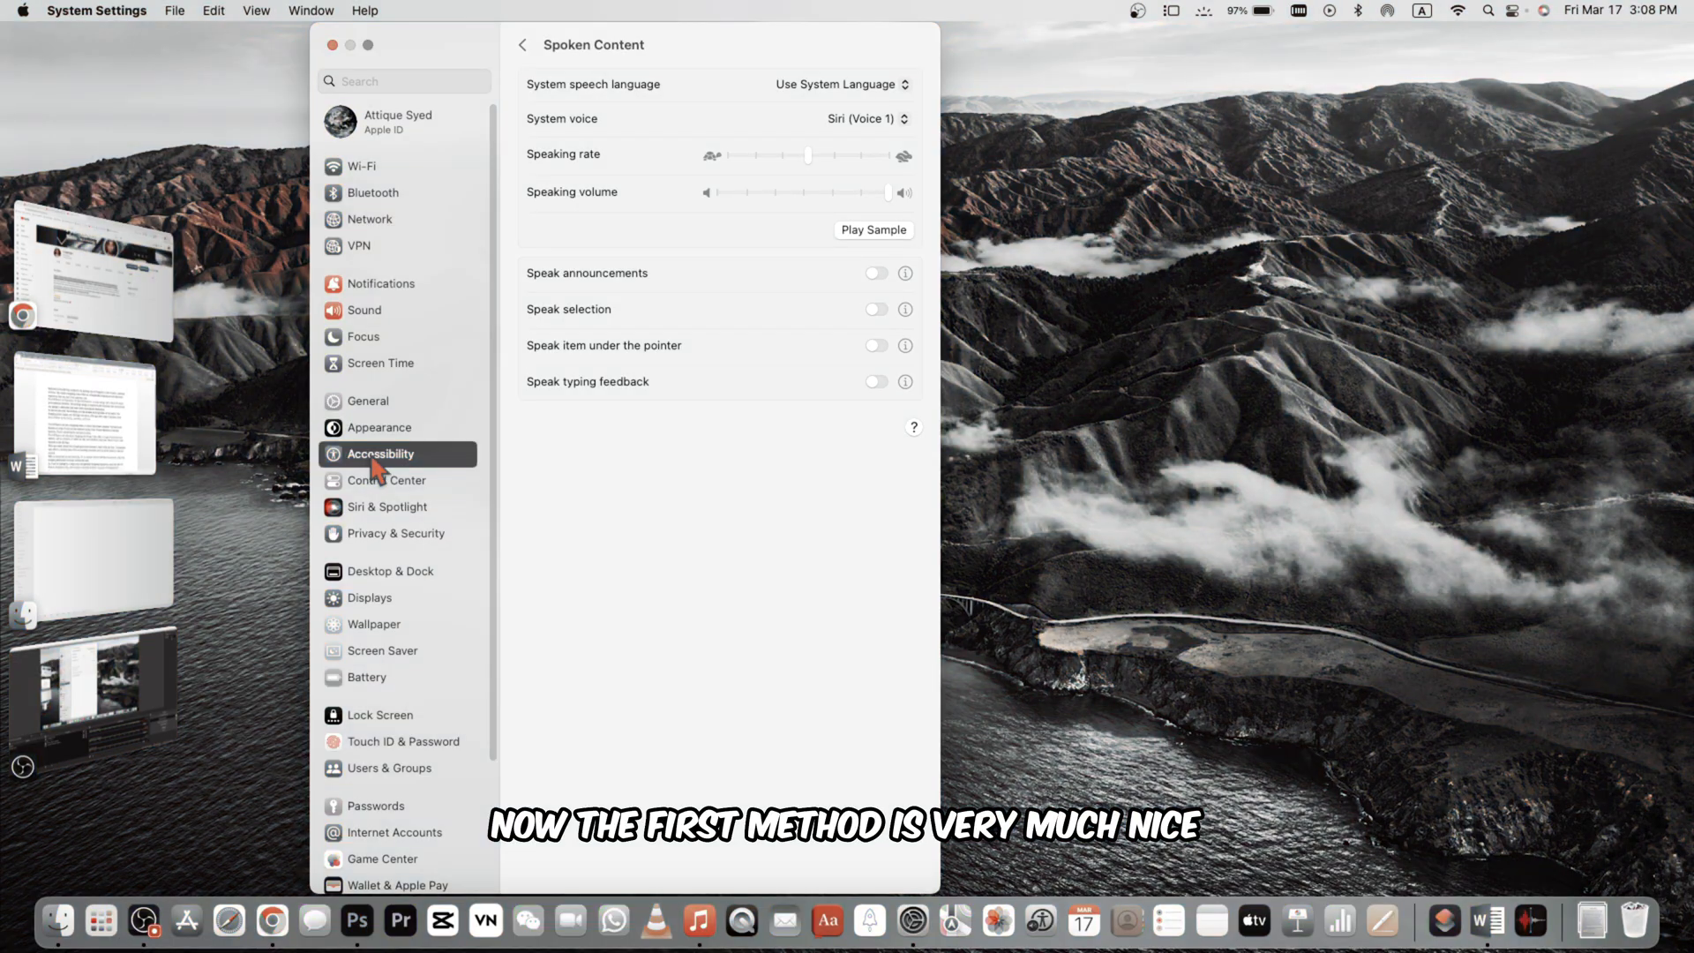
mouse_move(551, 470)
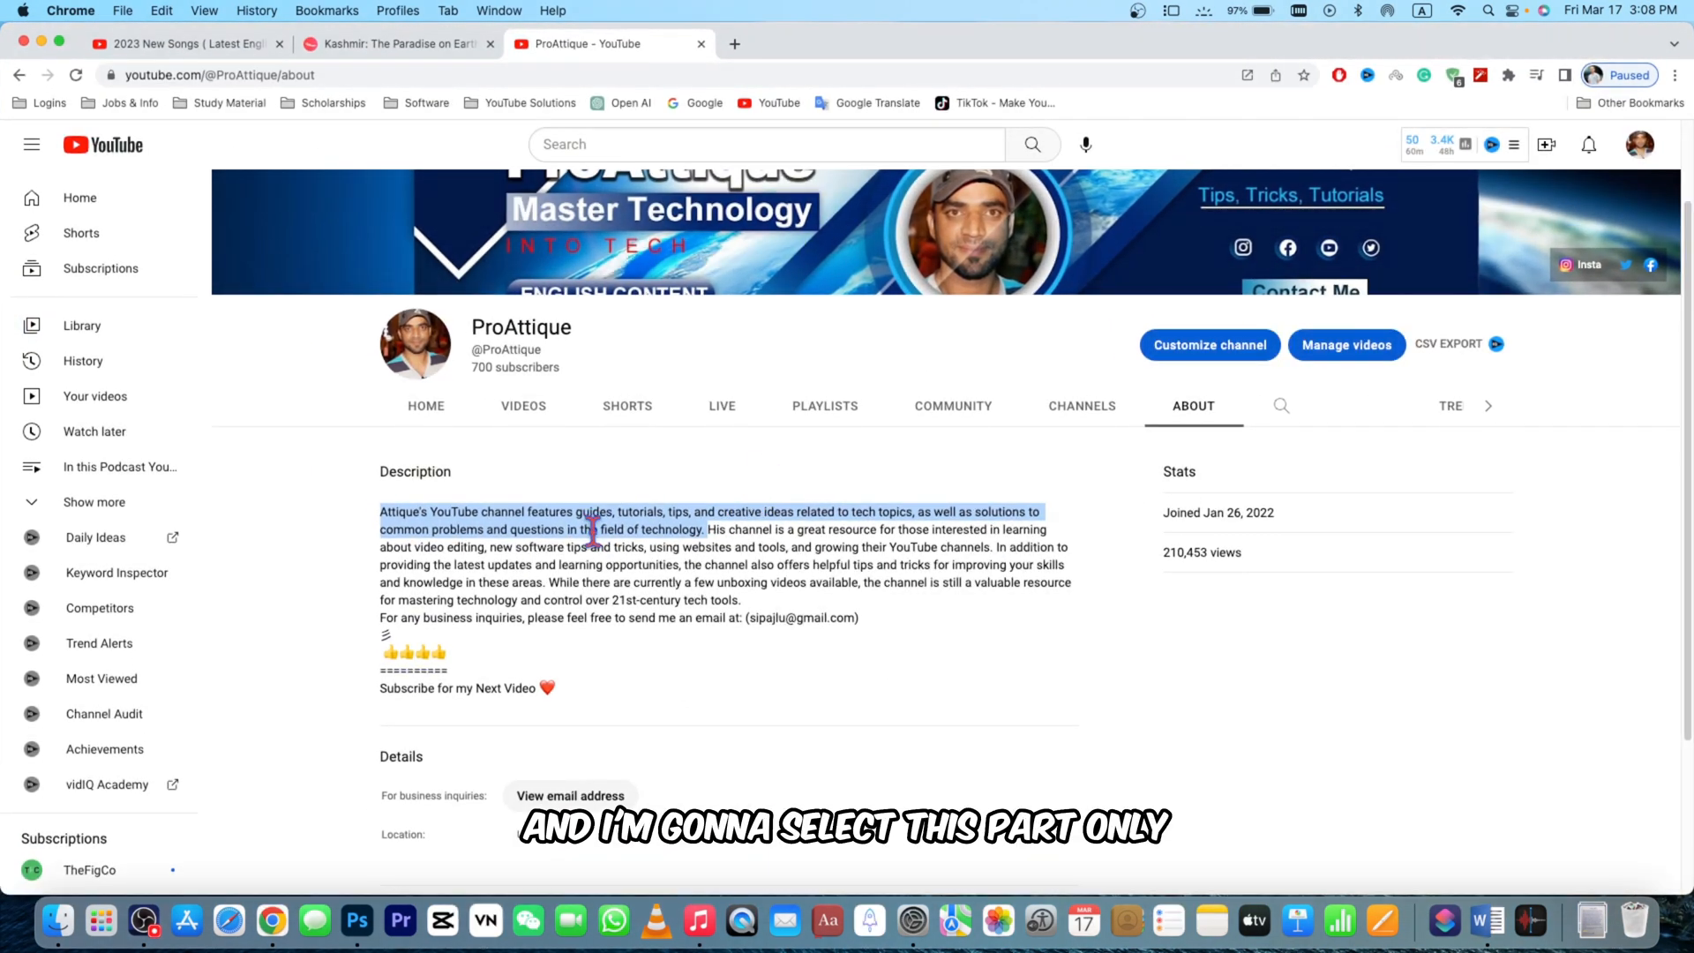
Bring up the context menu for the highlighted first sentence of the YouTube description.
right_click(551, 529)
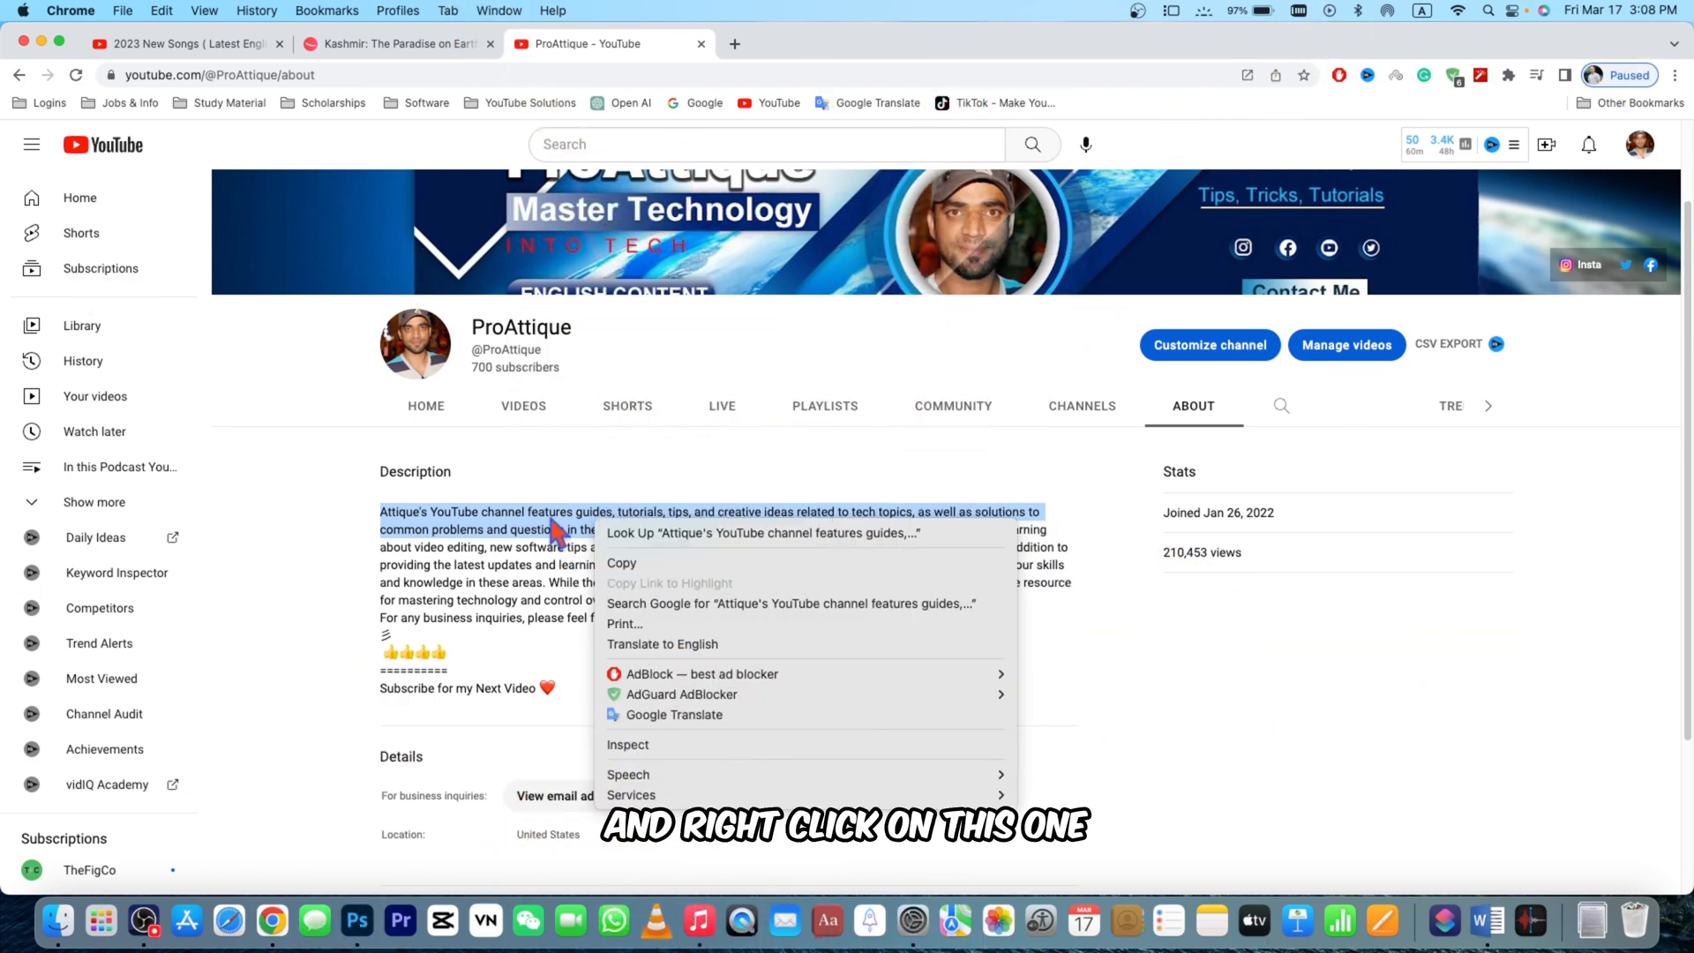
mouse_move(267, 702)
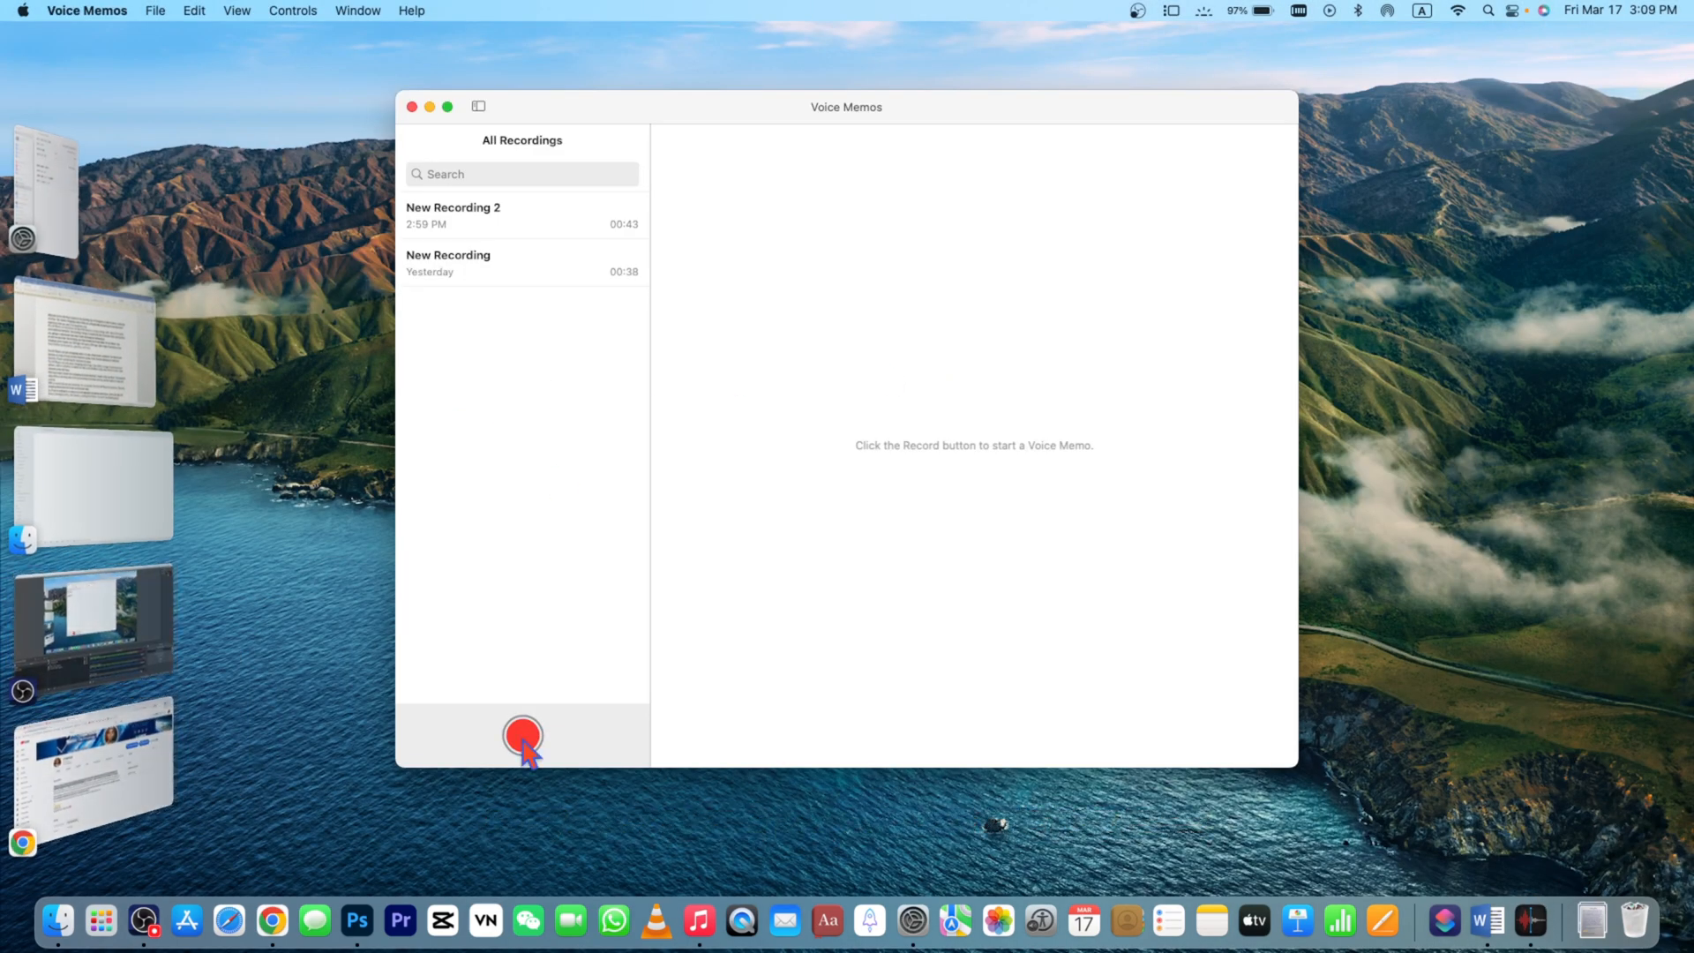
Record a new voice memo while Chrome speaks the selected description aloud.
left_click(271, 921)
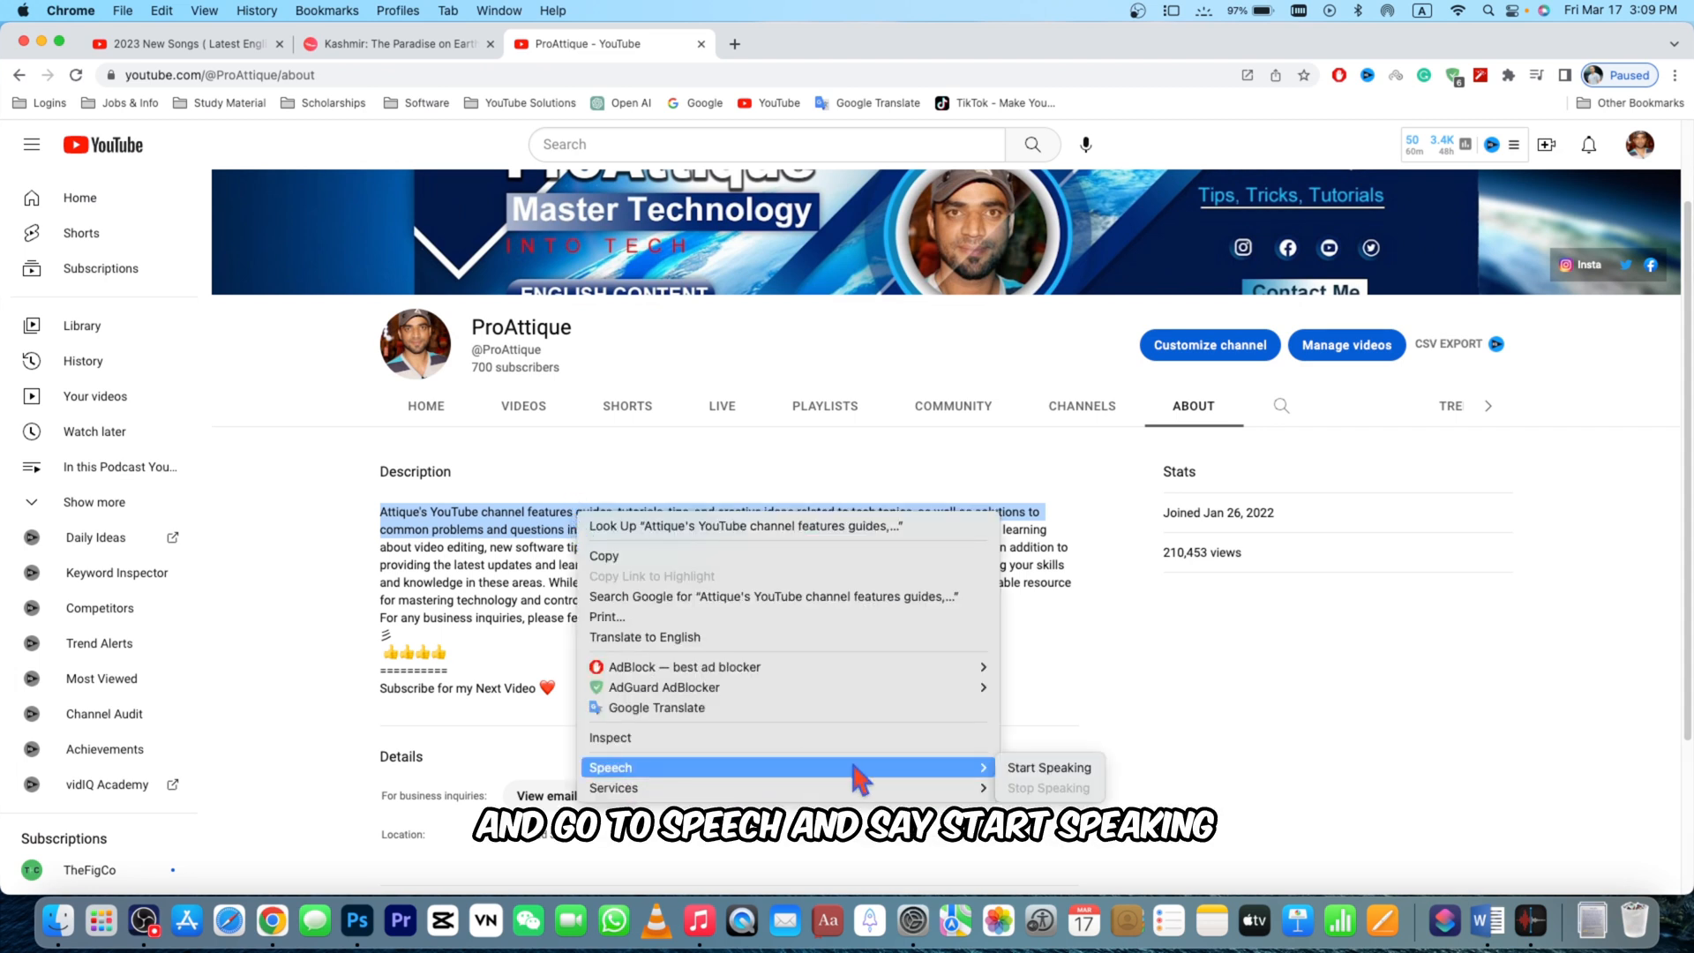
mouse_move(1048, 767)
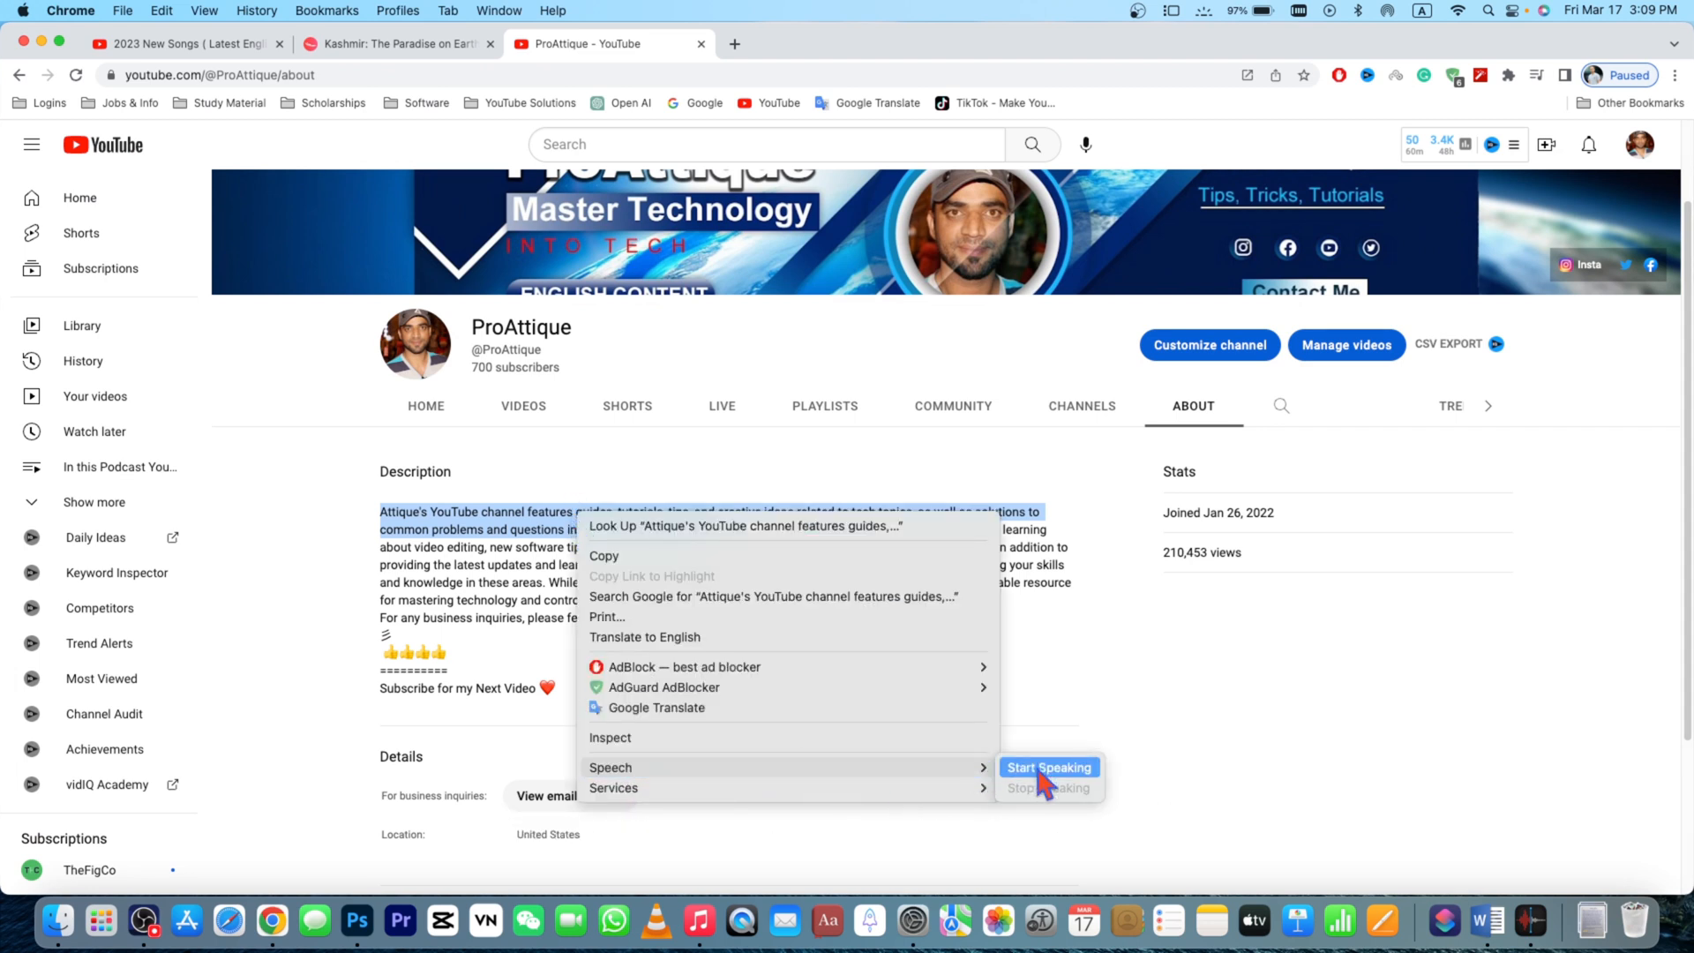
left_click(1048, 767)
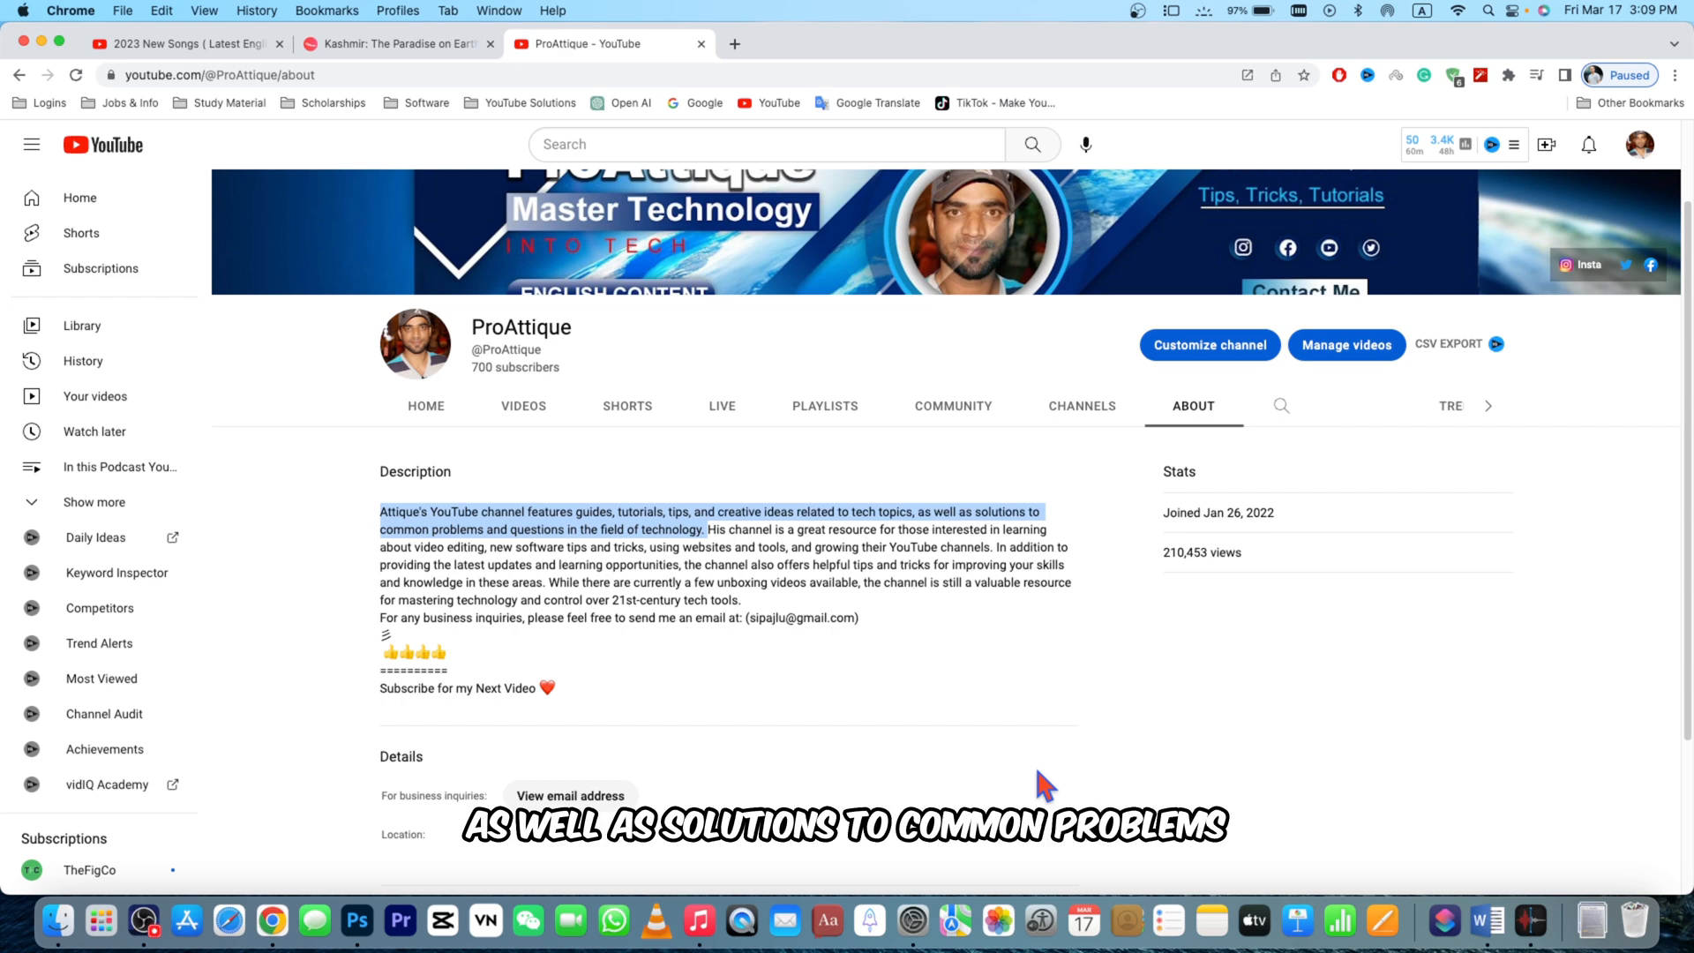
mouse_move(508, 779)
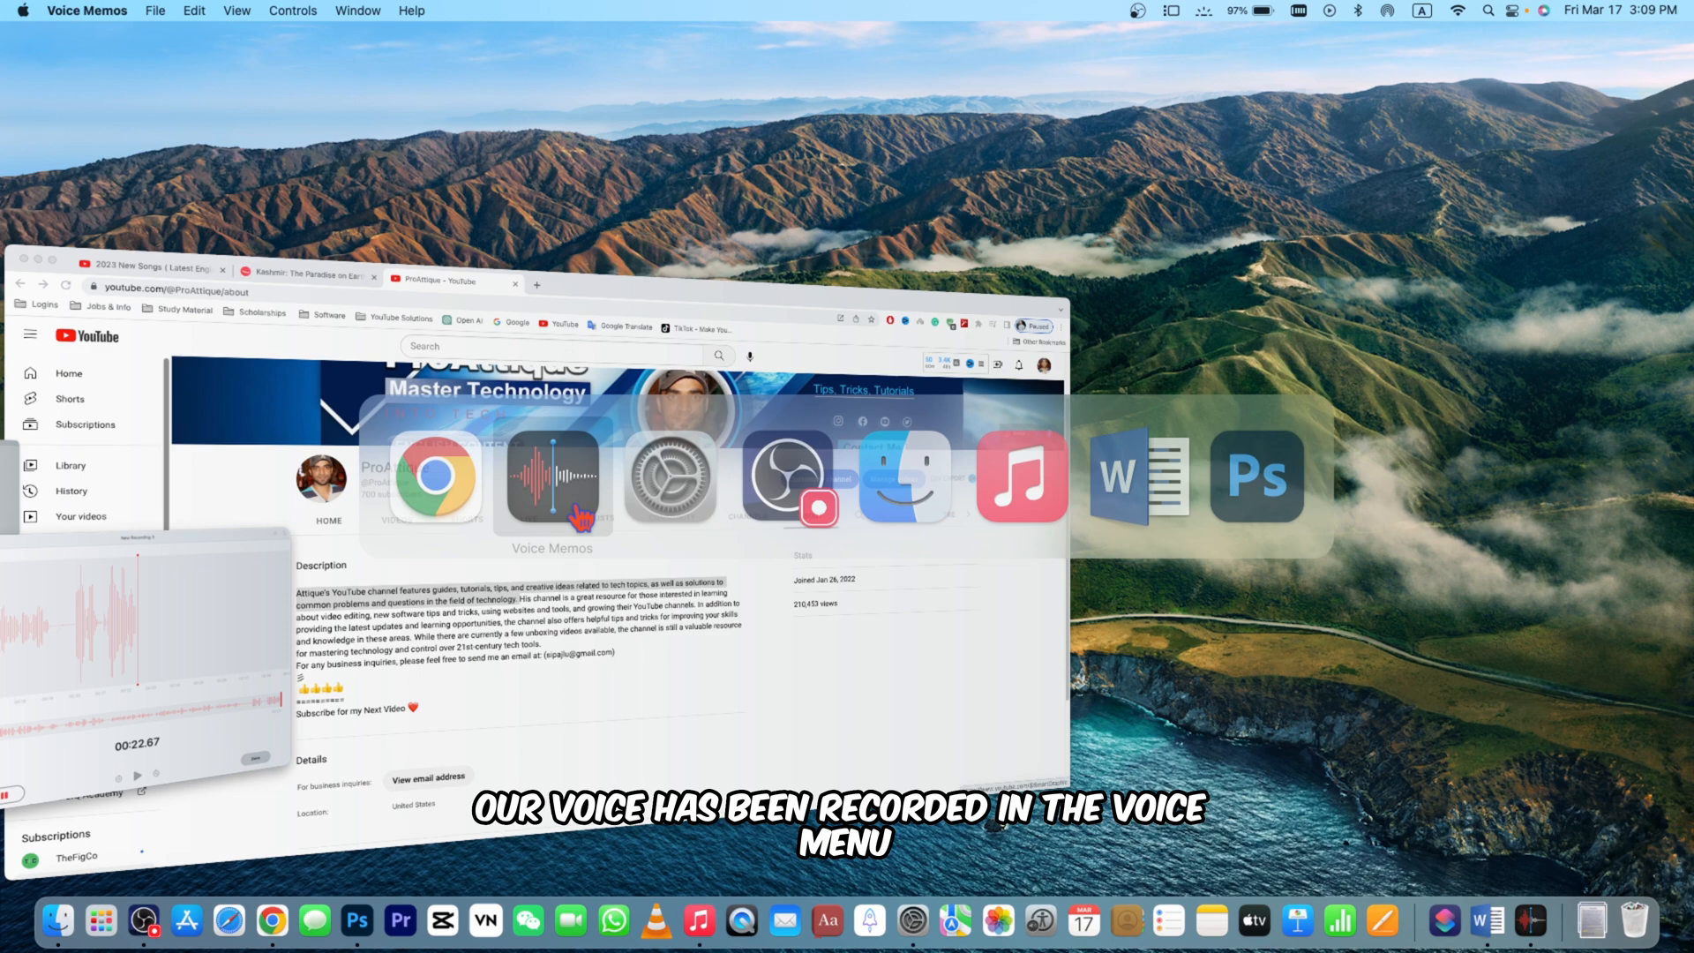
Pause New Recording 3, trim it to about 10 seconds, and play it back.
left_click(553, 481)
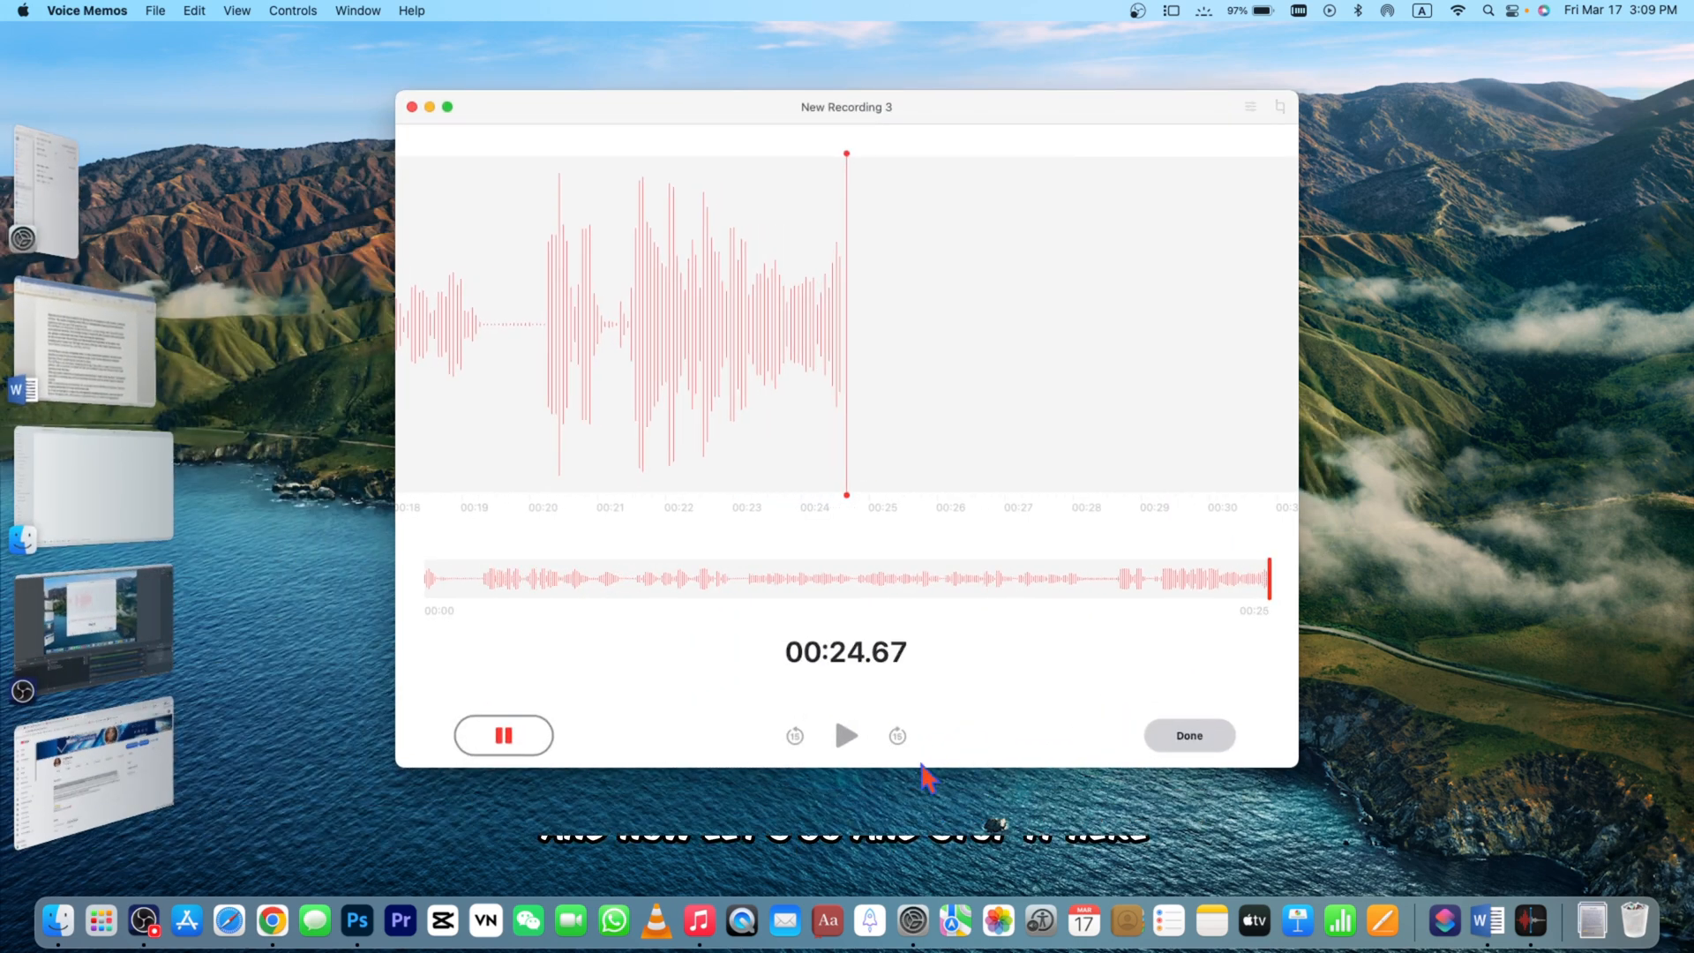
left_click(504, 736)
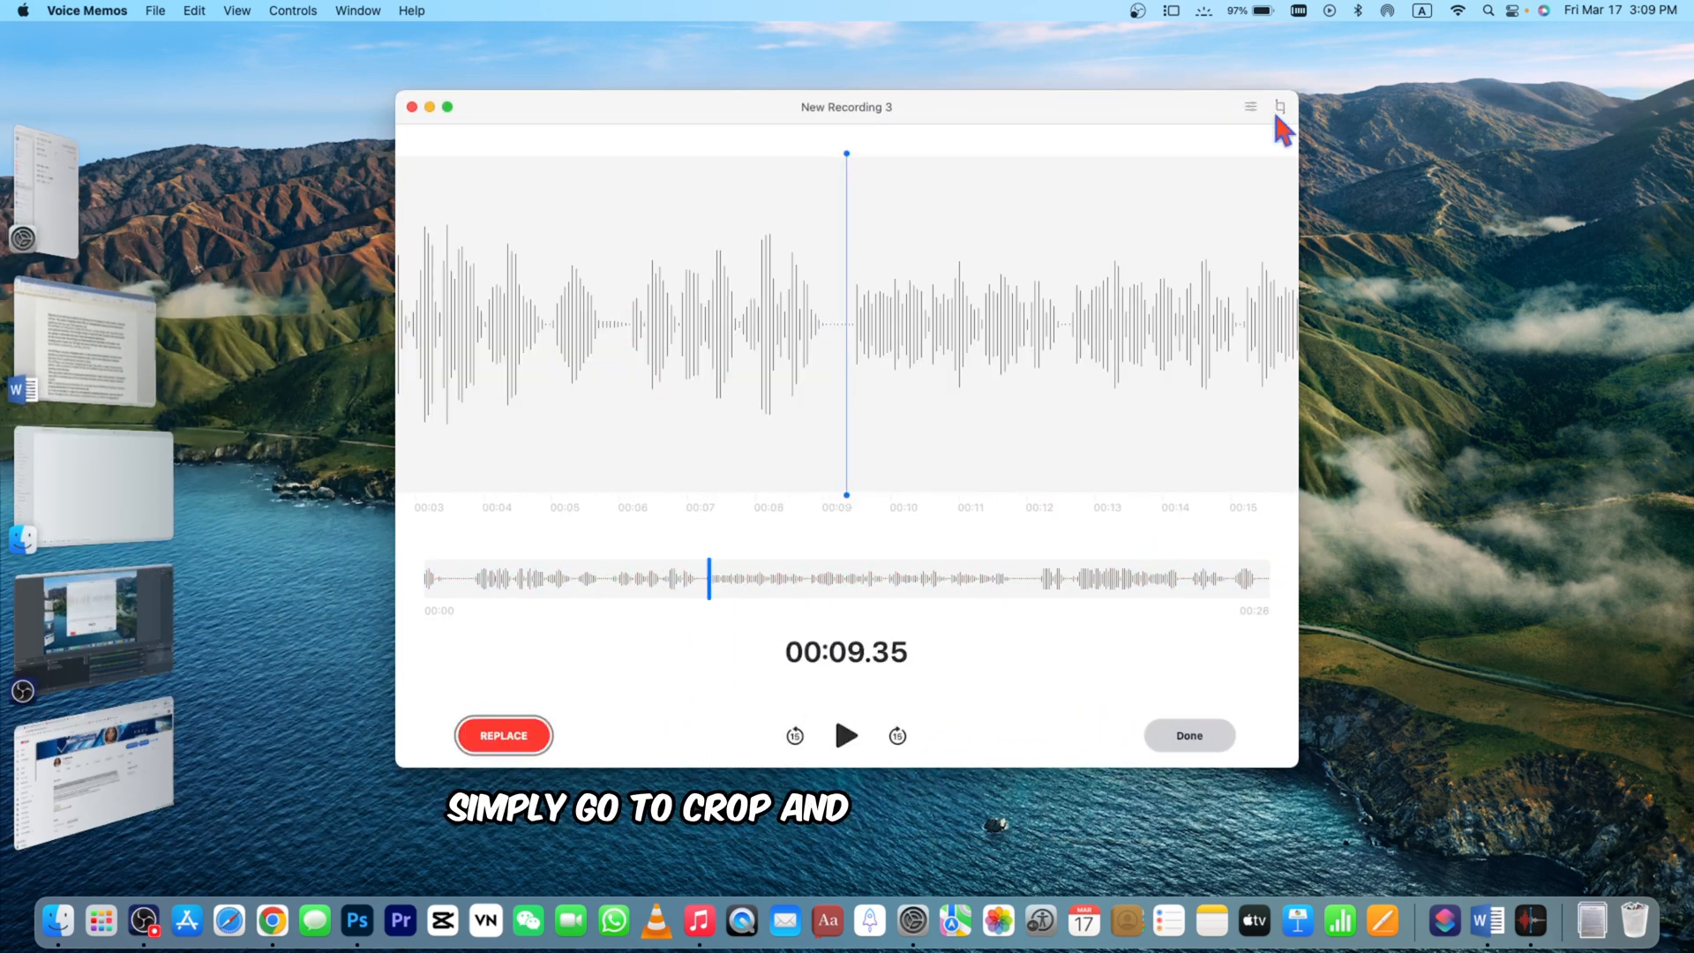
left_click(1280, 106)
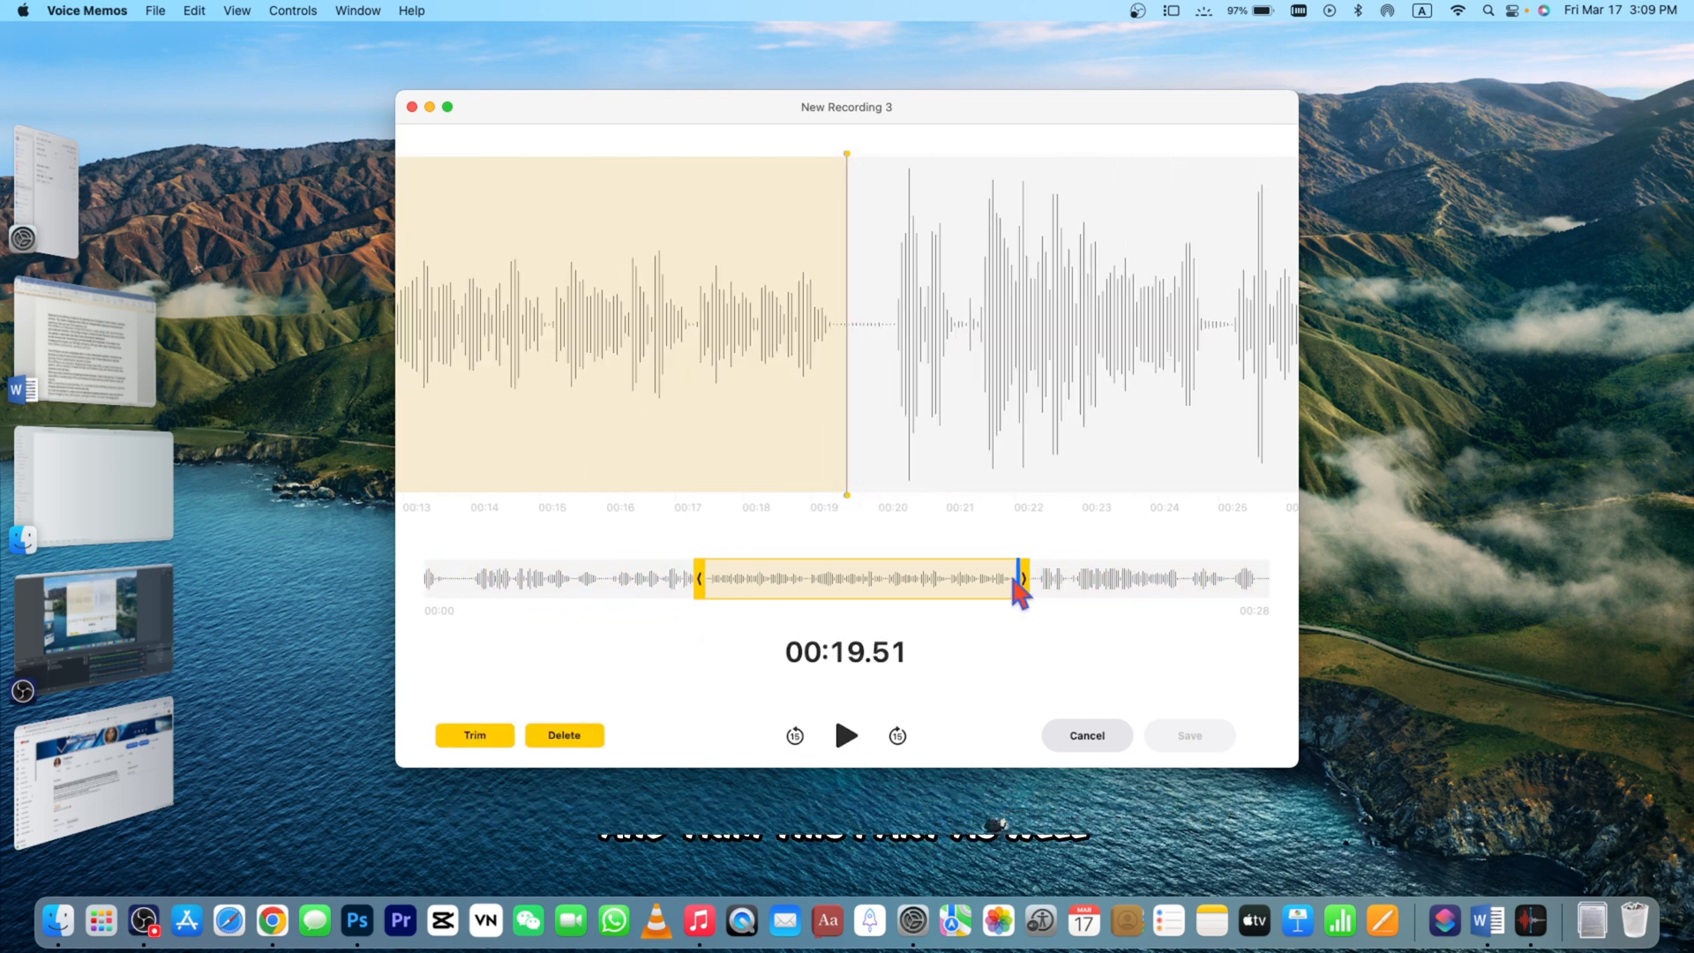
left_click(473, 735)
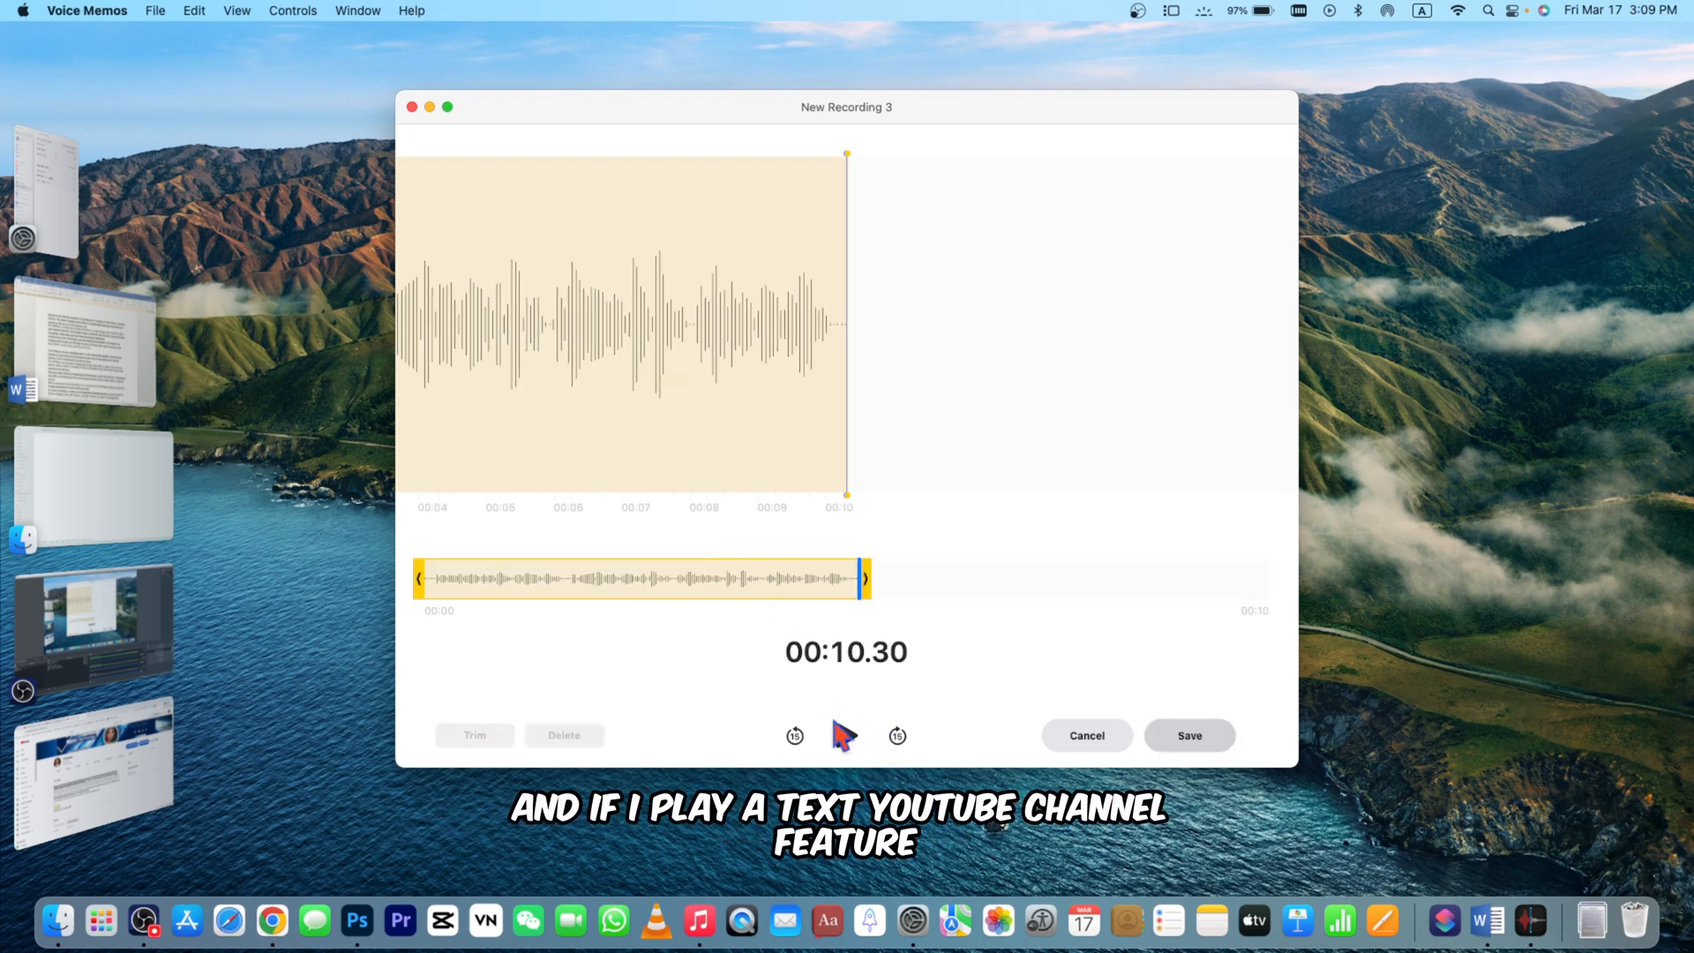
left_click(845, 736)
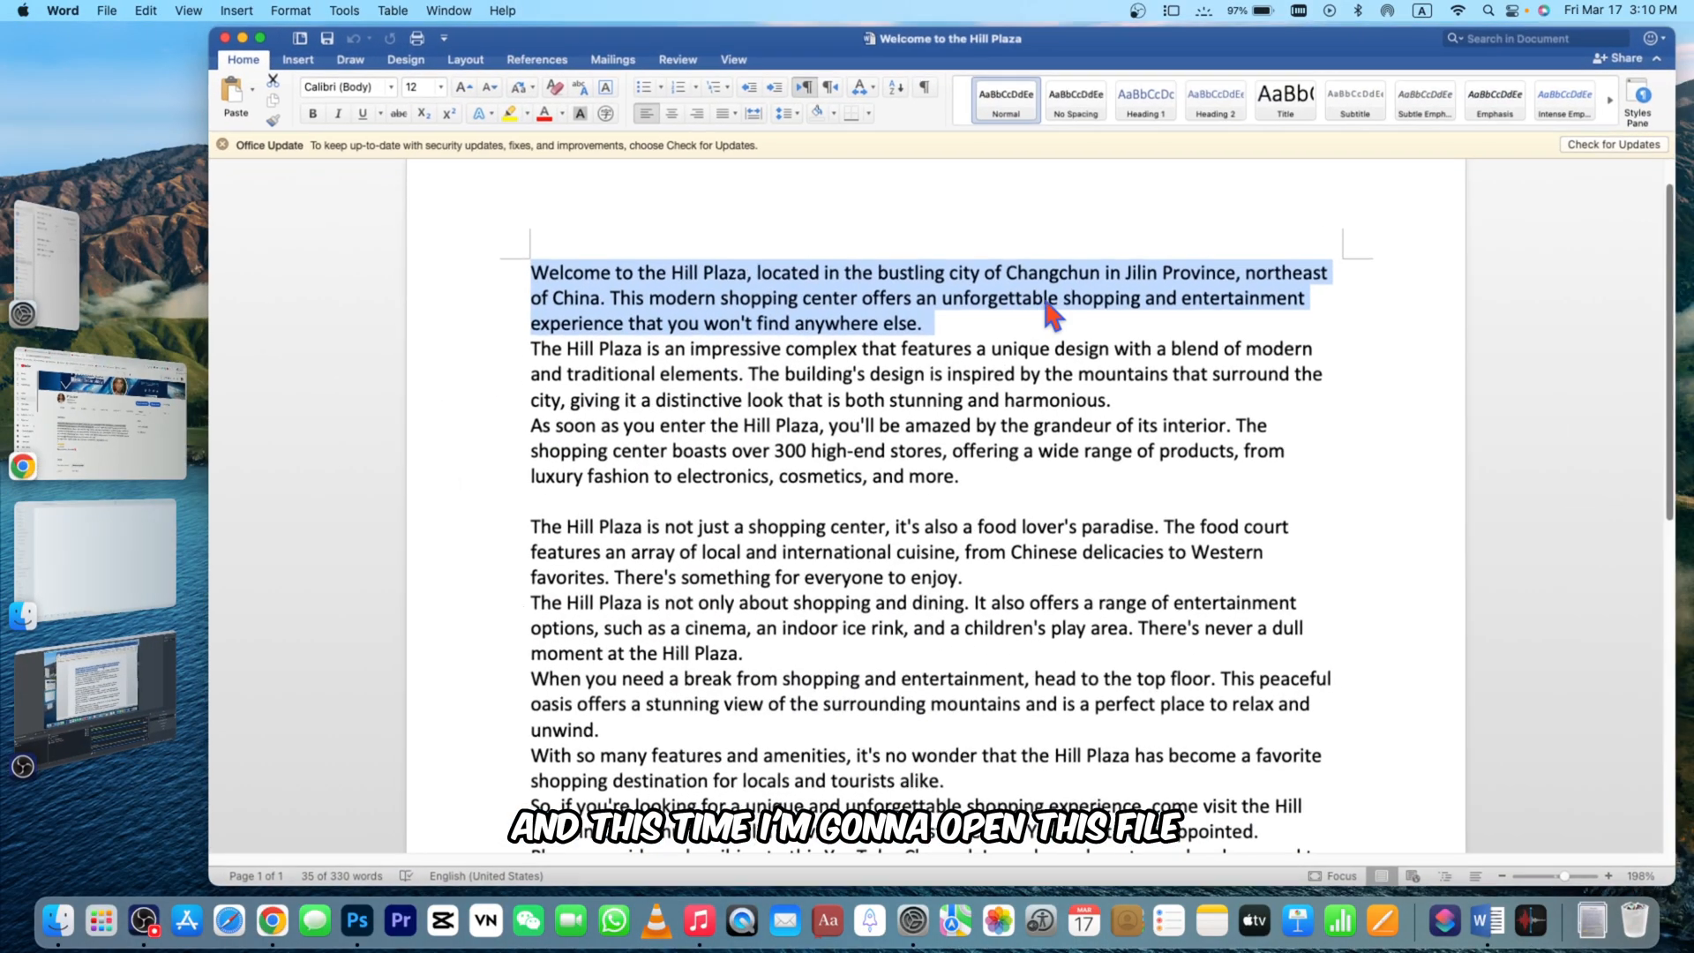
Preview the Eddy (English (US)) voice in Text to Audio File, then cancel without saving.
right_click(656, 303)
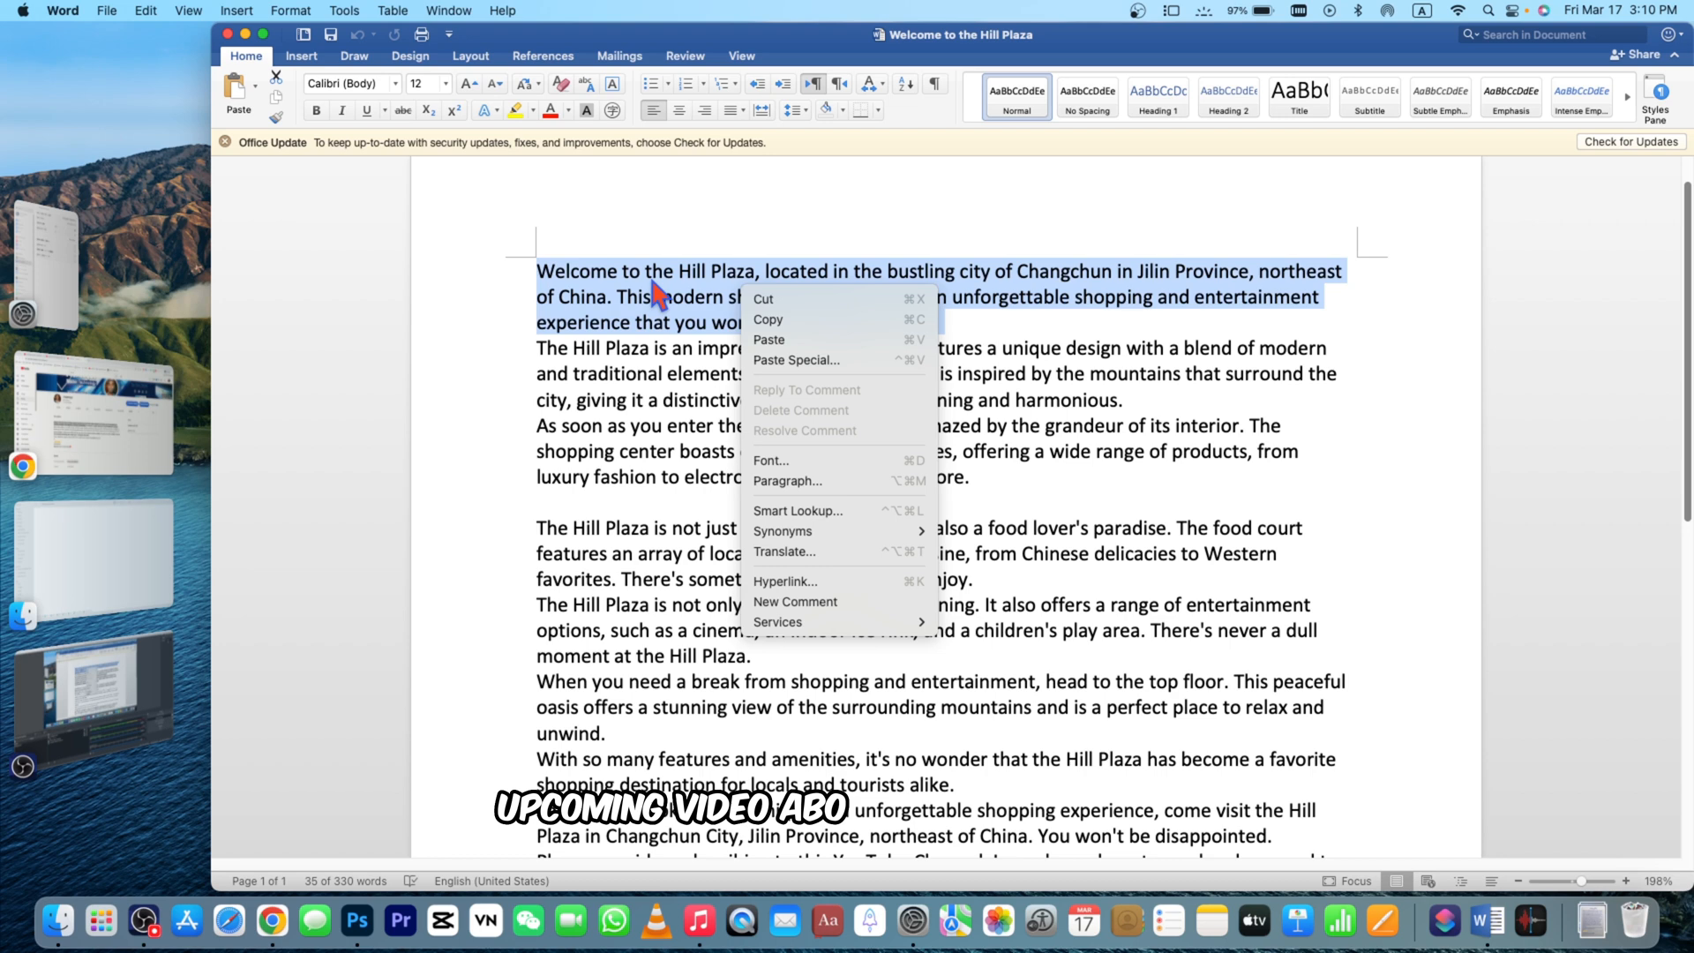
mouse_move(810, 602)
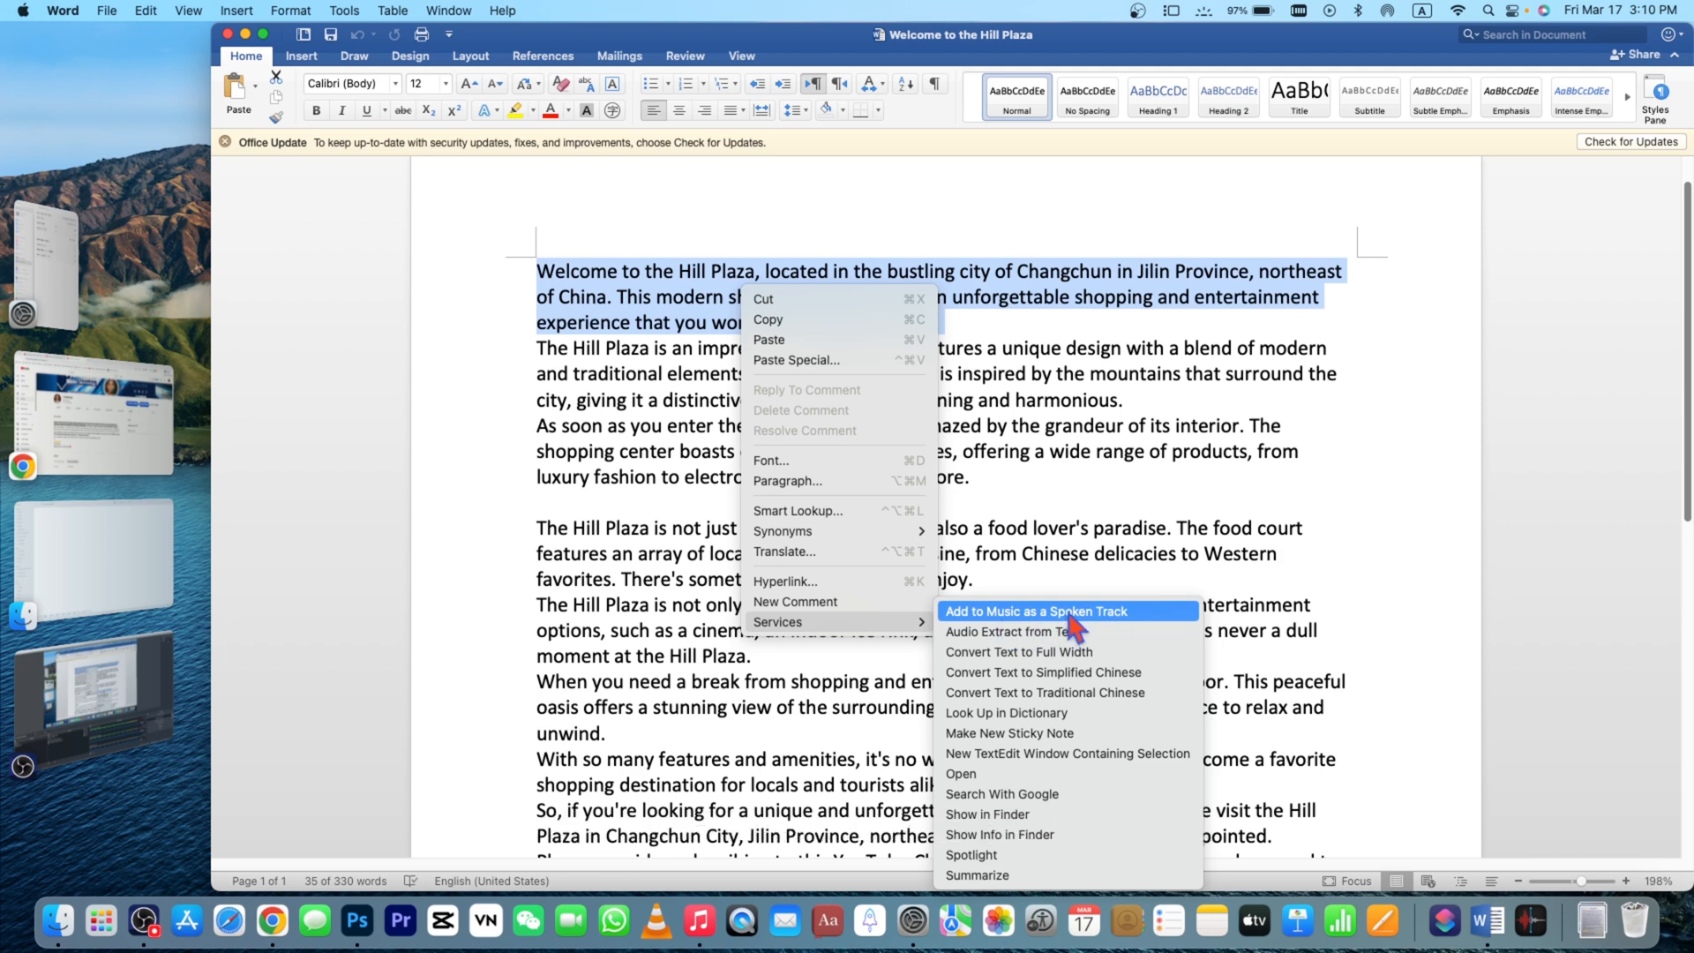
left_click(1035, 611)
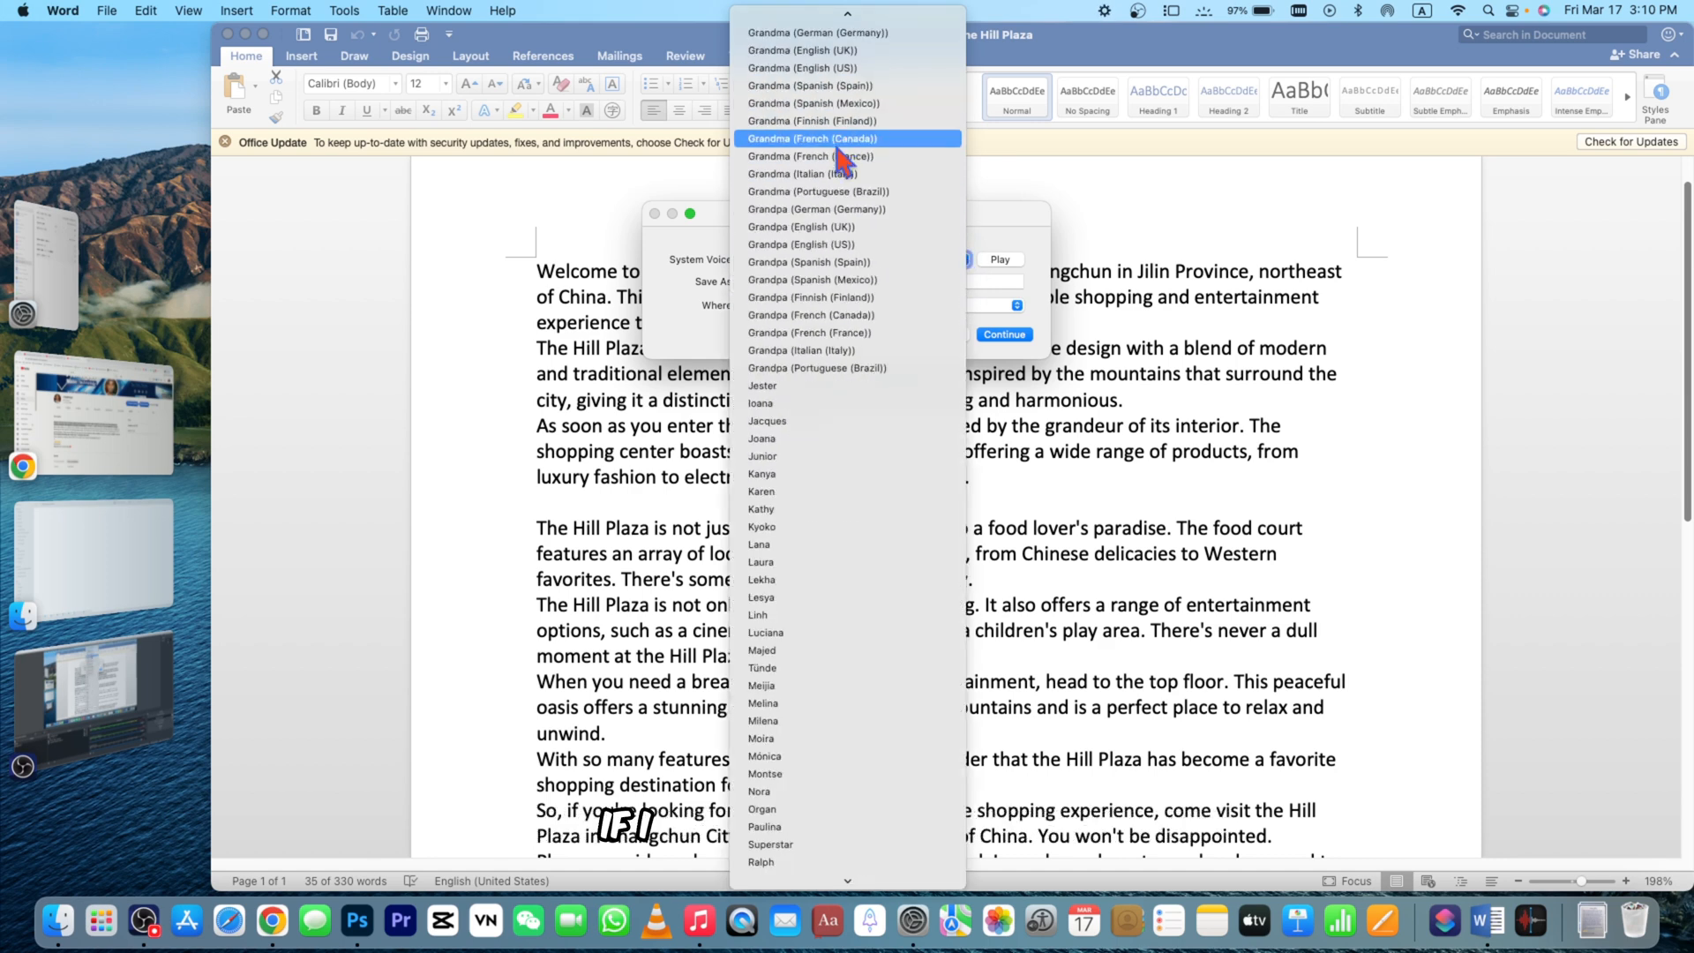
scroll("up", 3)
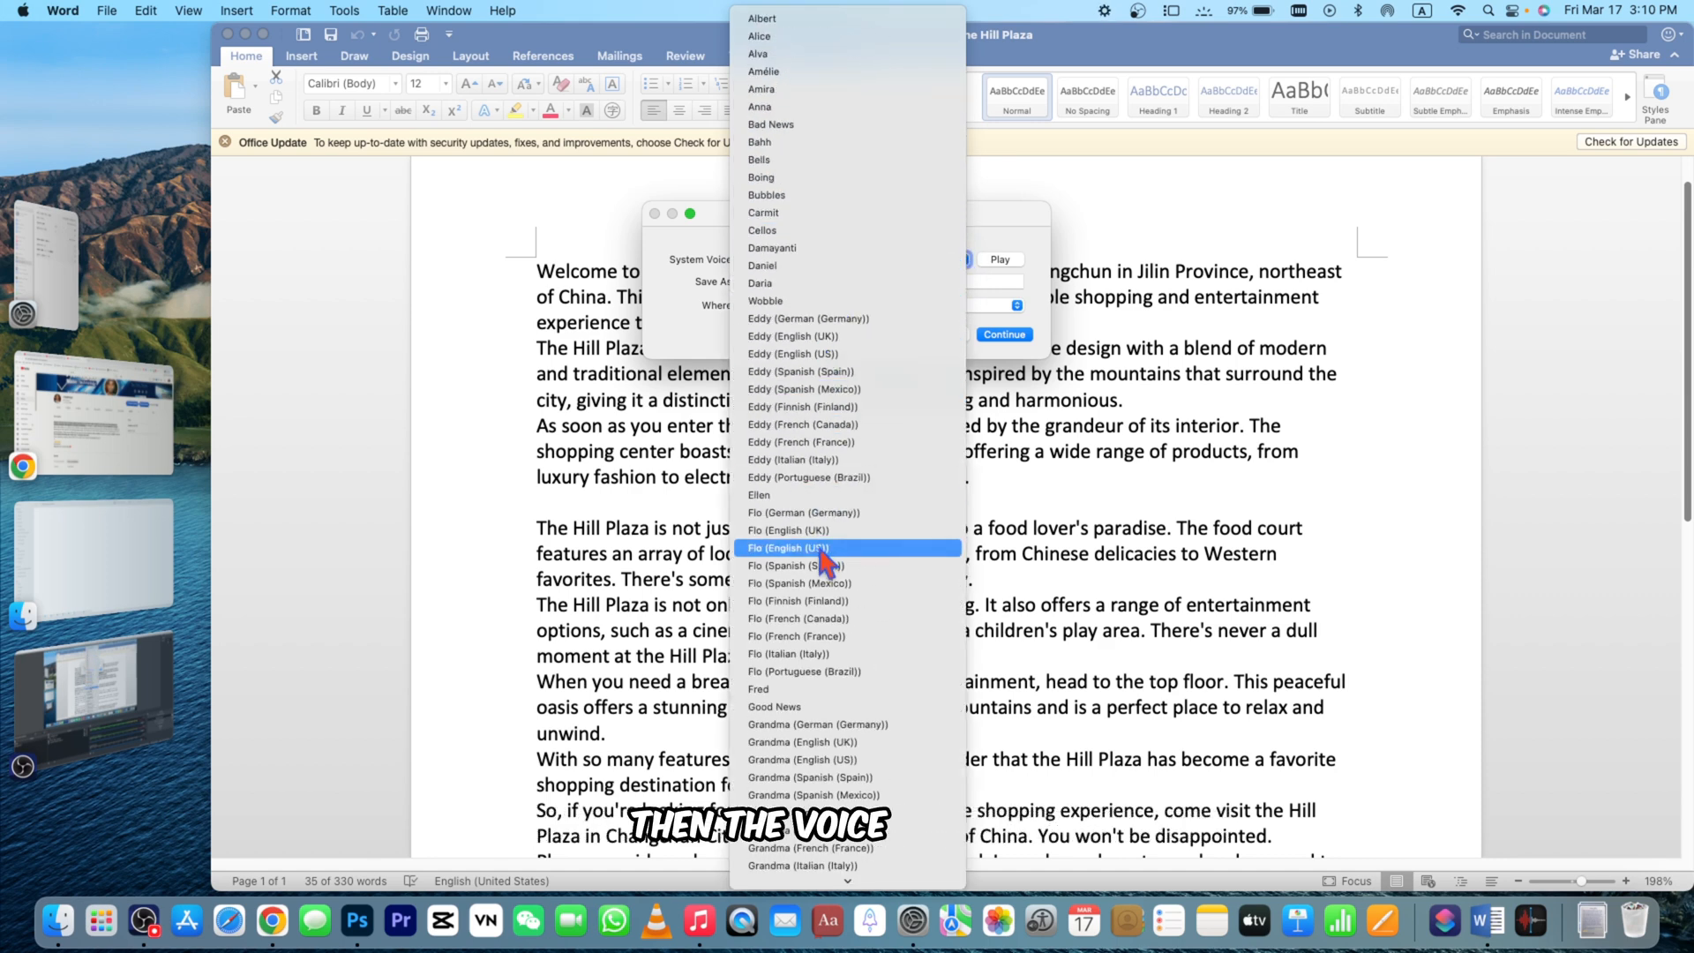
mouse_move(804, 371)
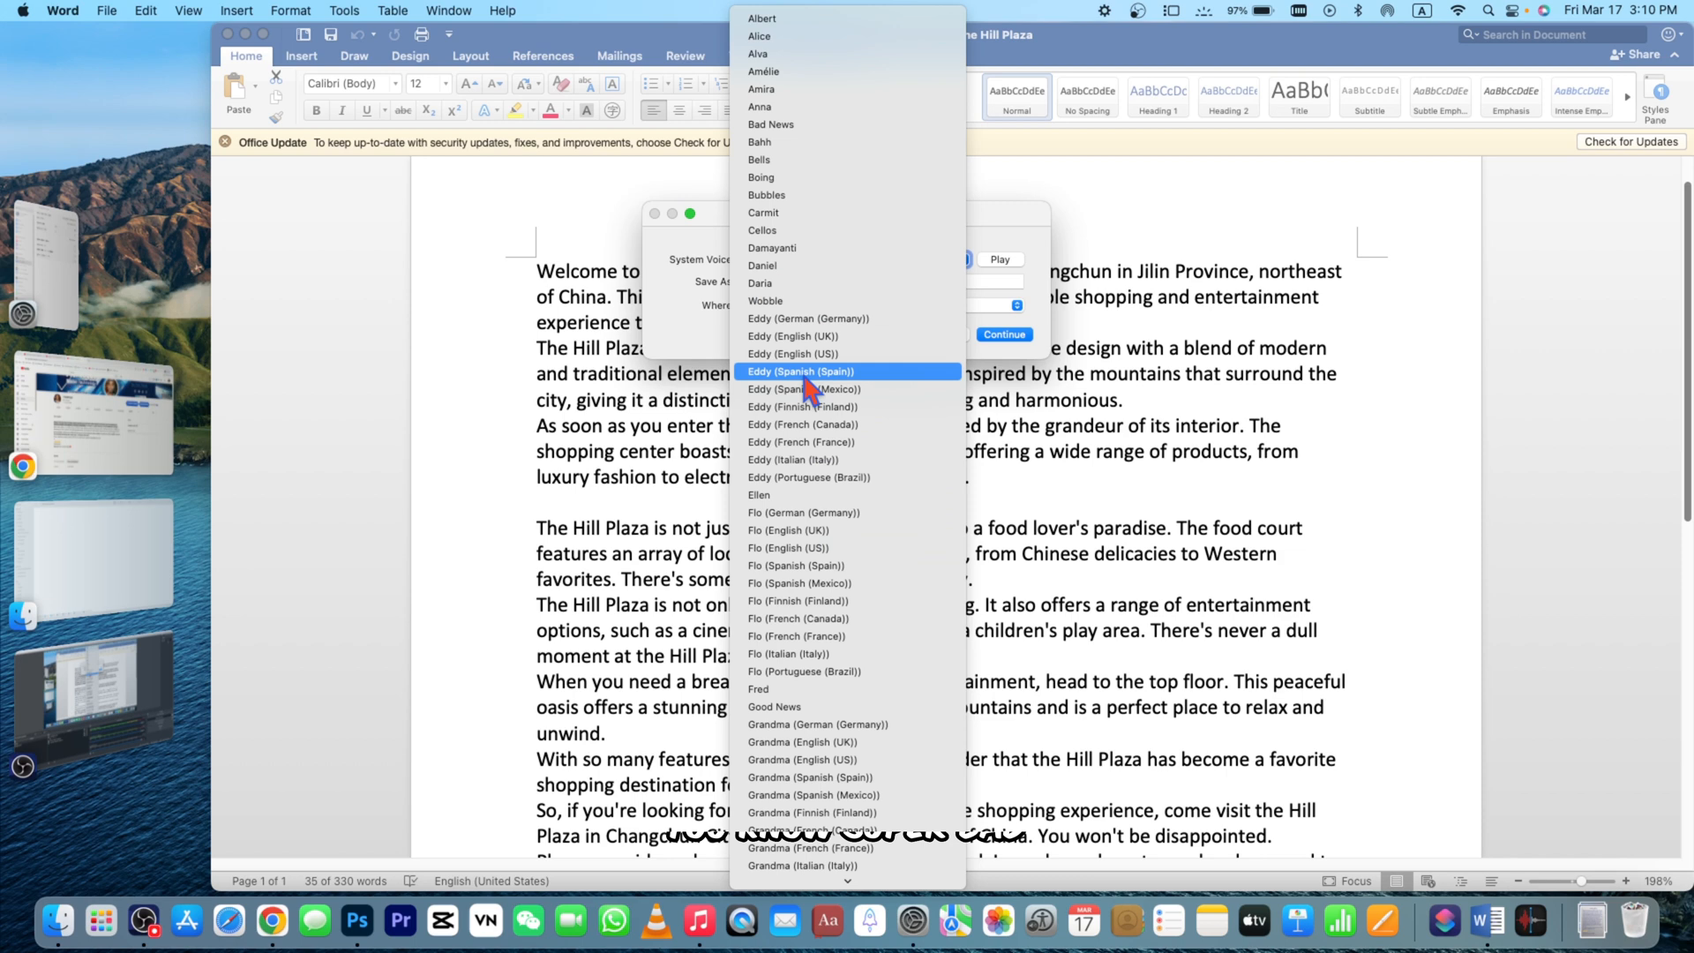
left_click(793, 353)
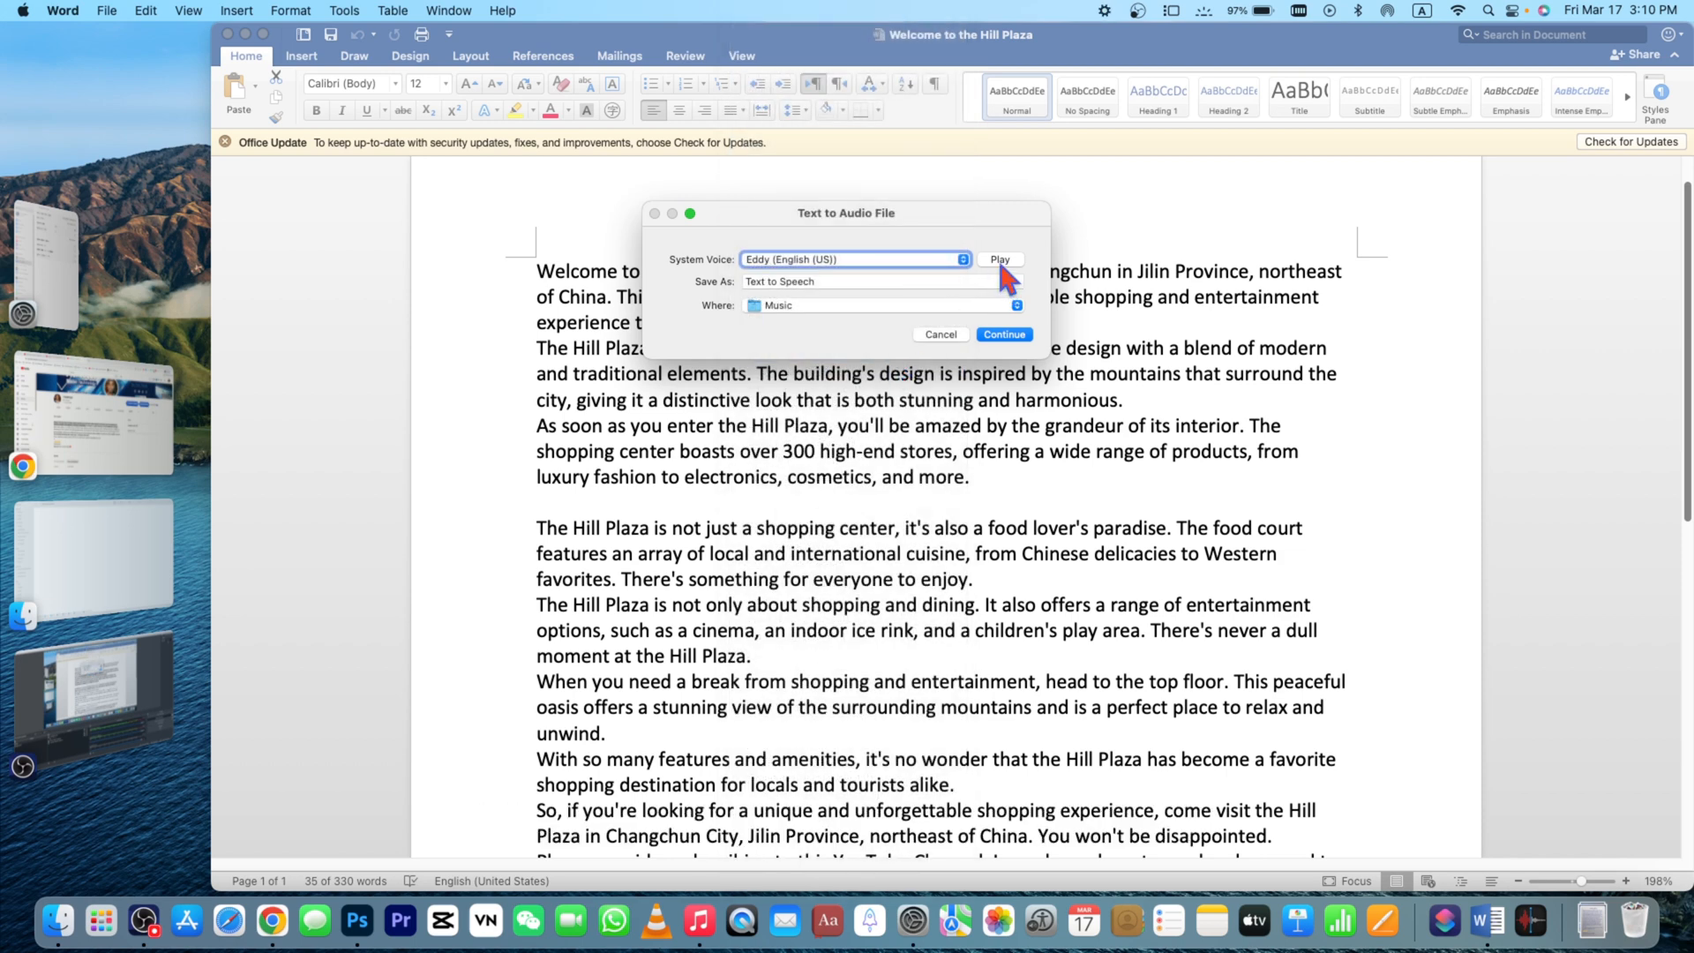
left_click(998, 259)
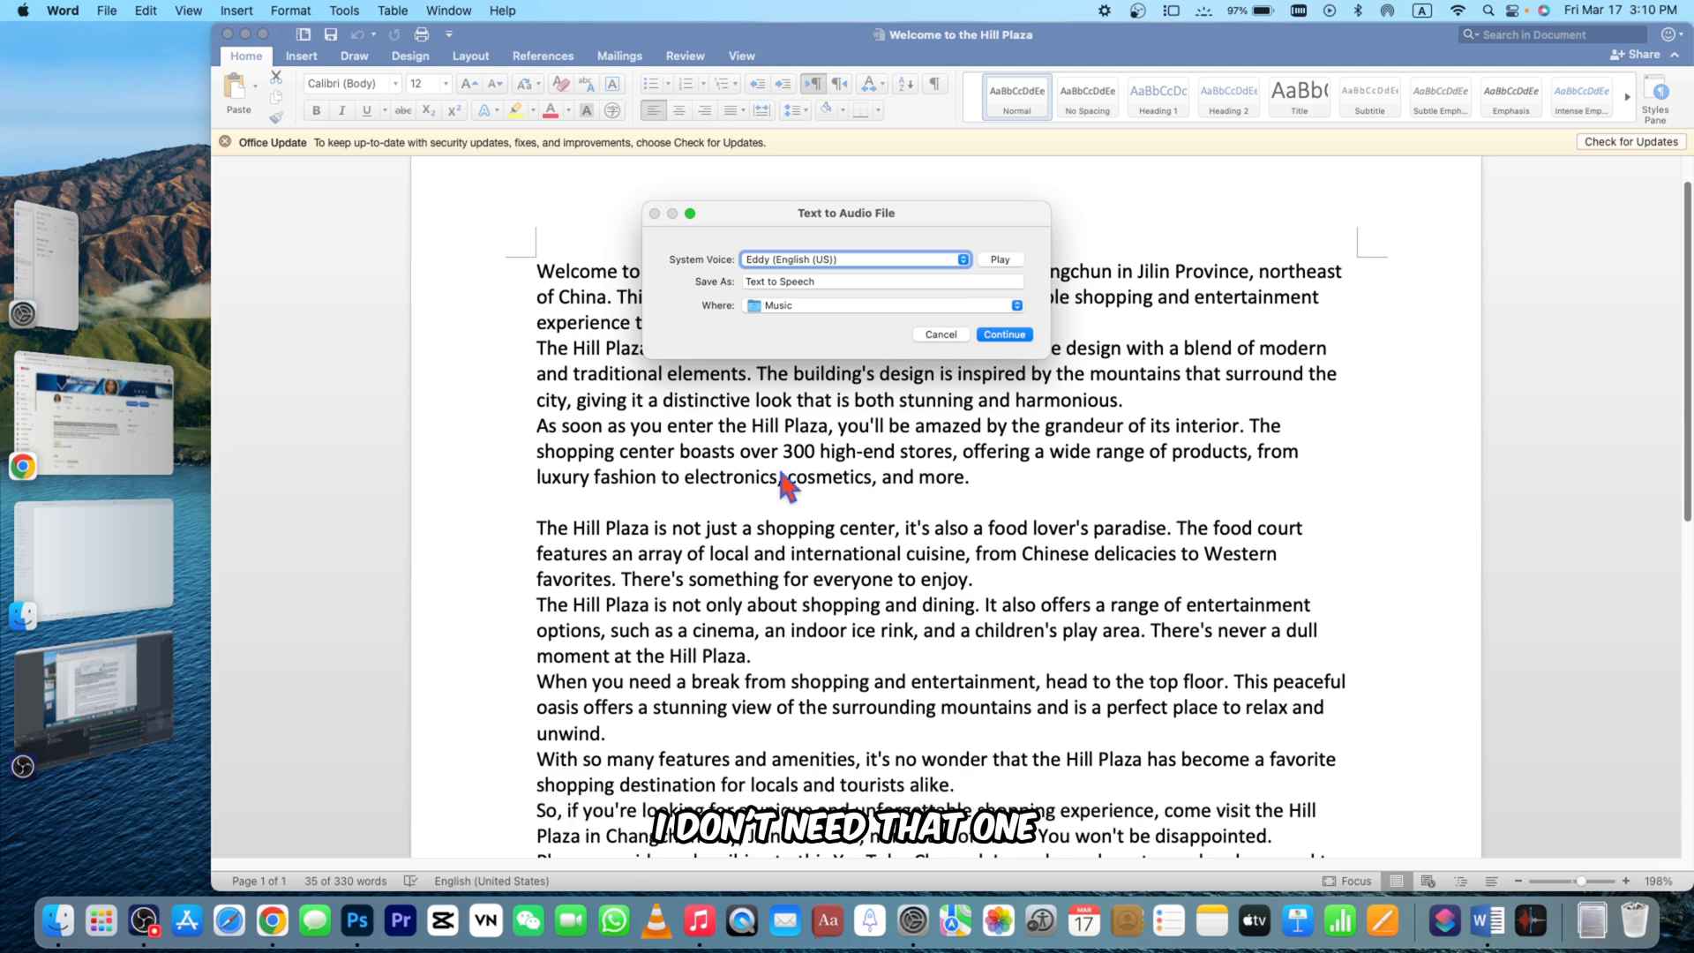
left_click(939, 334)
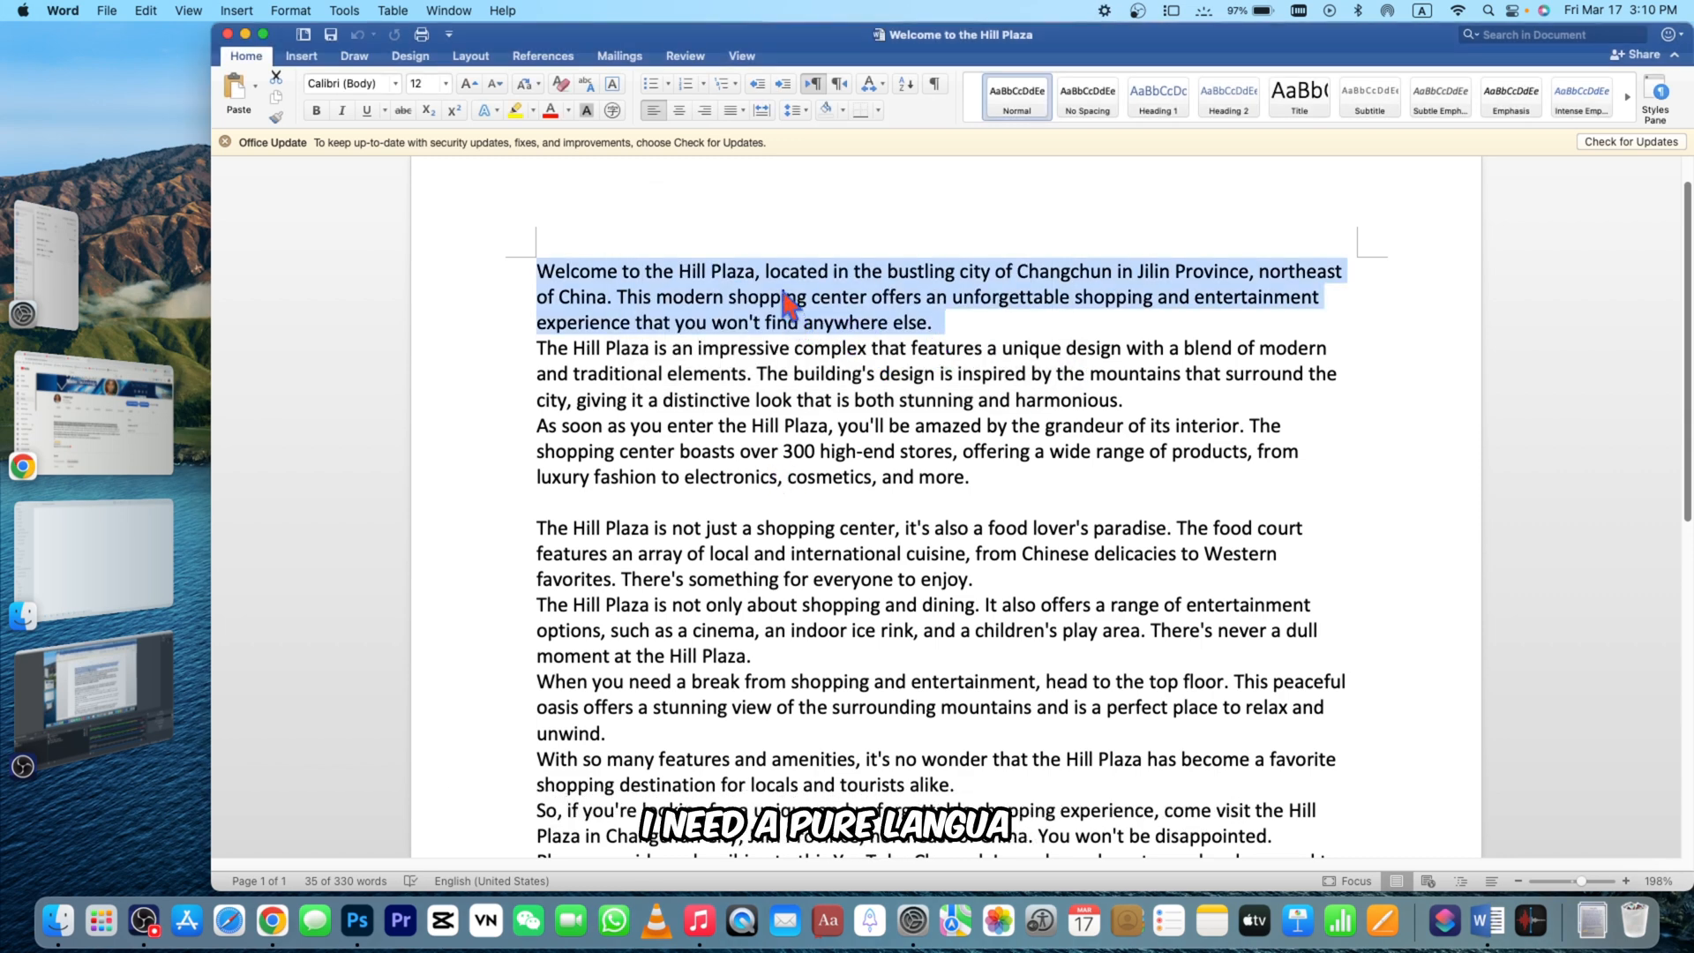
Export the first paragraph as 'text audio' into Music, then return to Chrome.
right_click(789, 303)
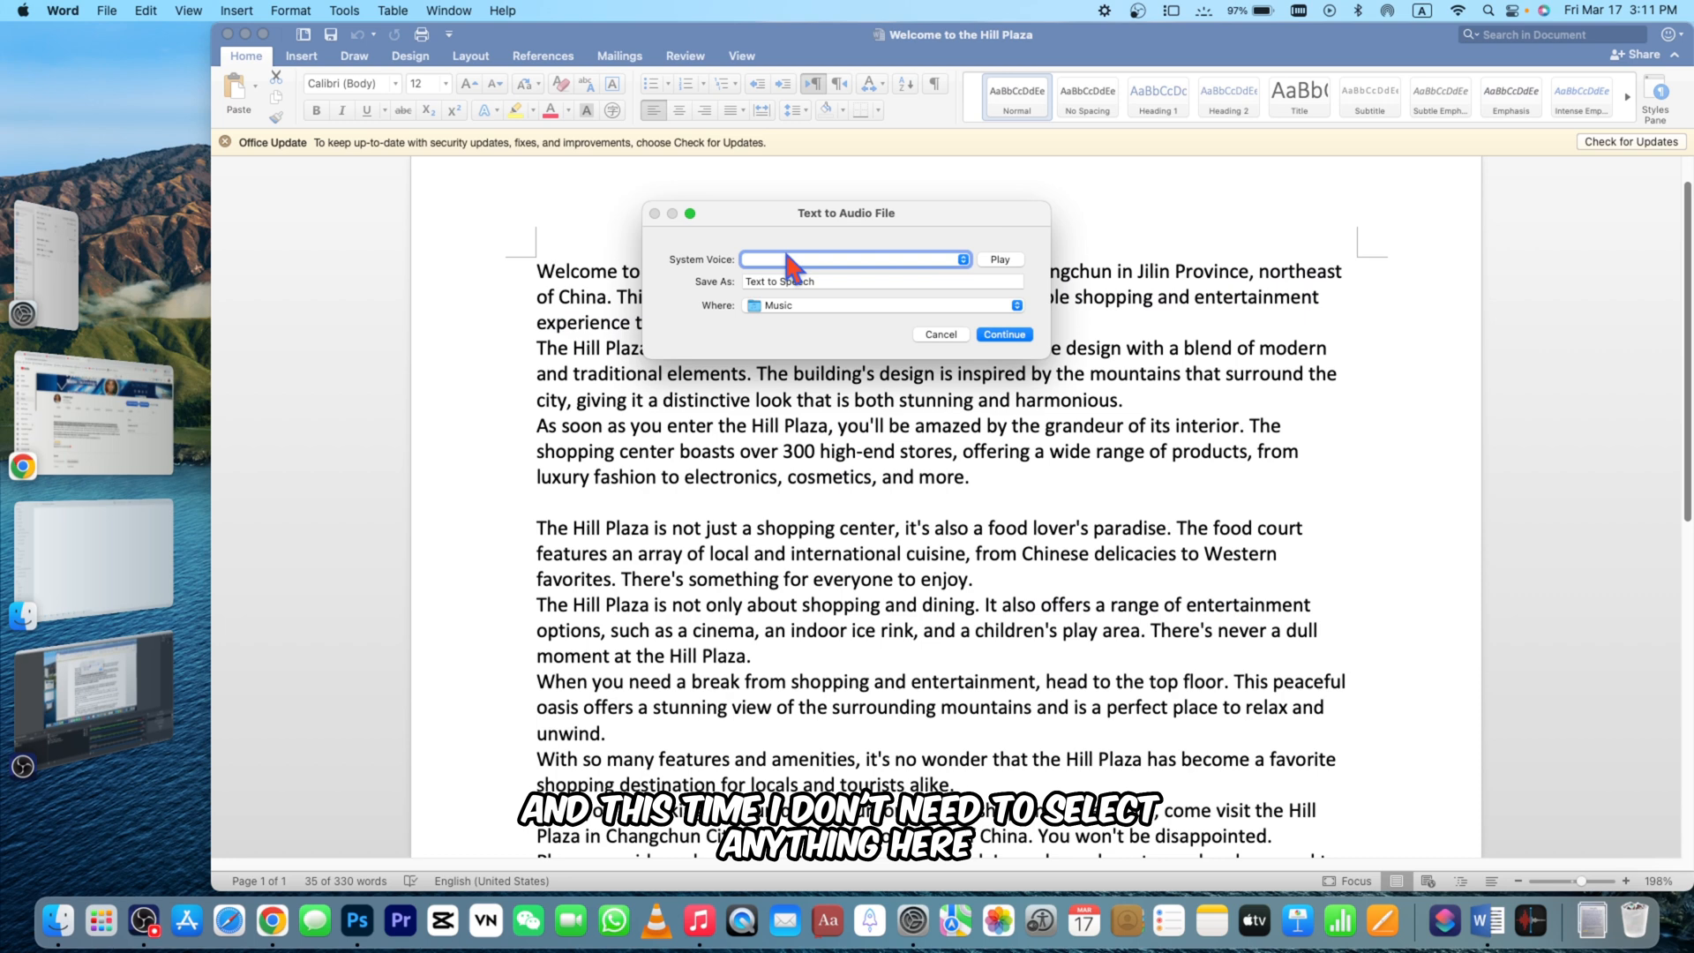
left_click(880, 280)
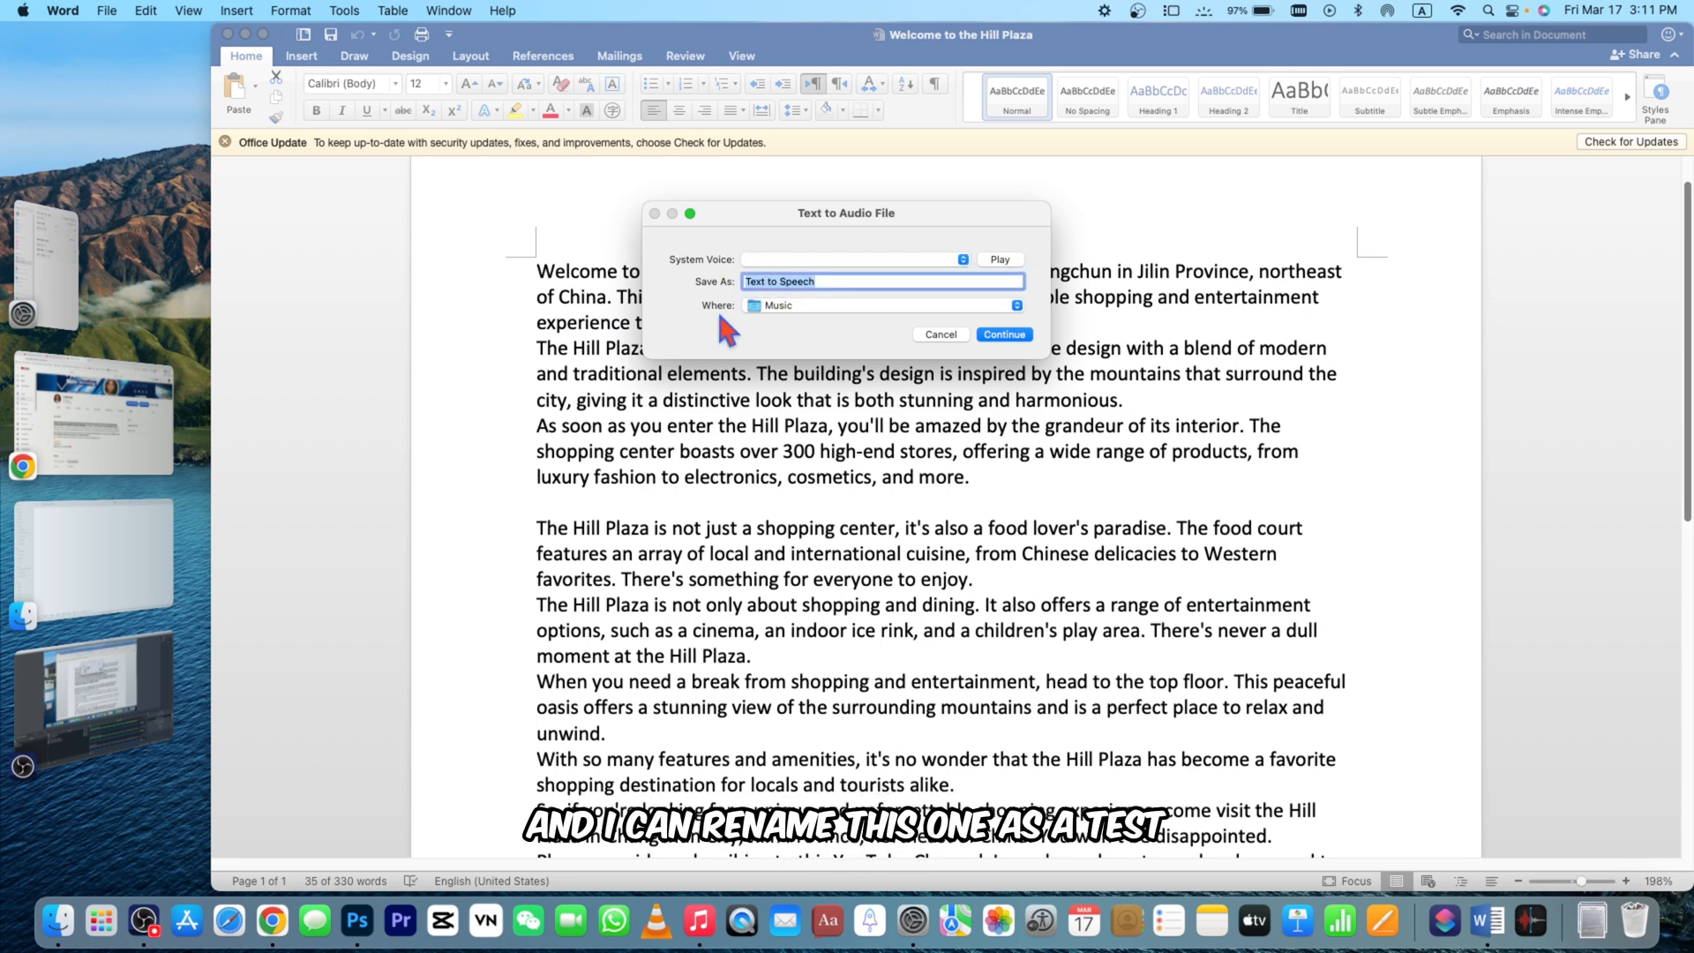
type("text audio")
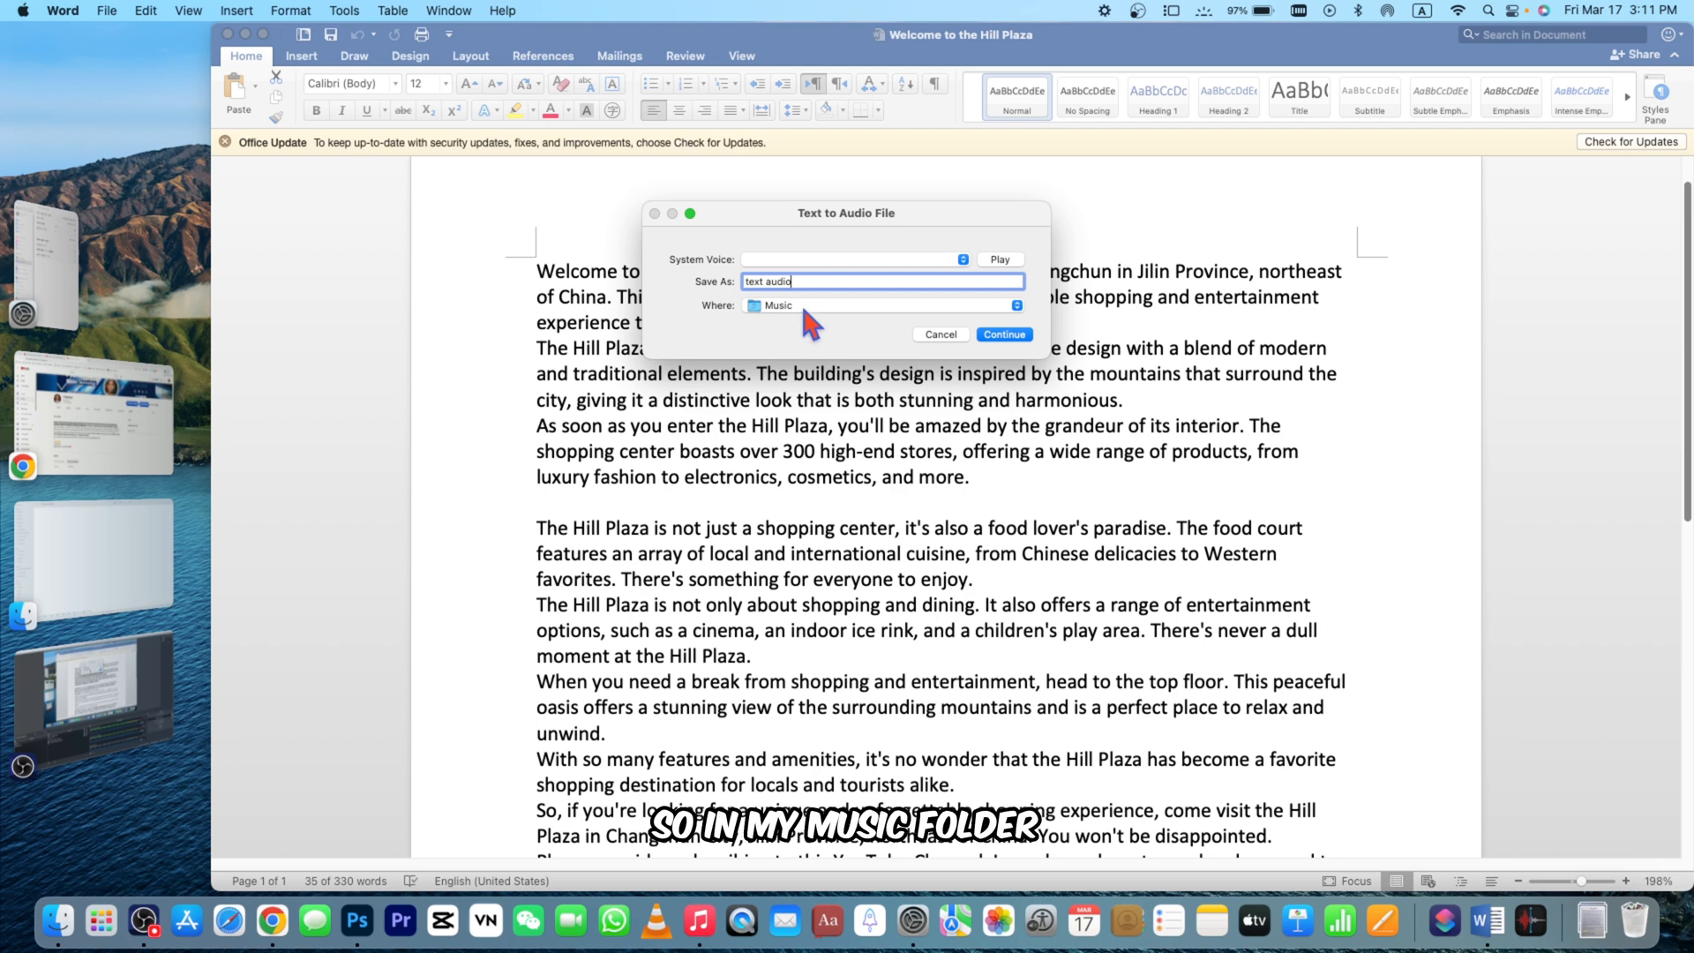
mouse_move(965, 322)
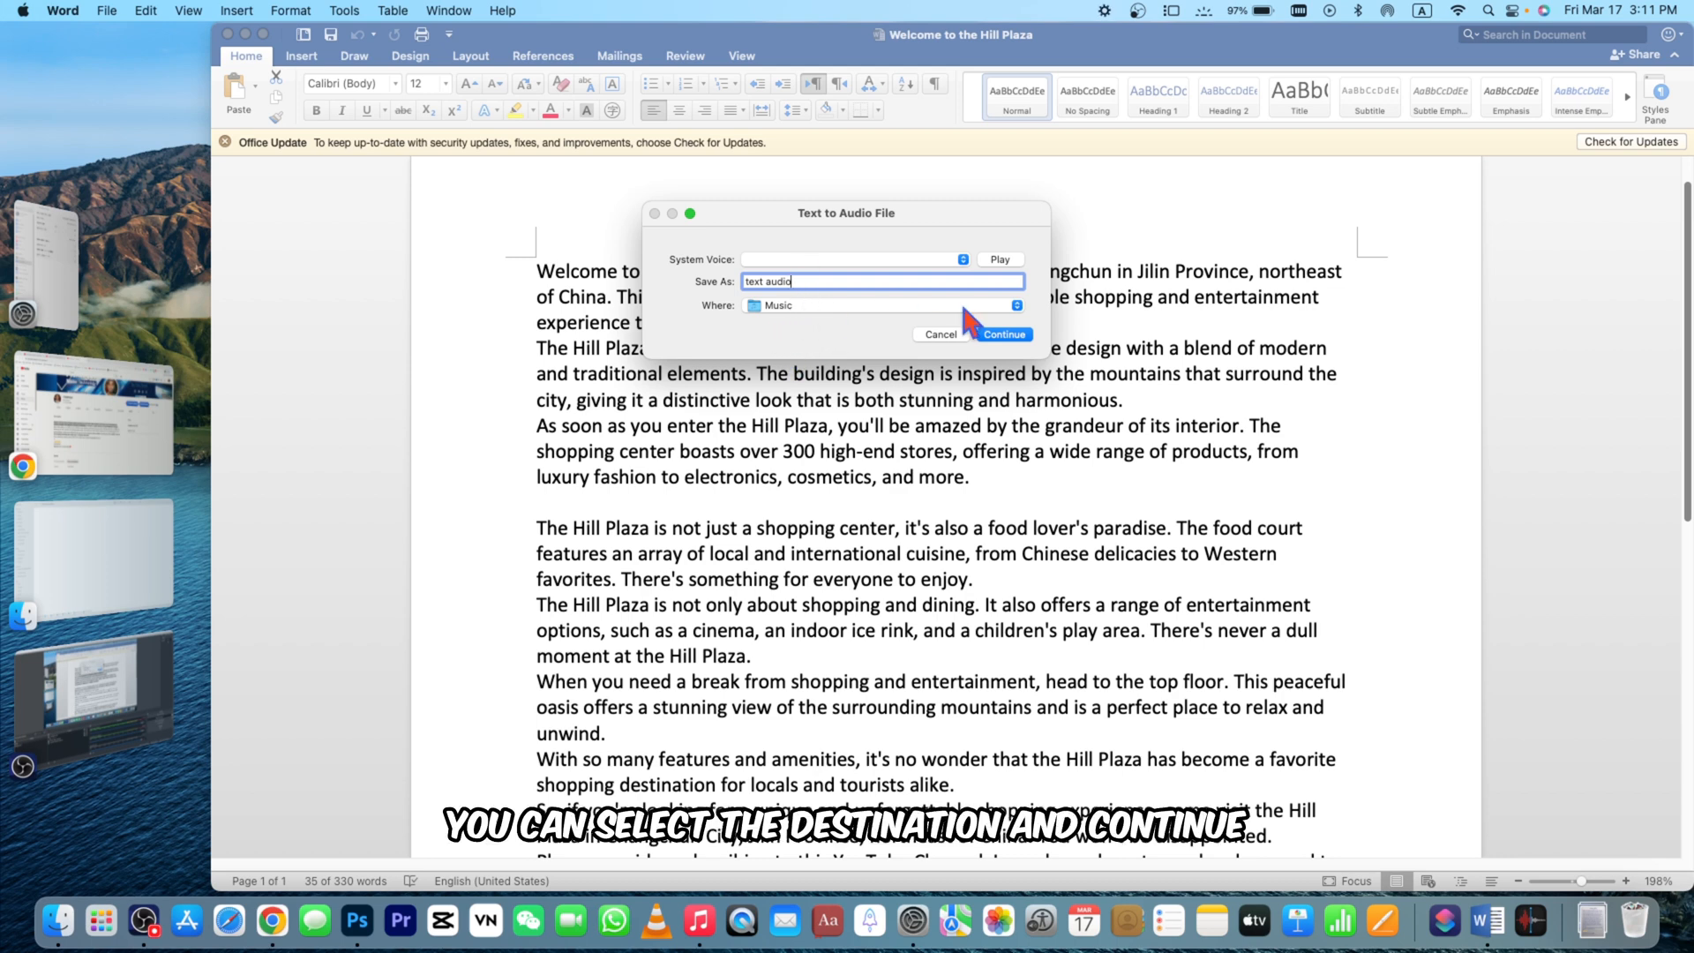
left_click(1001, 334)
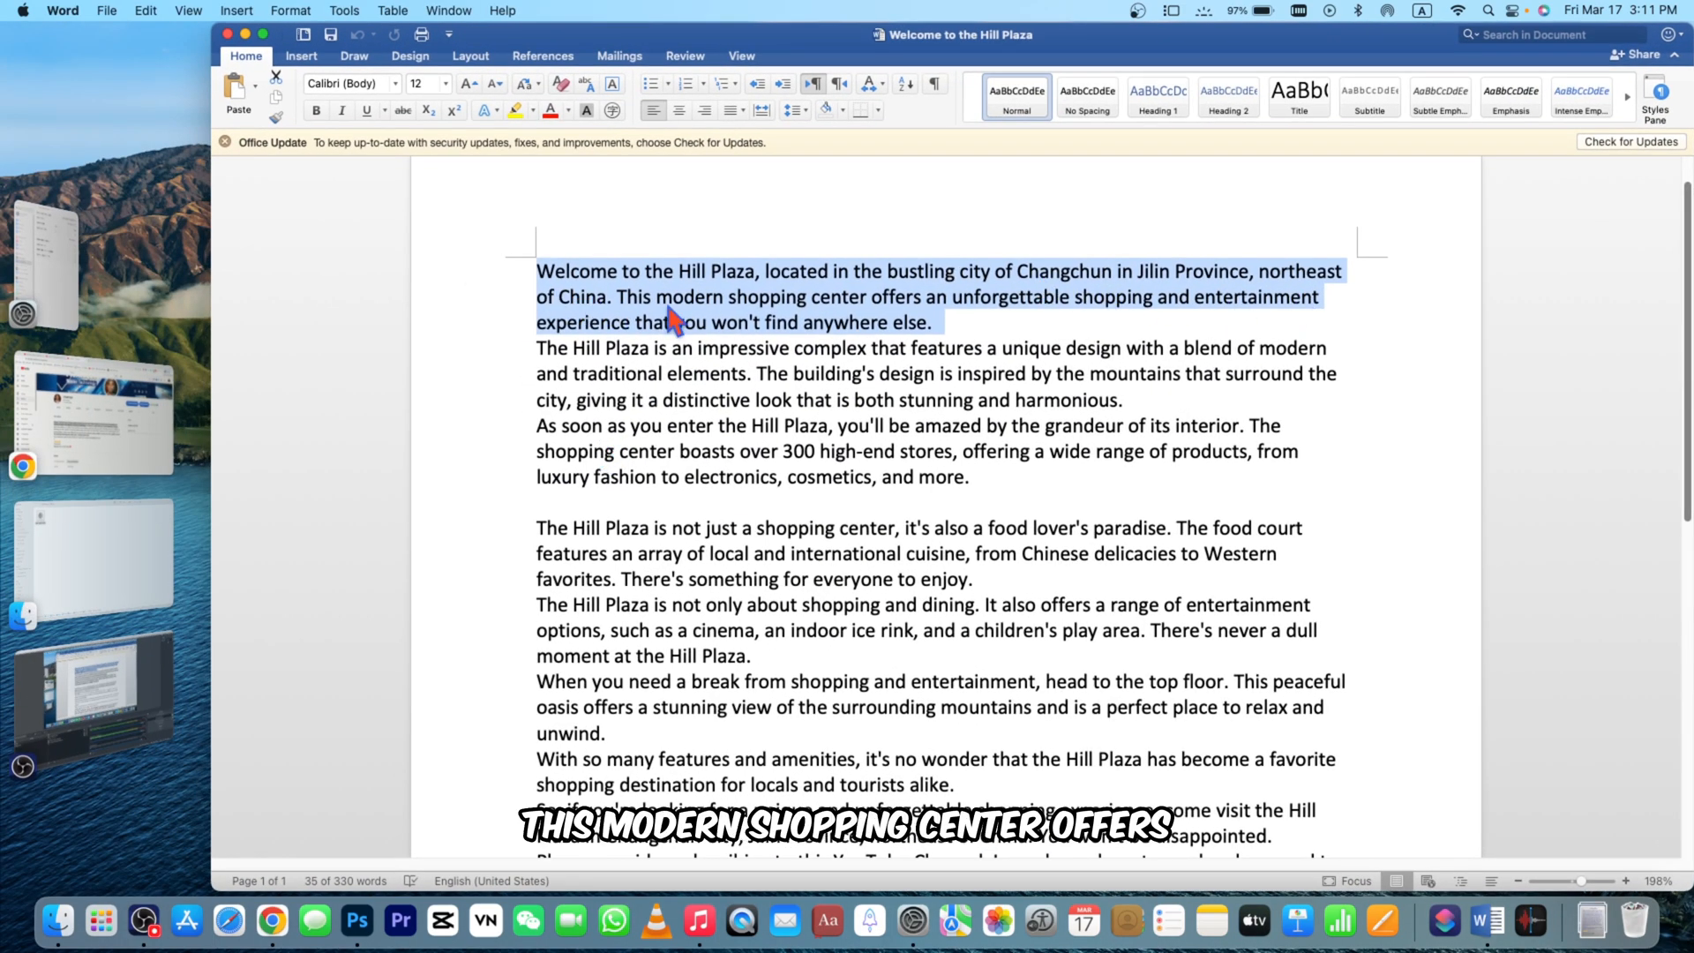
mouse_move(1204, 343)
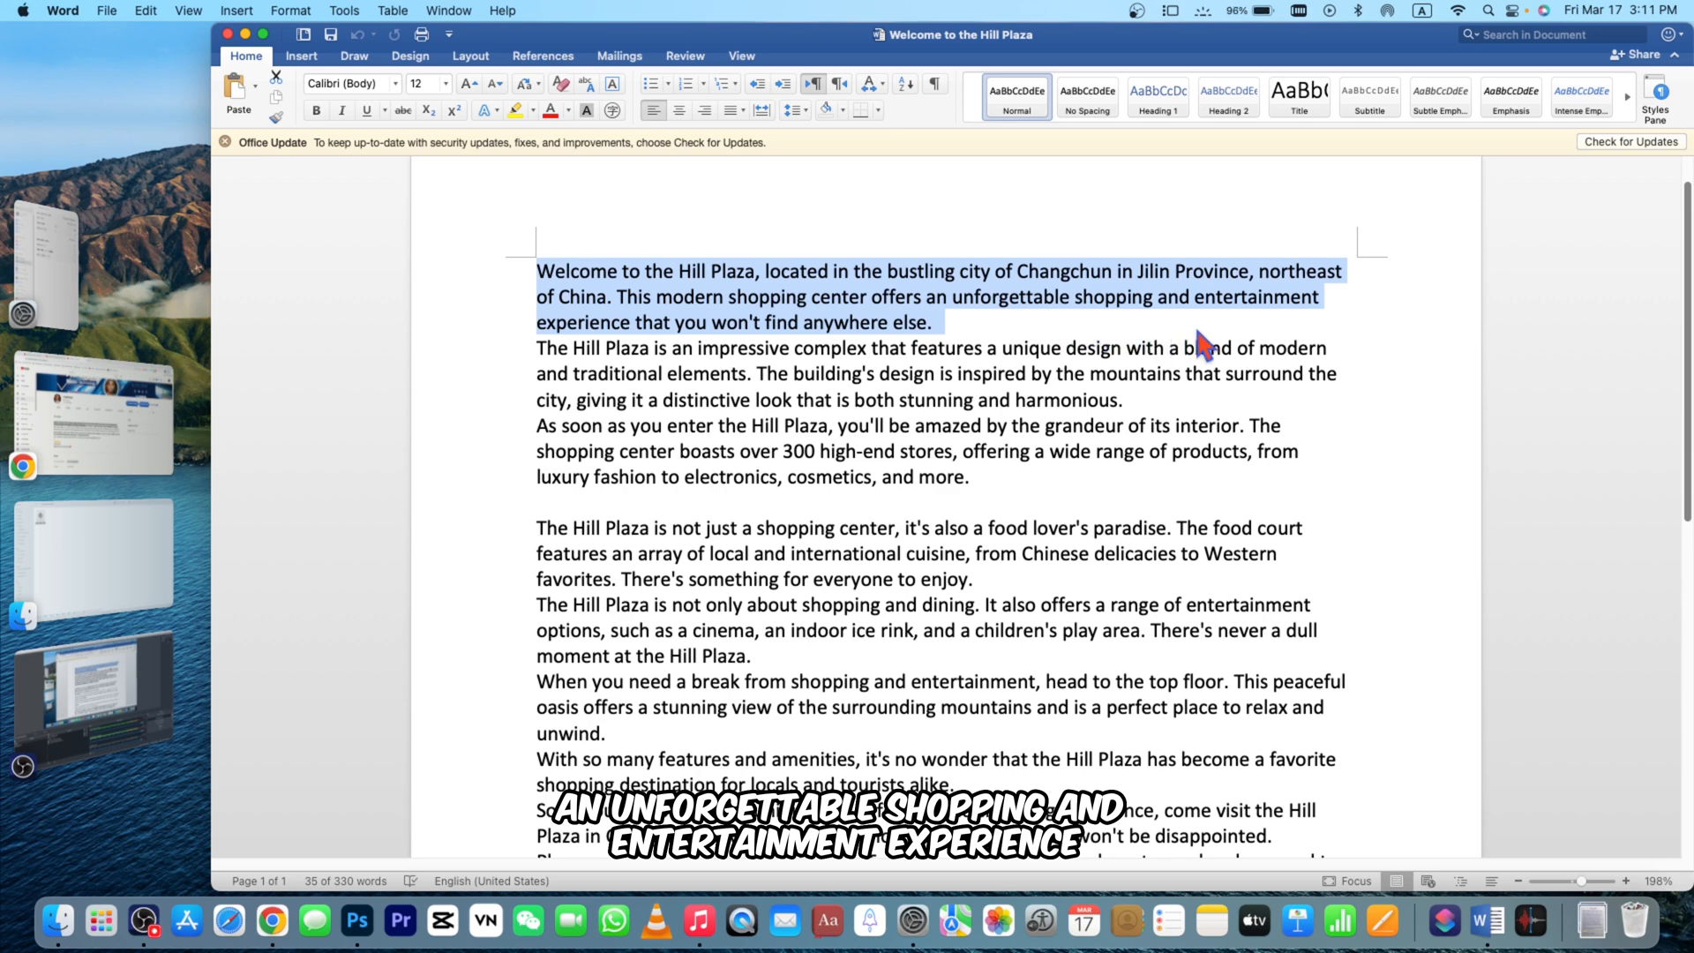
mouse_move(853, 341)
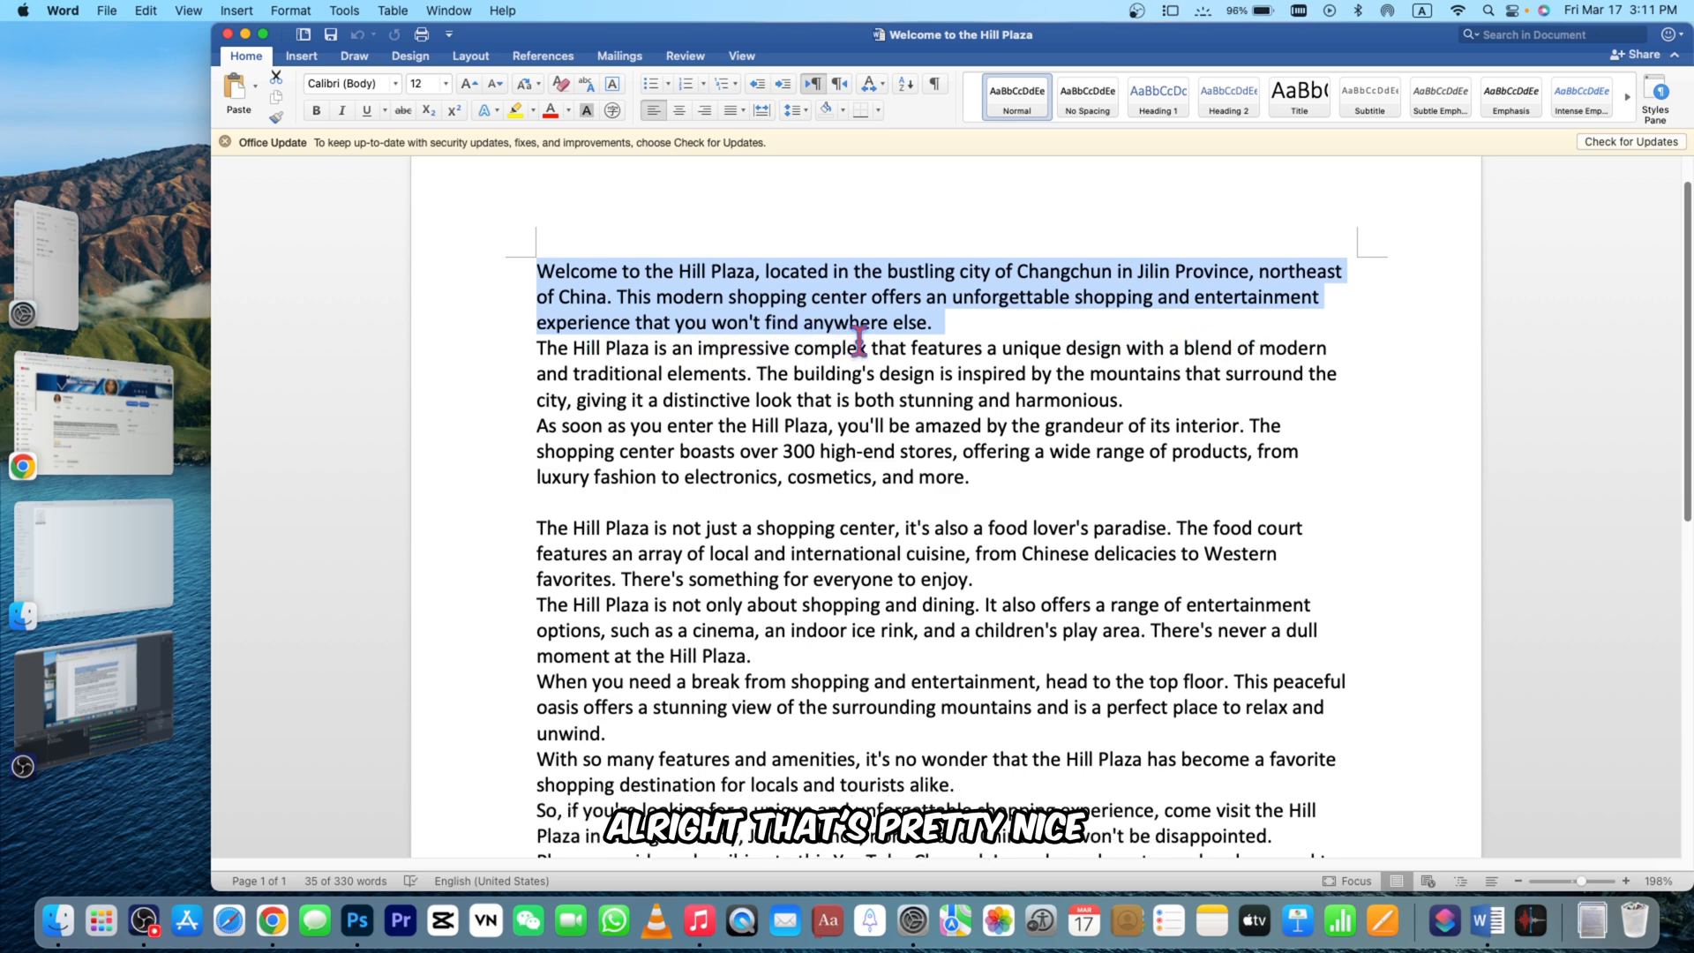
mouse_move(545, 427)
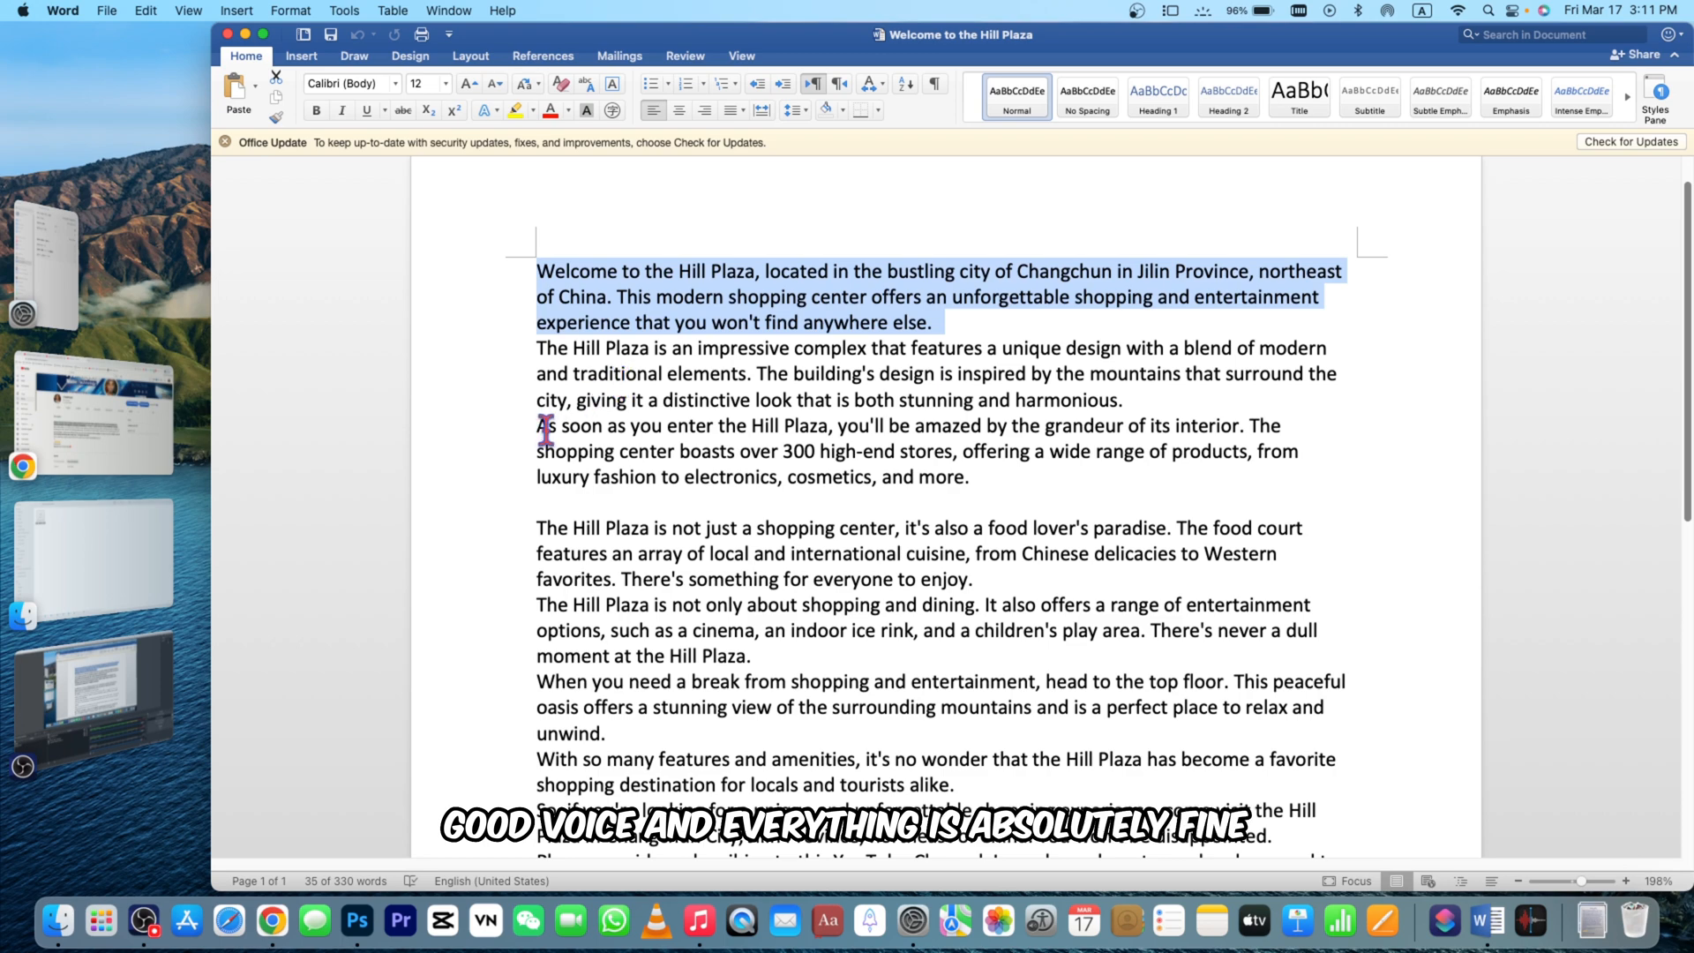
mouse_move(295, 385)
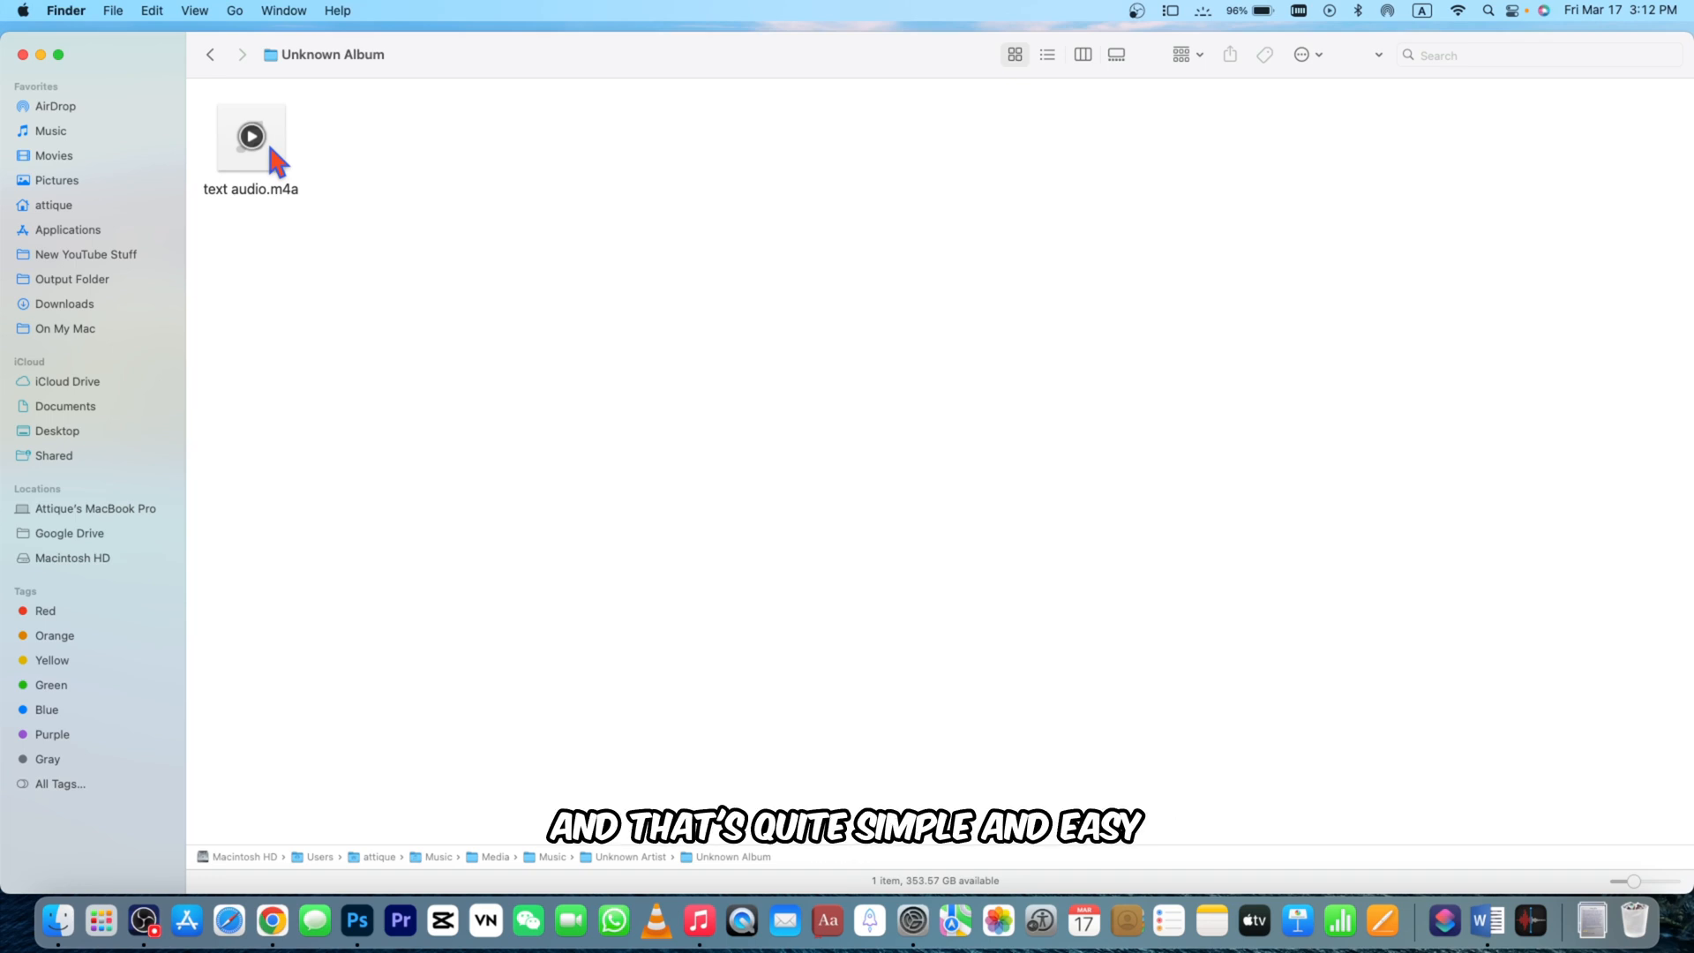
mouse_move(284, 897)
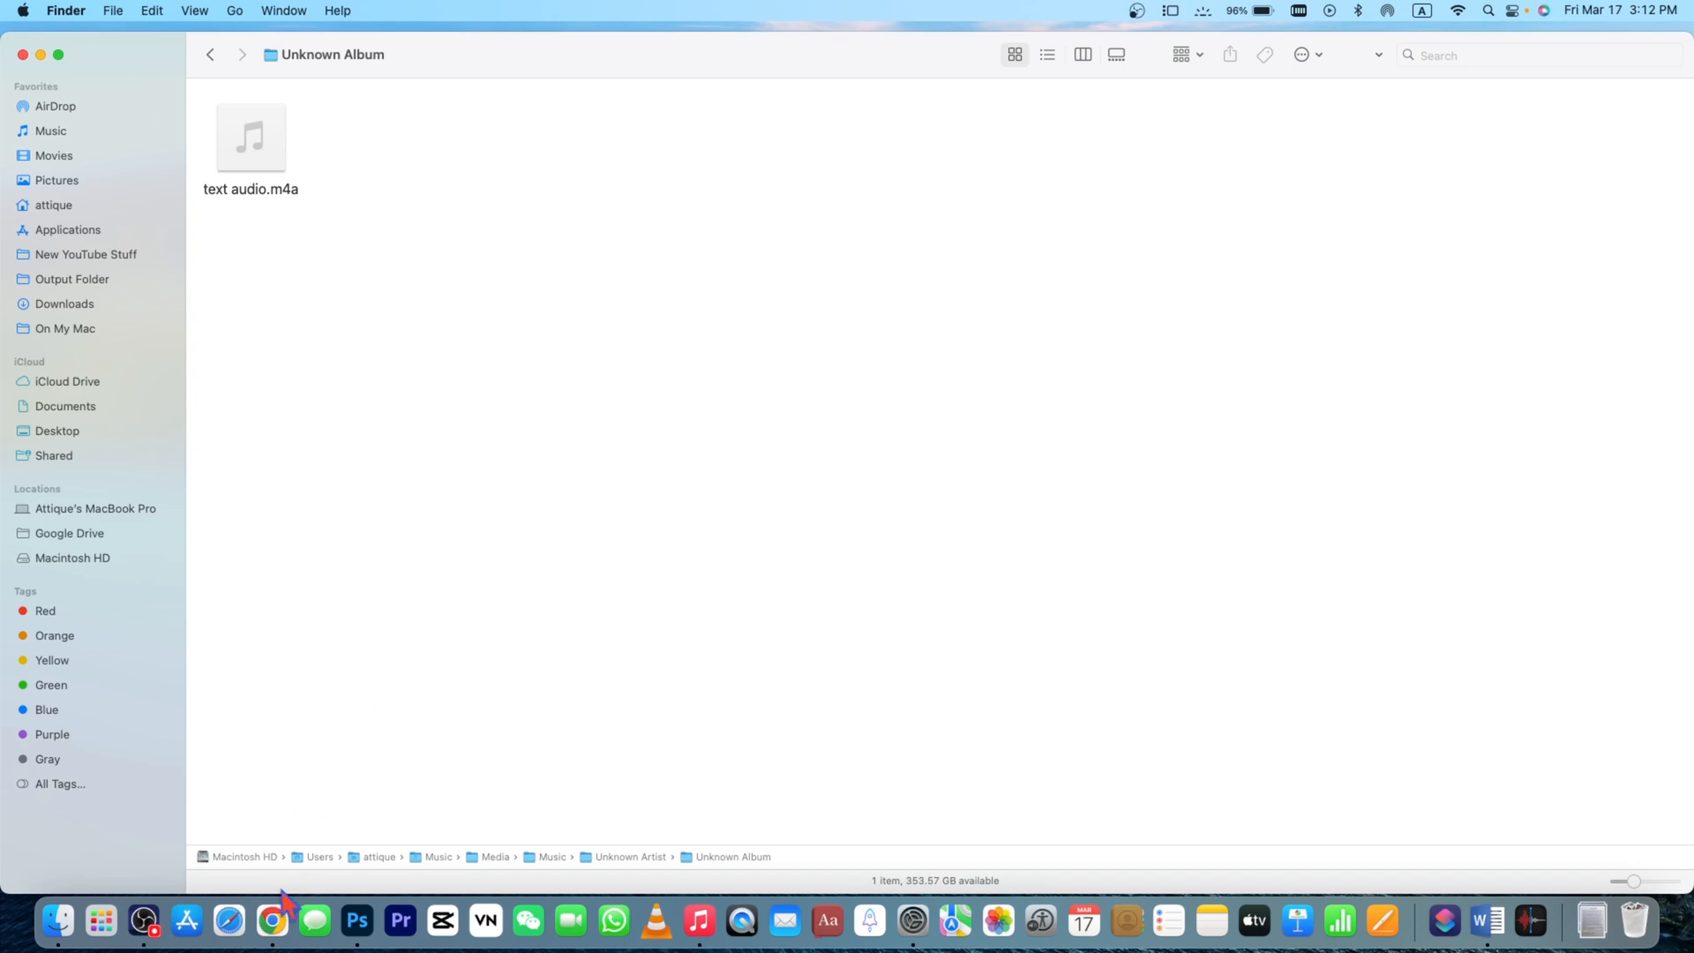
left_click(271, 921)
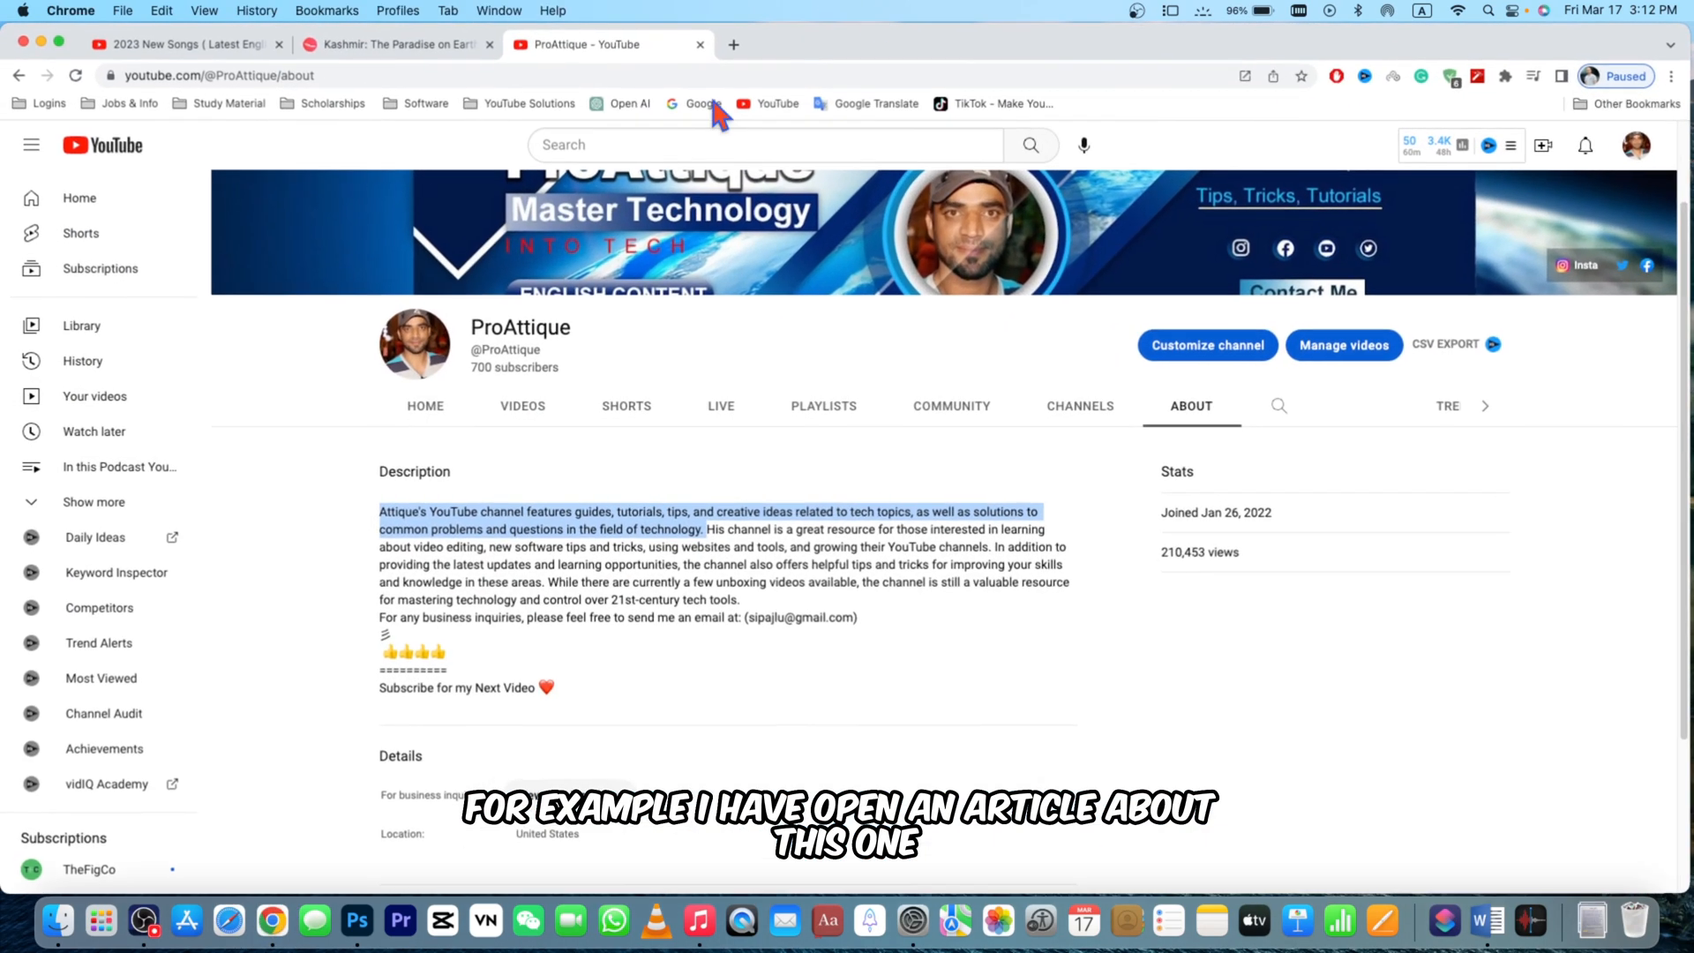
Switch to the Holidify Kashmir article tab and scroll down into its text.
left_click(397, 44)
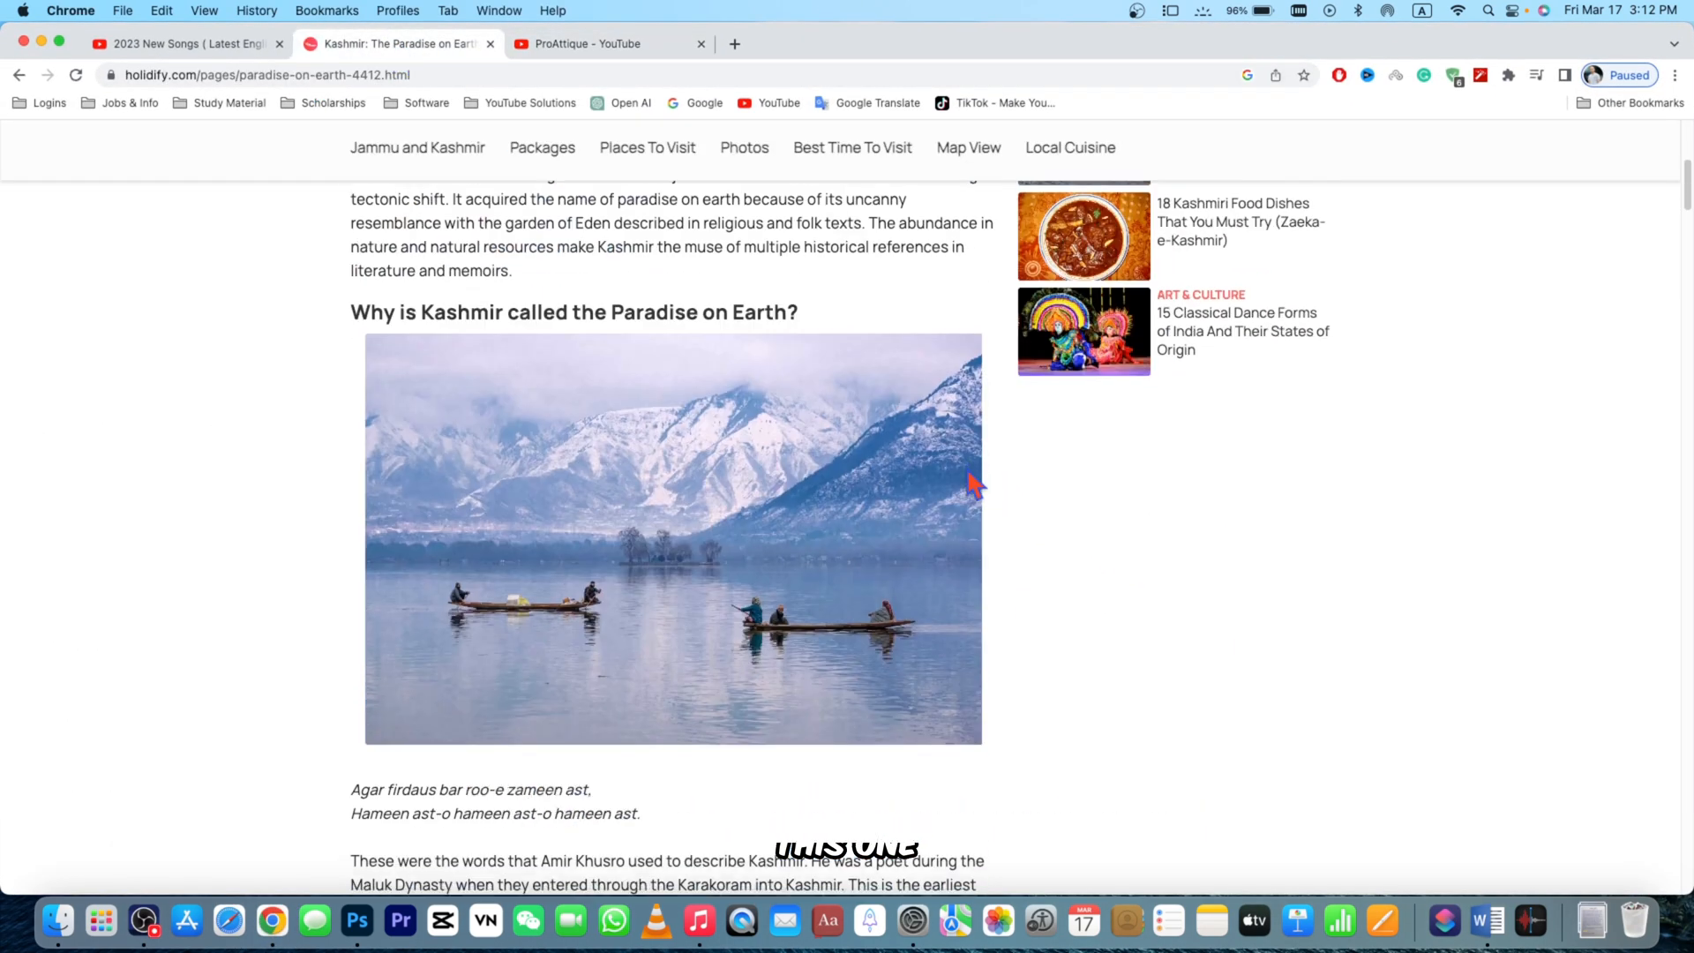
scroll("down", 3)
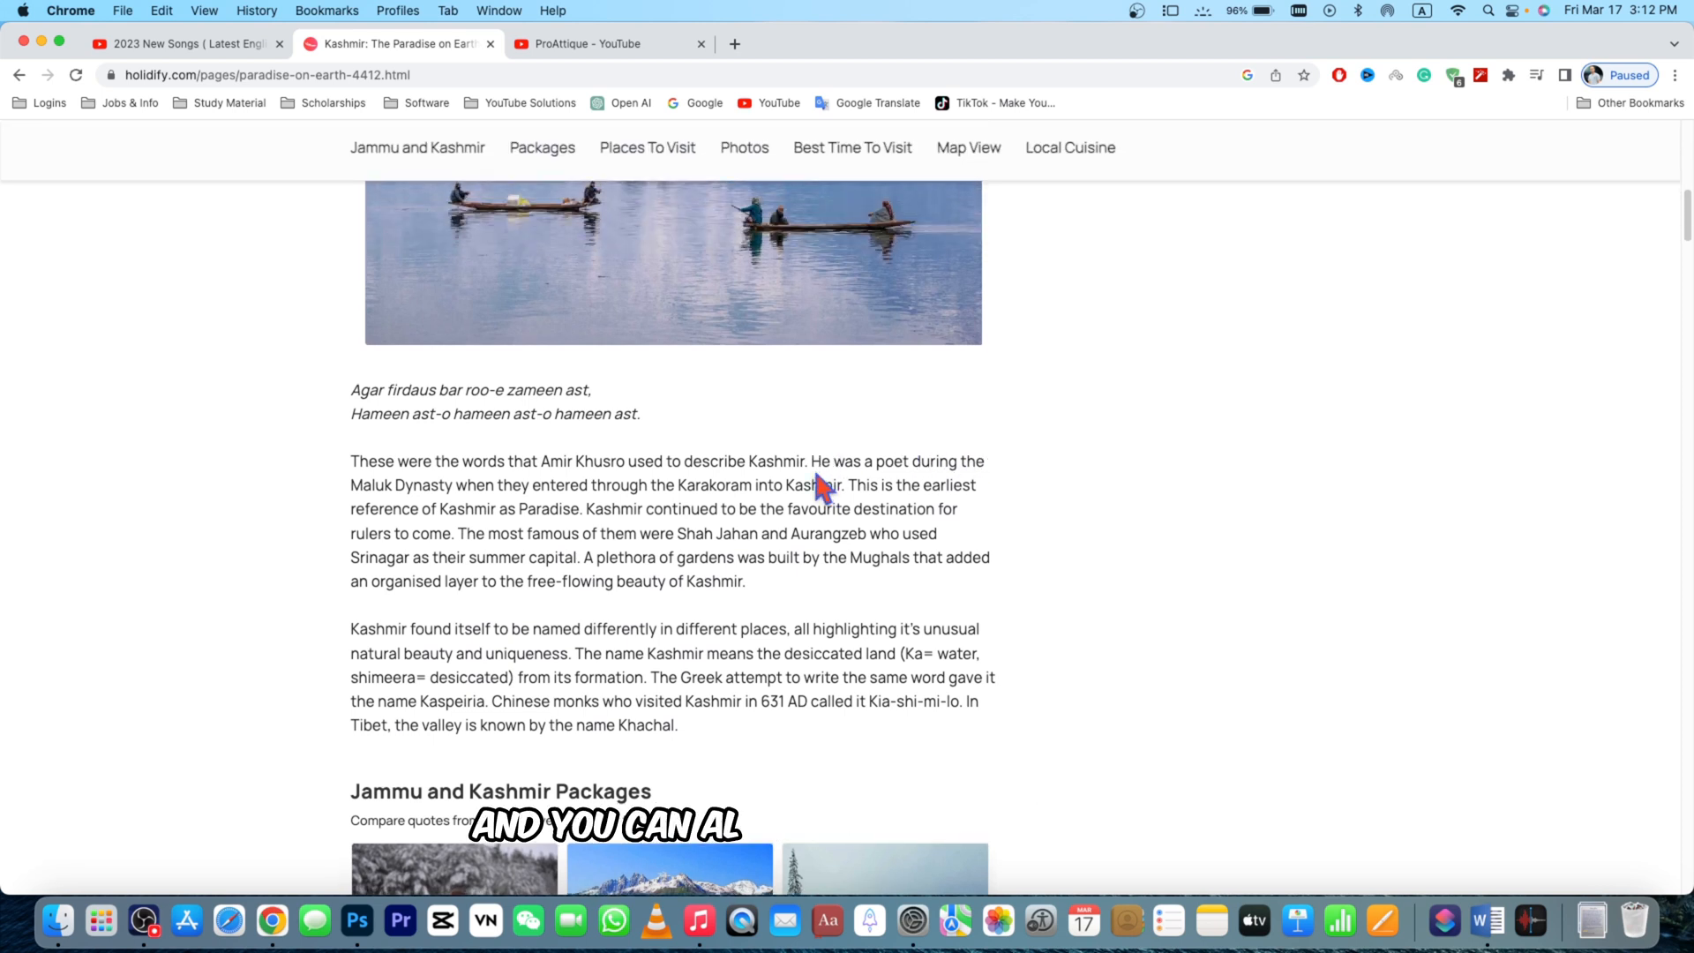
mouse_move(484, 500)
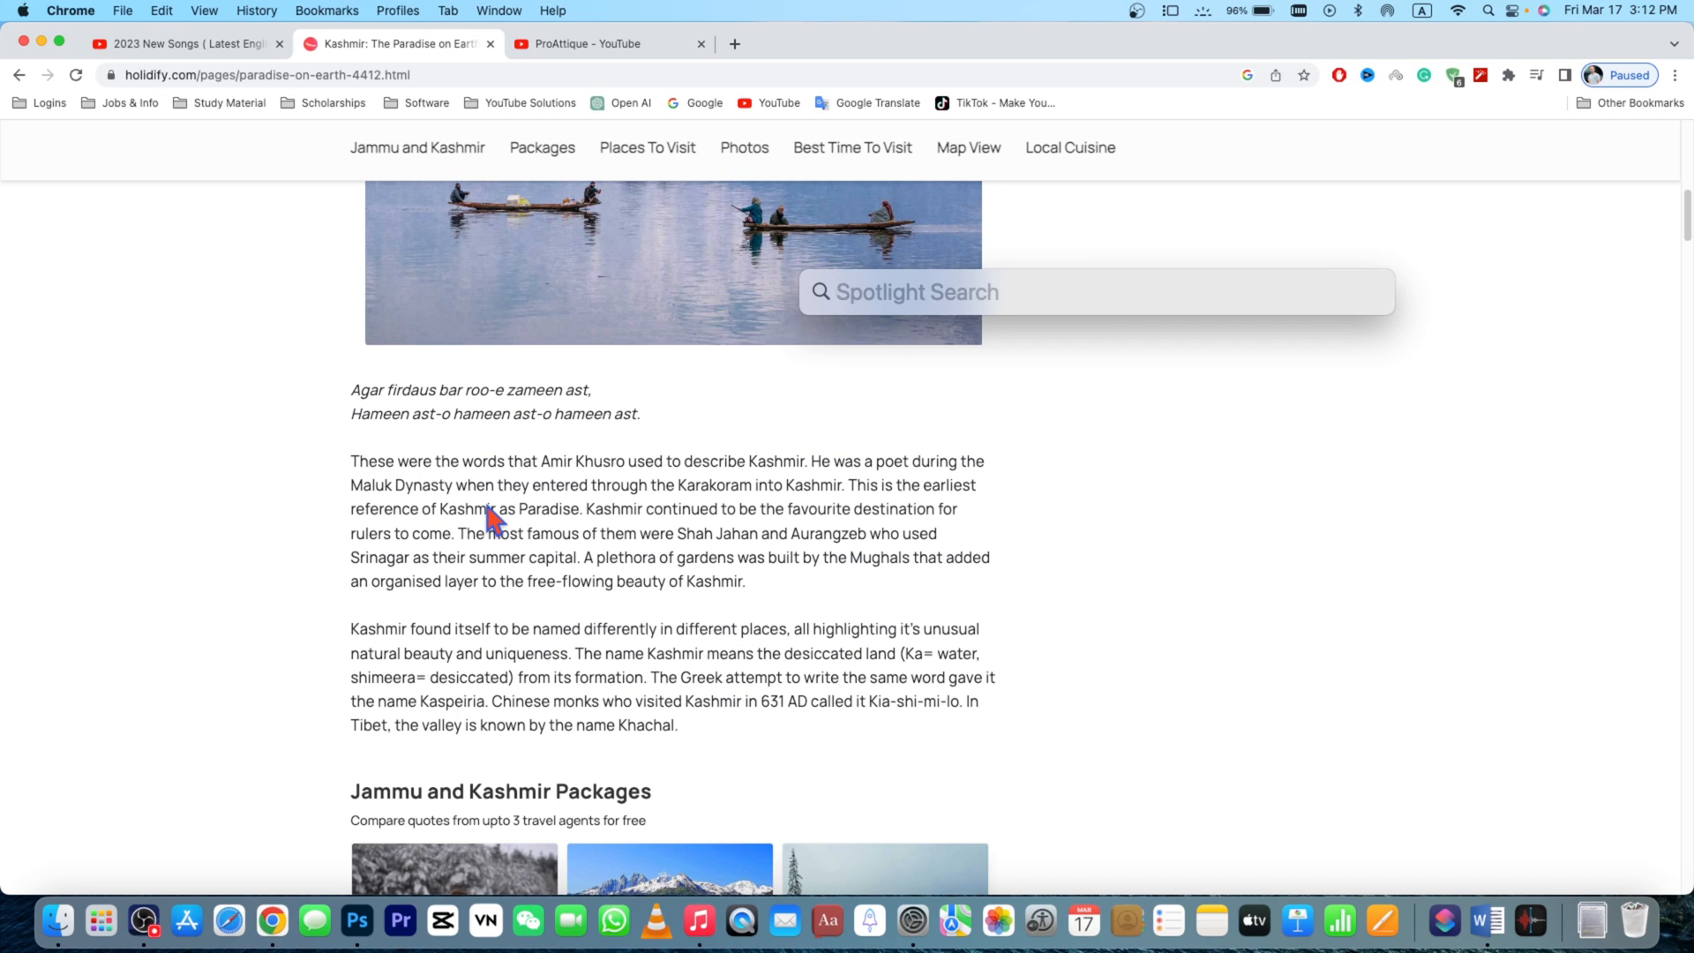
Search 'automator' in Spotlight and launch Automator.
type("automator")
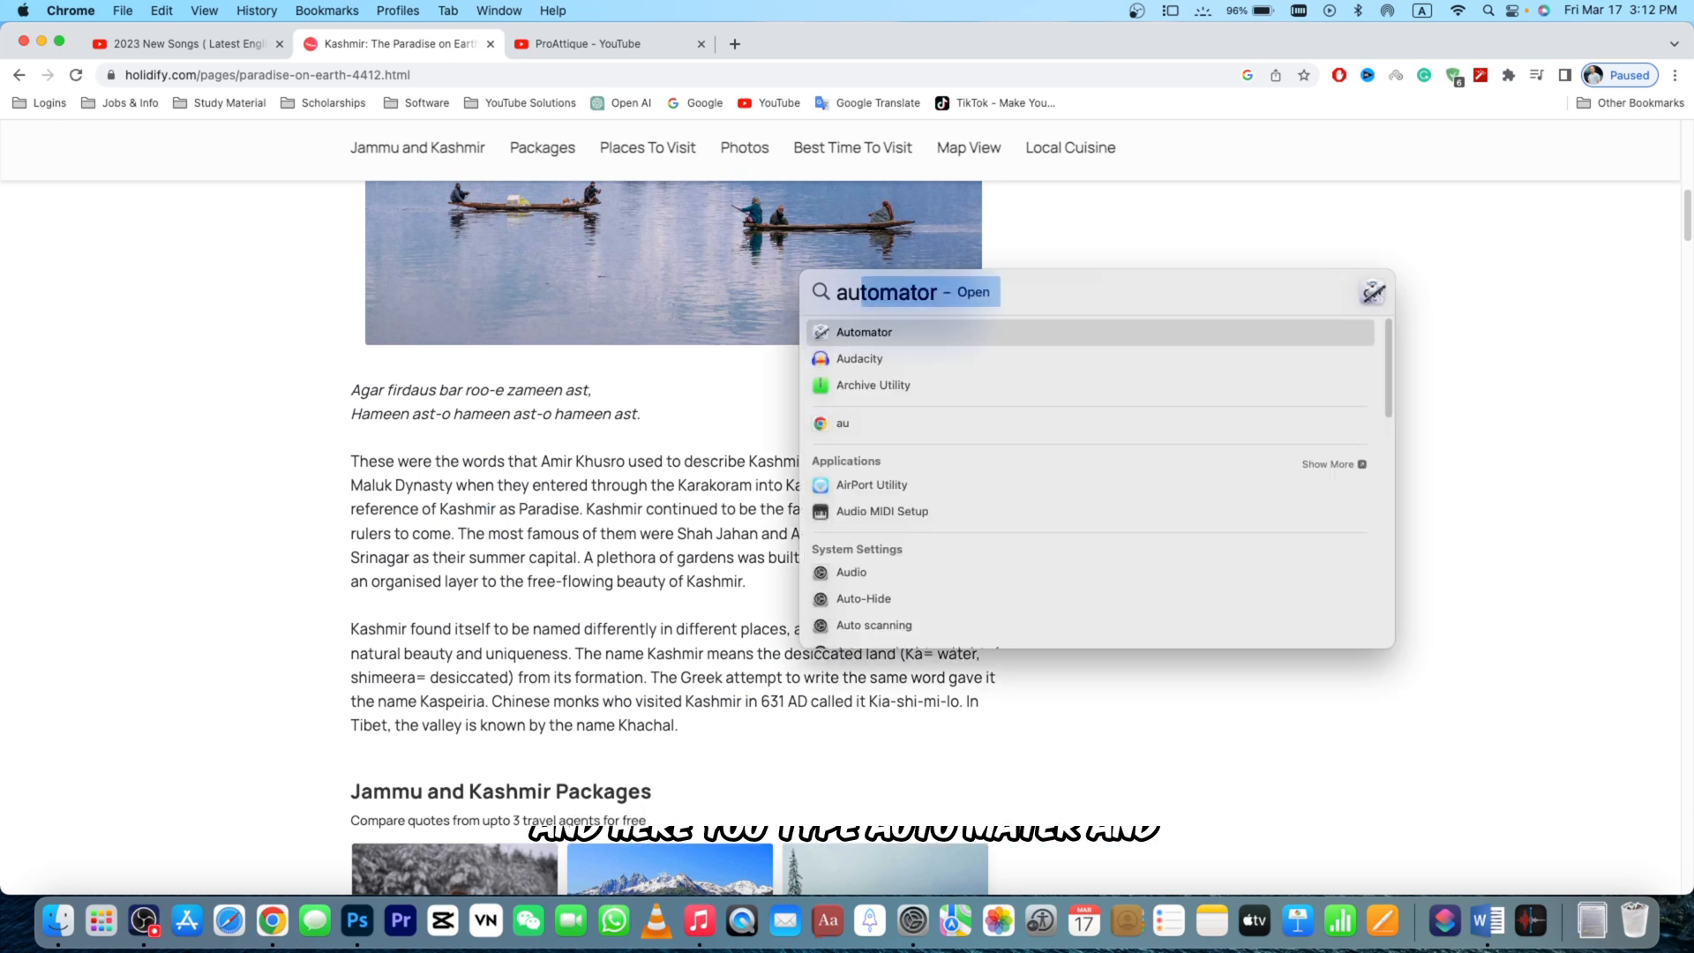
mouse_move(871, 342)
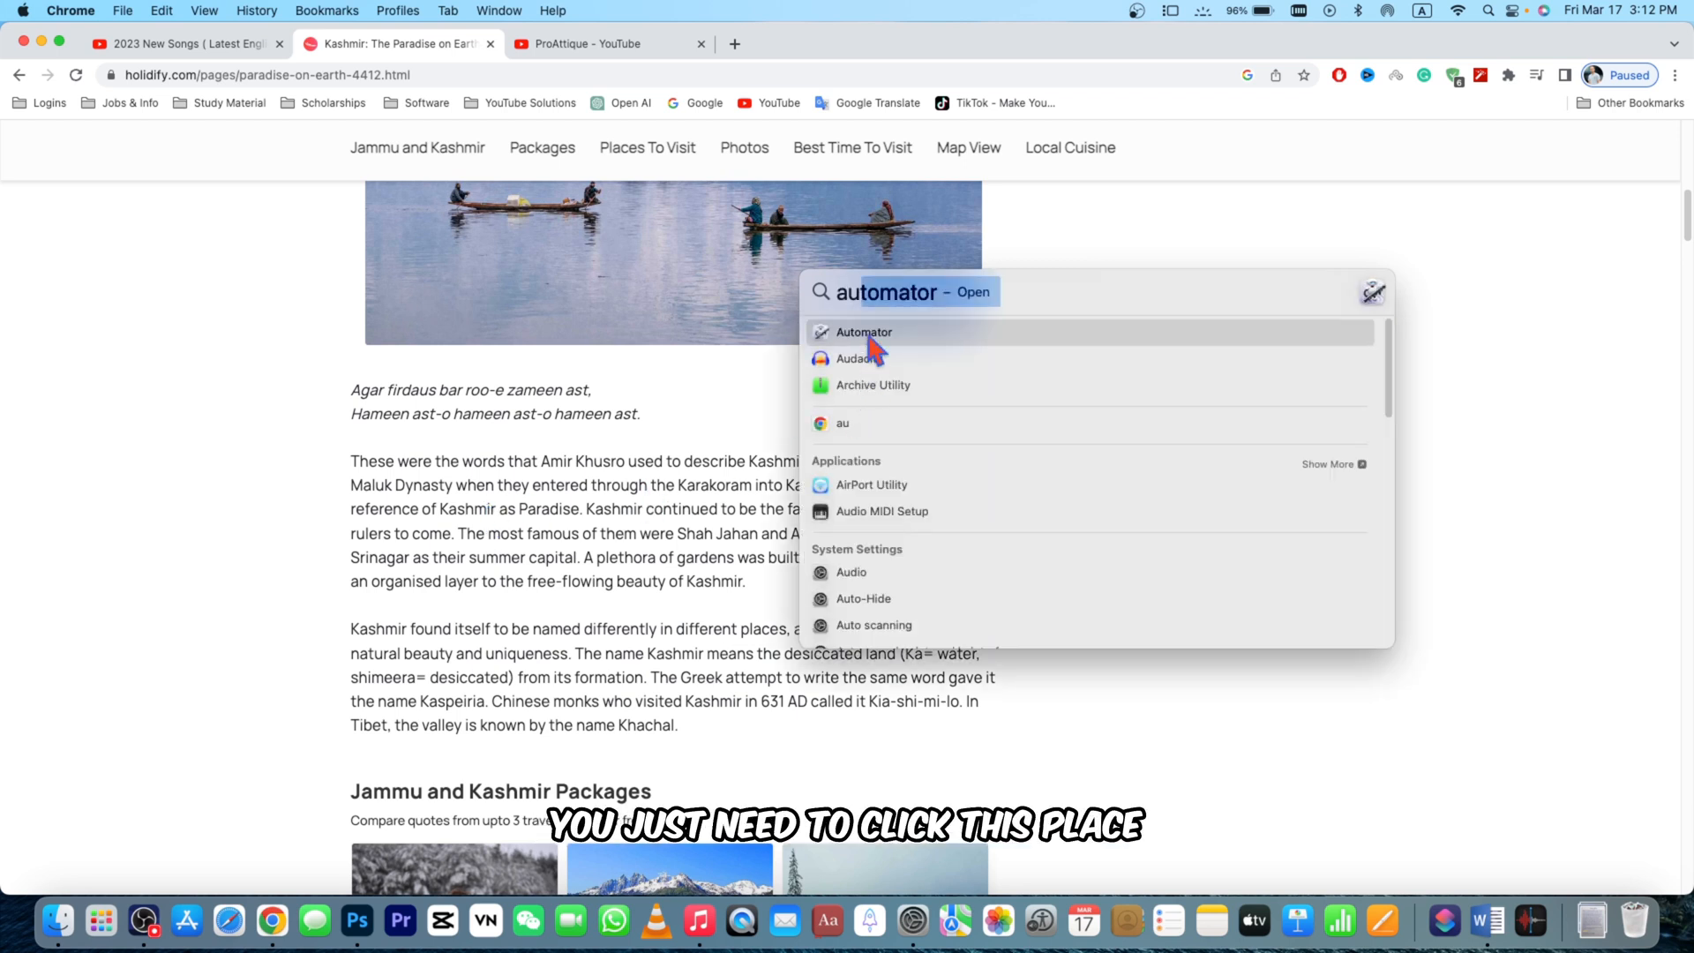
left_click(863, 332)
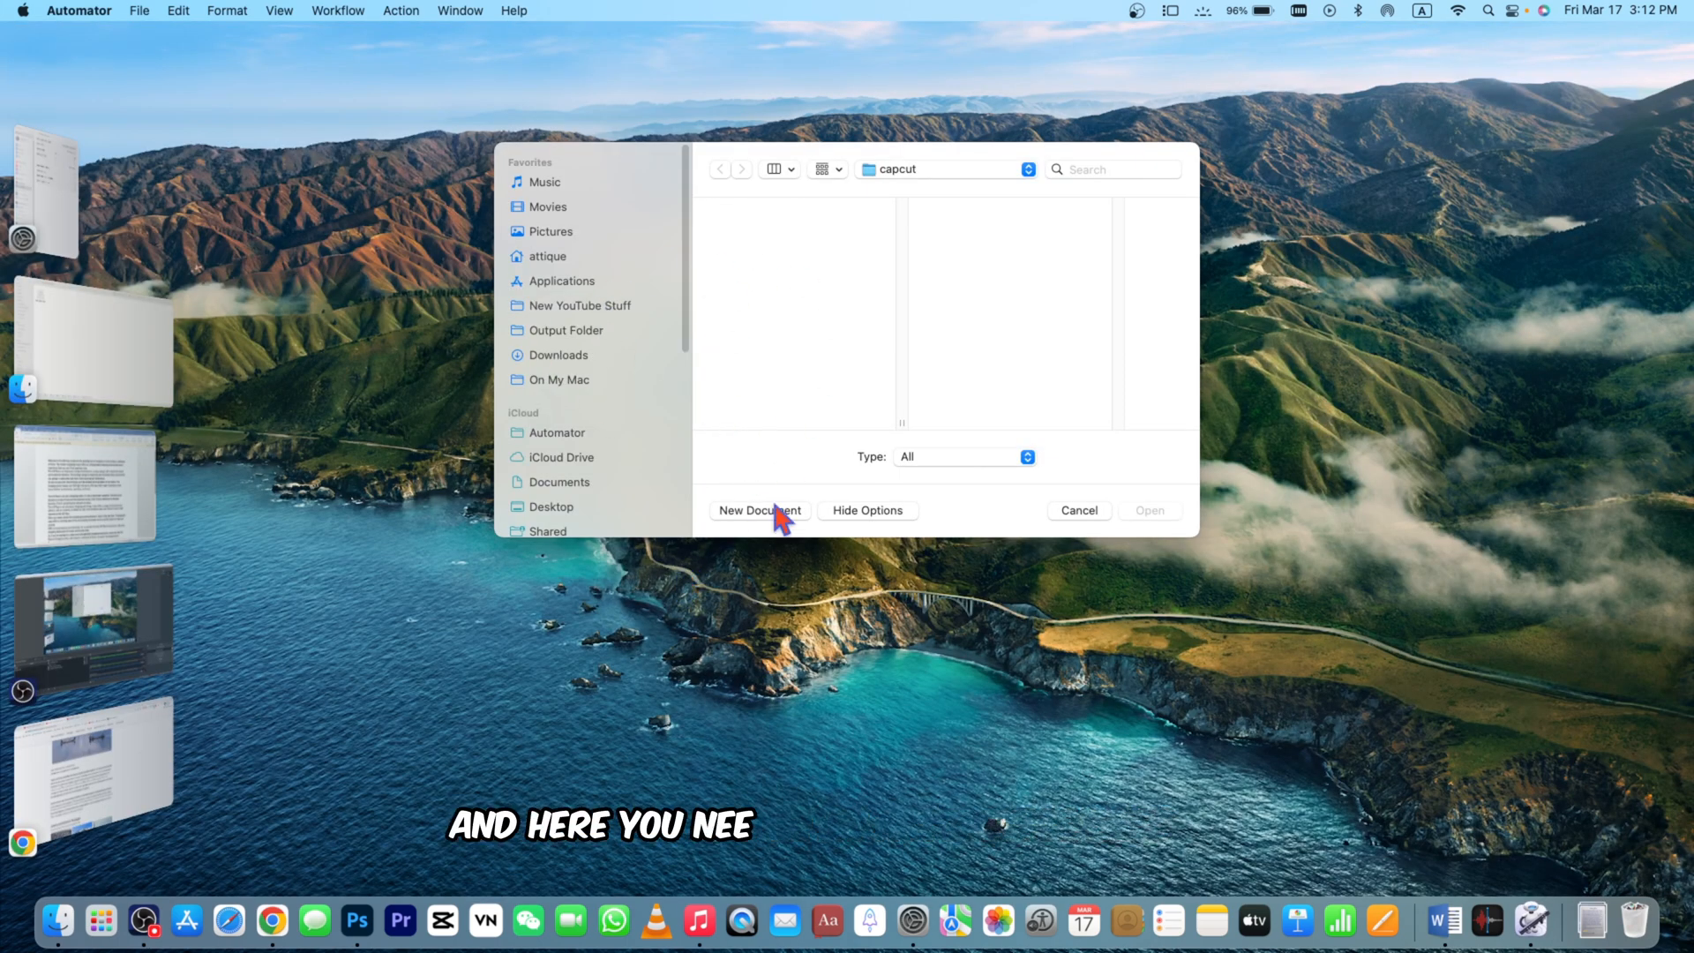
Create a new Quick Action document from Automator's document type chooser.
left_click(759, 511)
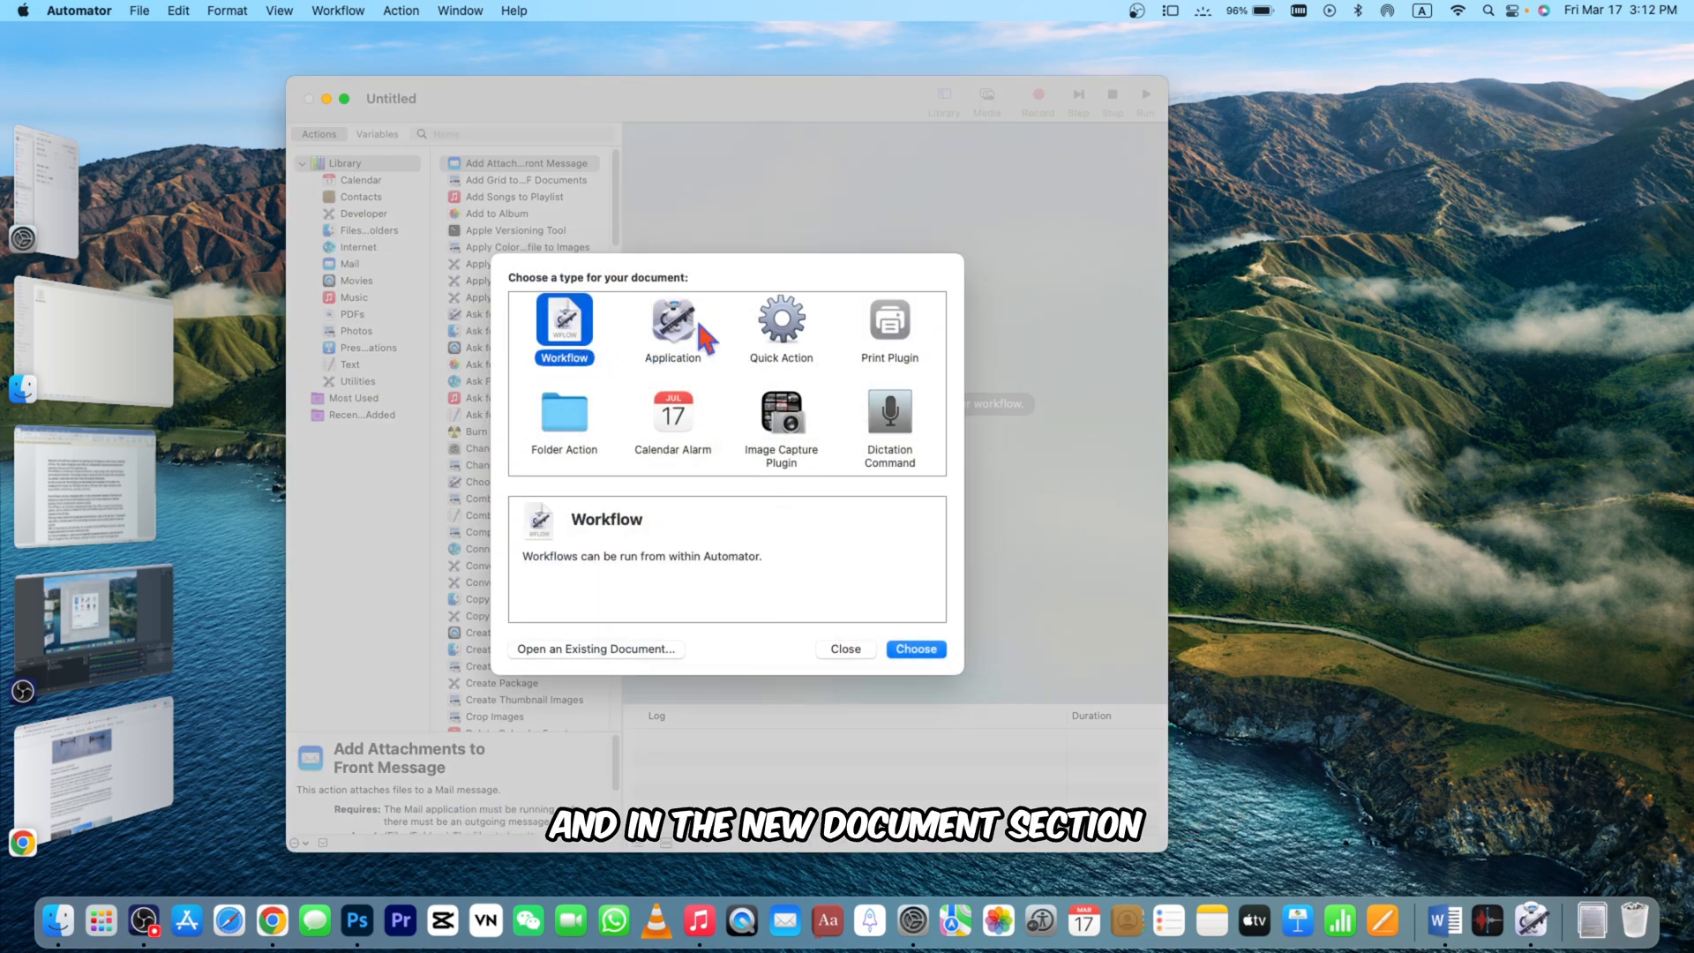
mouse_move(786, 341)
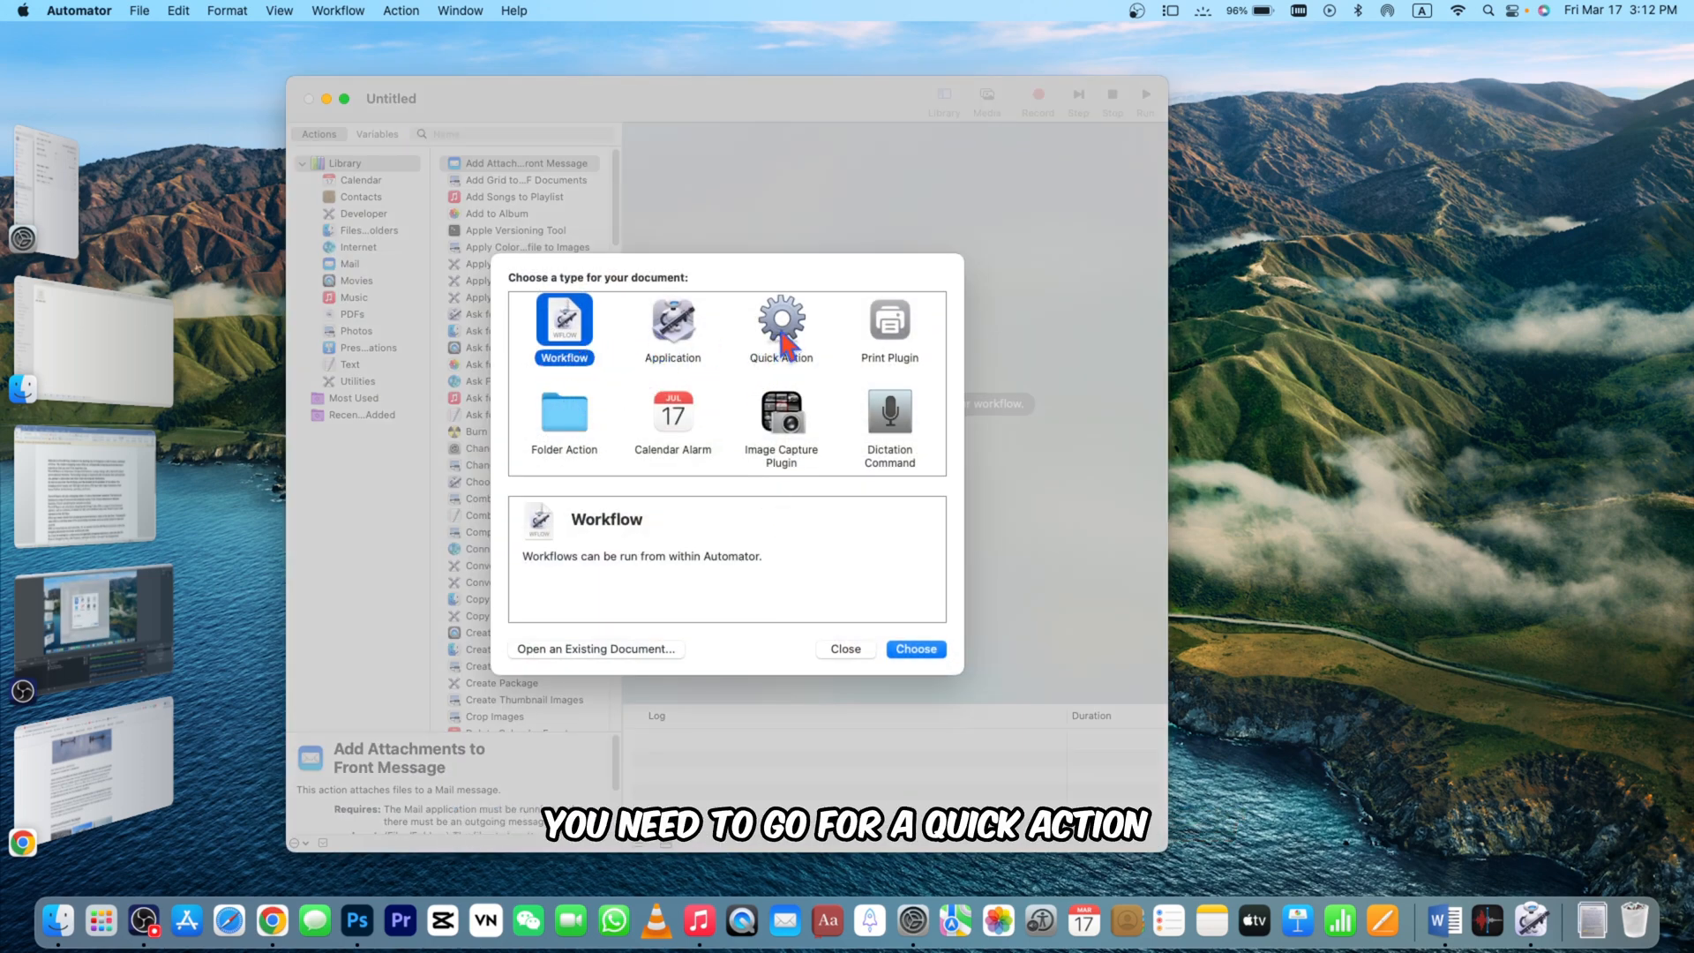
left_click(780, 327)
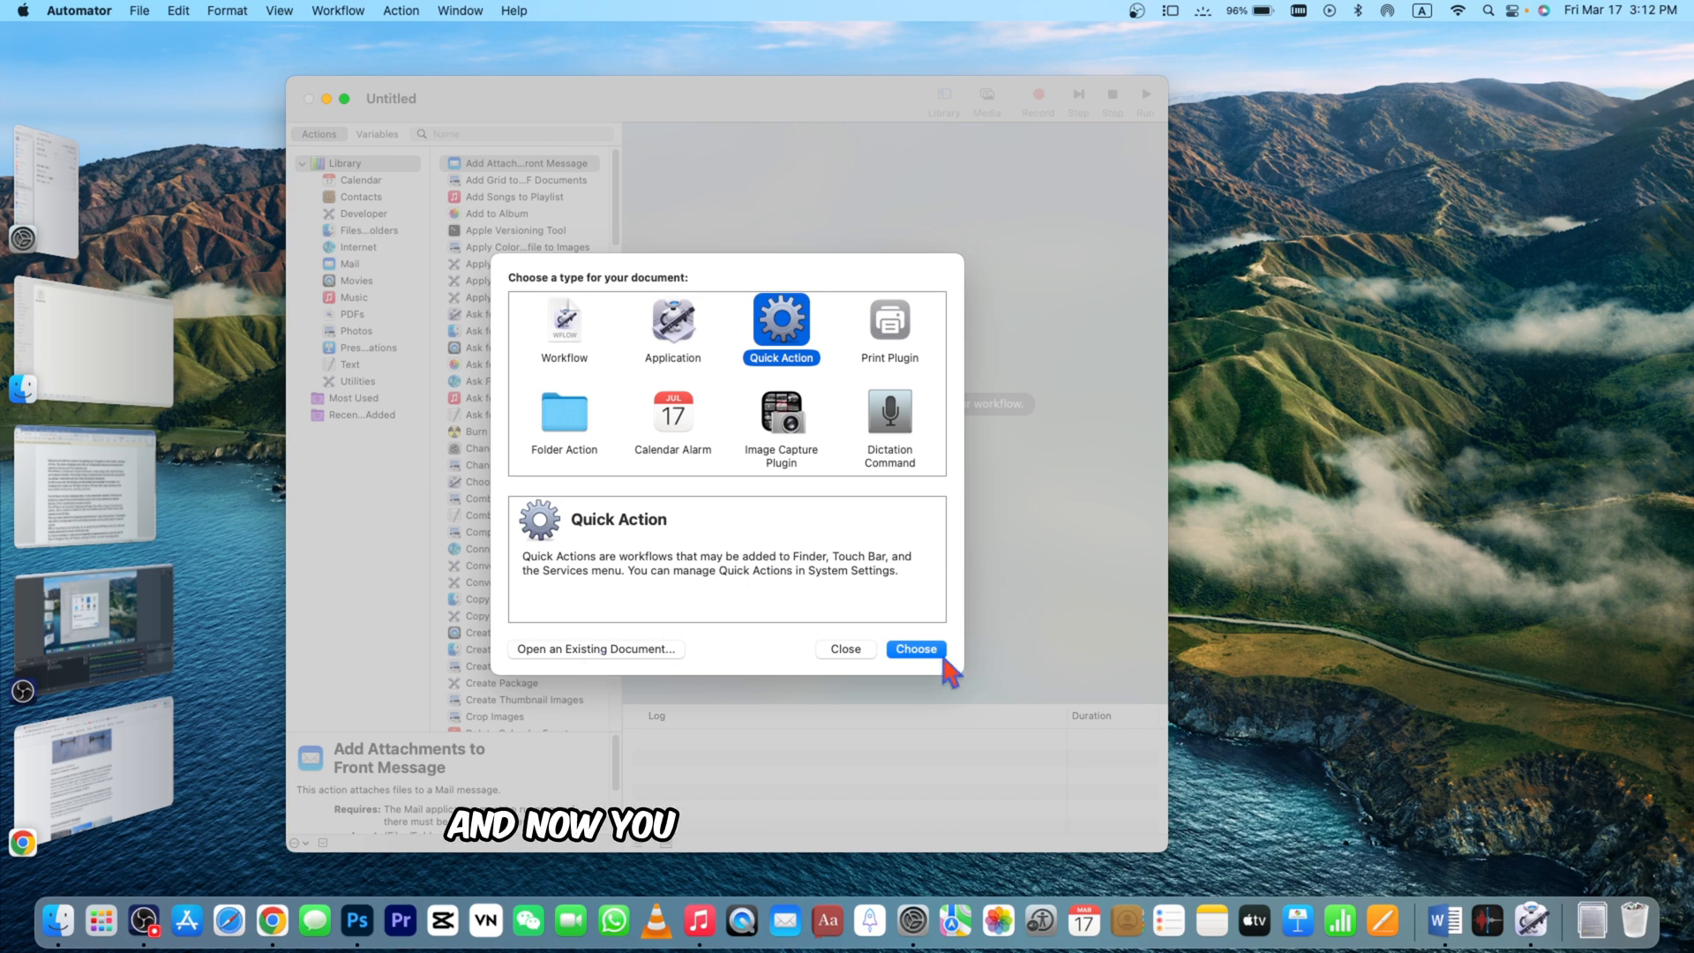
left_click(915, 650)
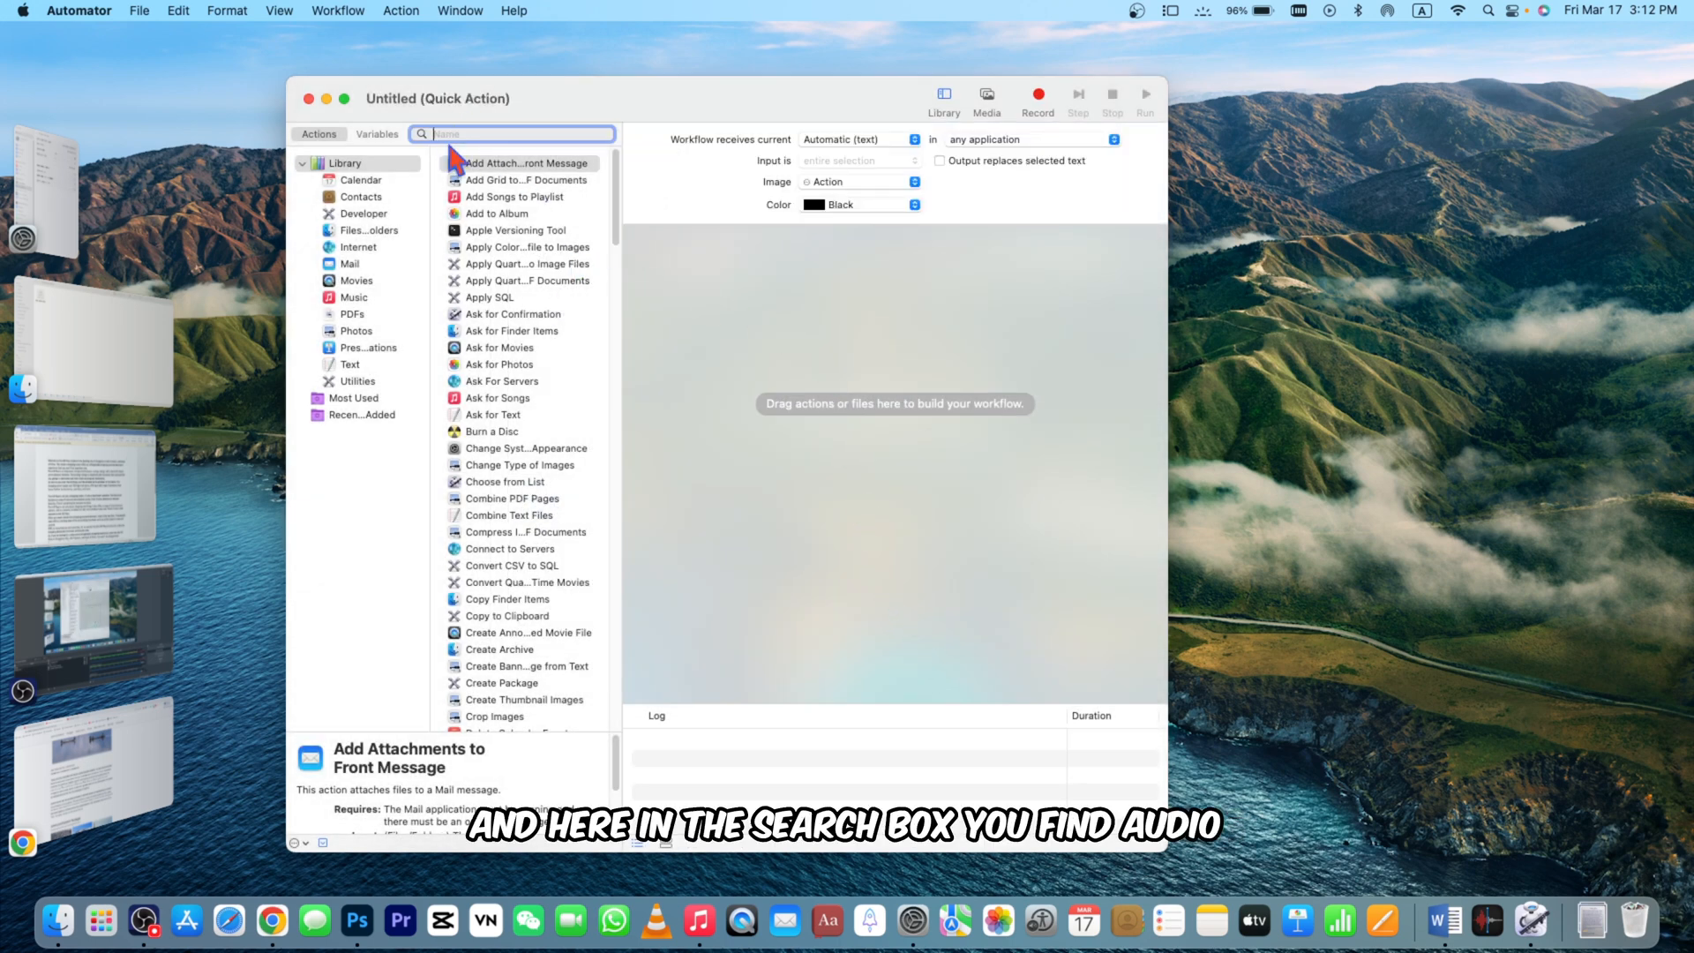
Filter the action library with 'aud' and add Set Computer Volume to the workflow.
type("a")
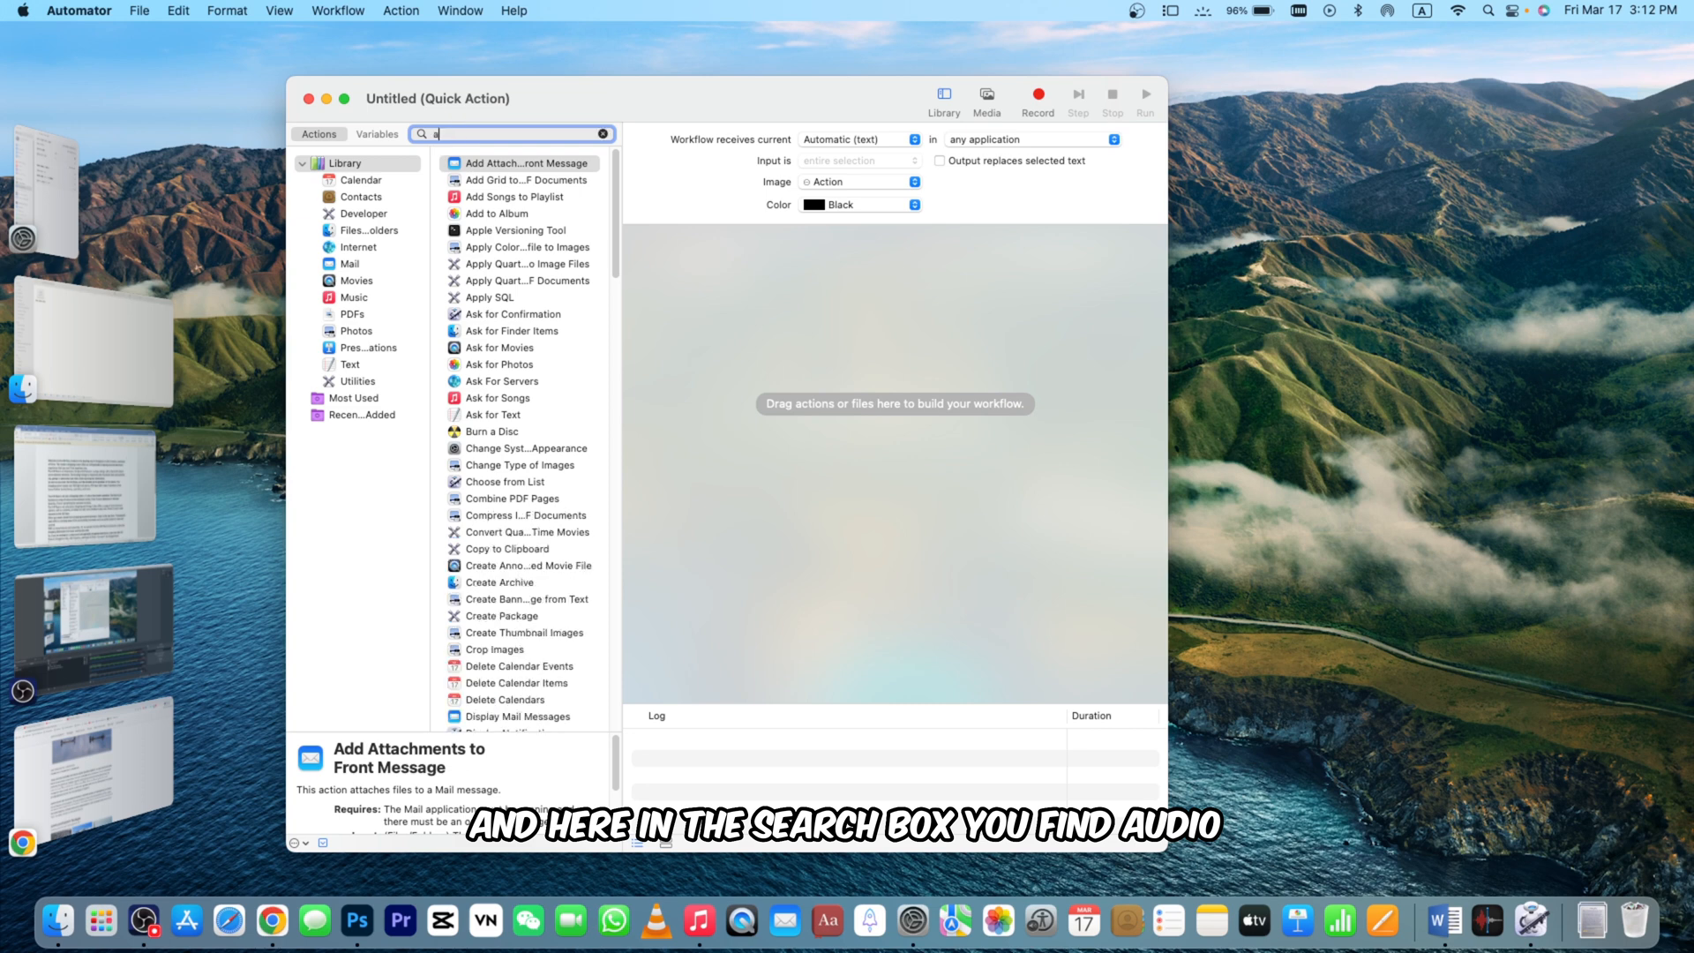
type("ud")
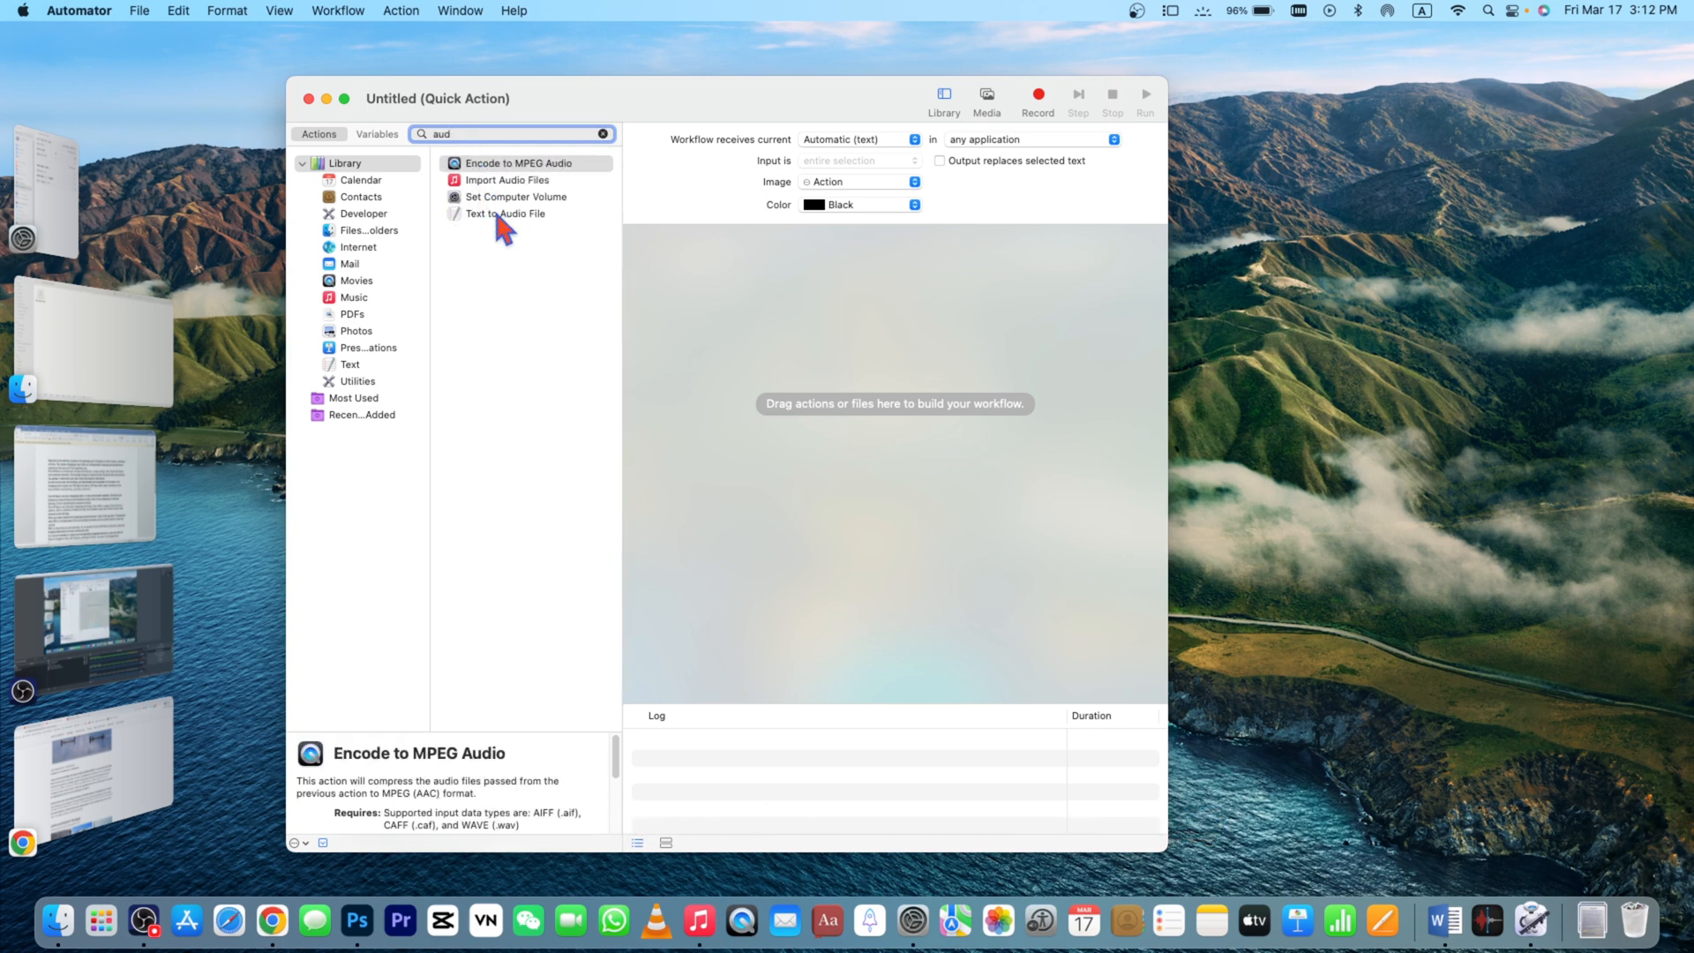
left_click(504, 213)
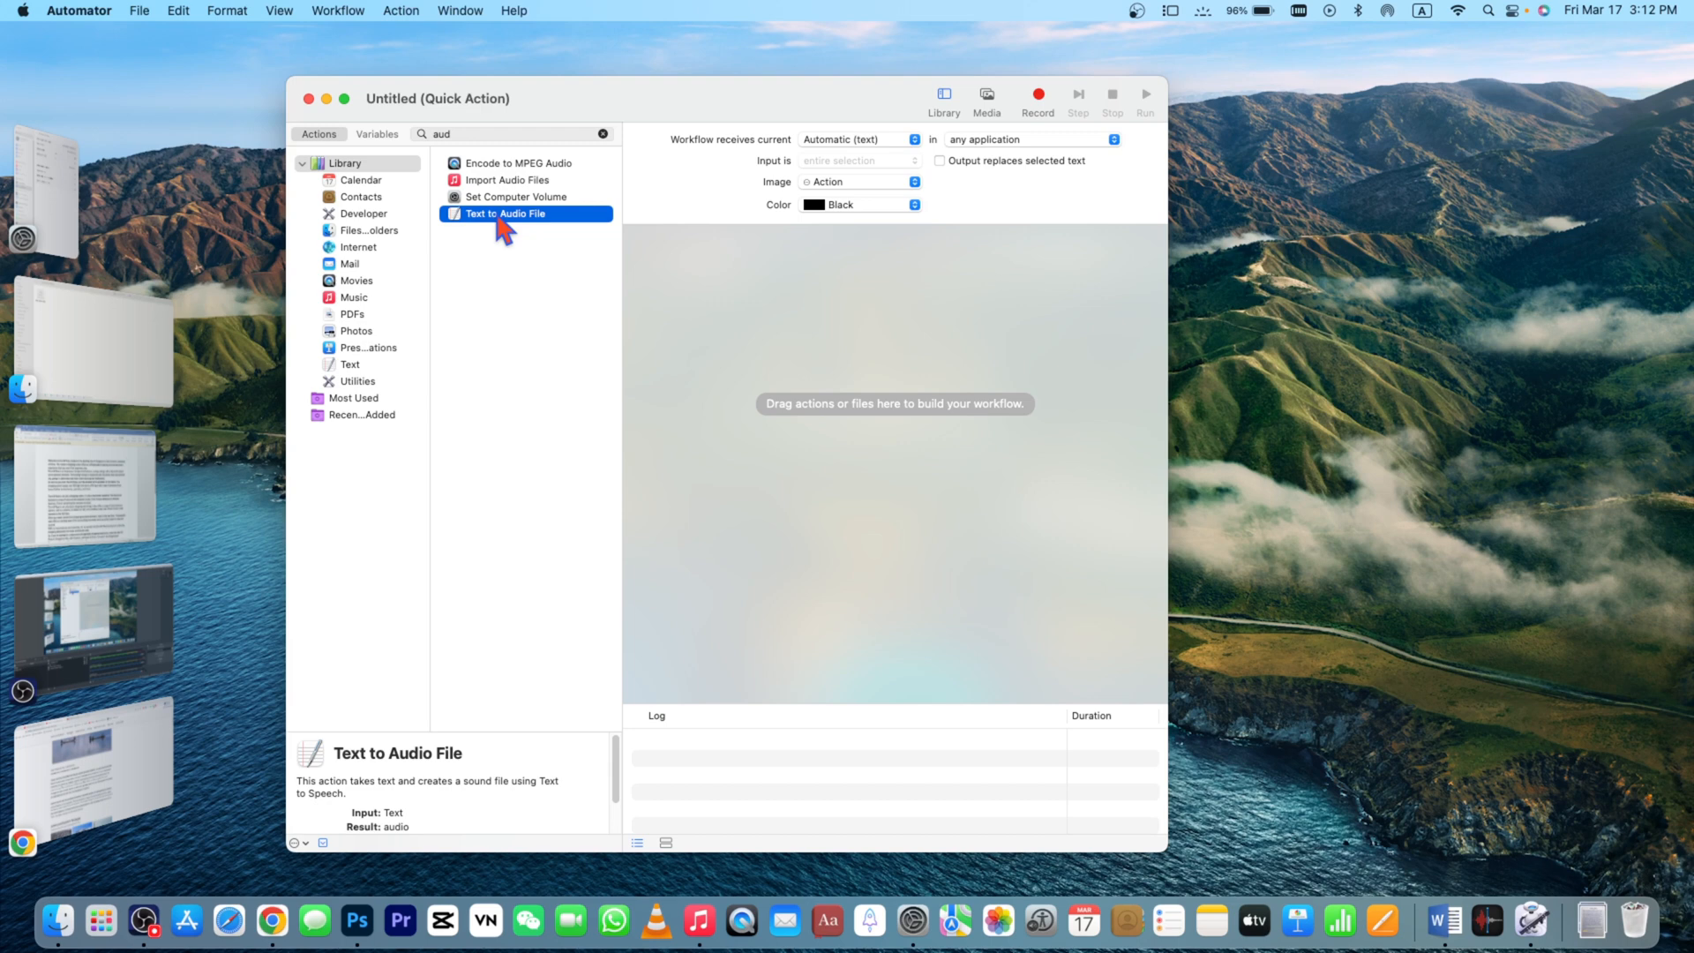
mouse_move(976, 470)
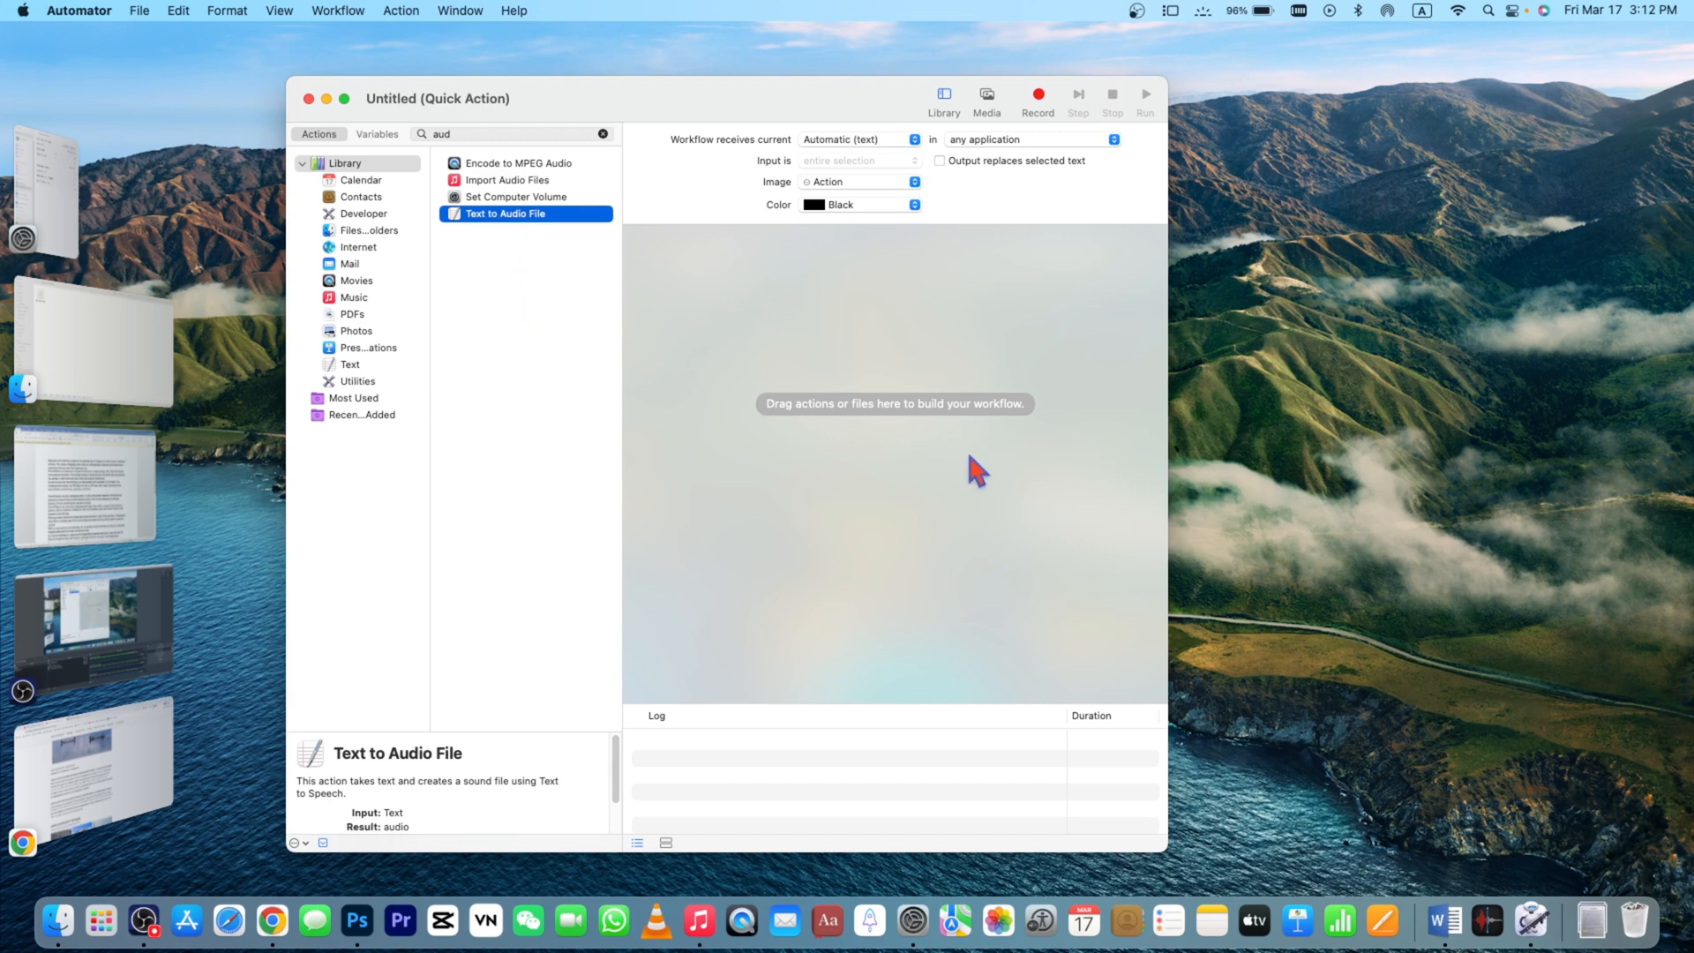
double_click(516, 196)
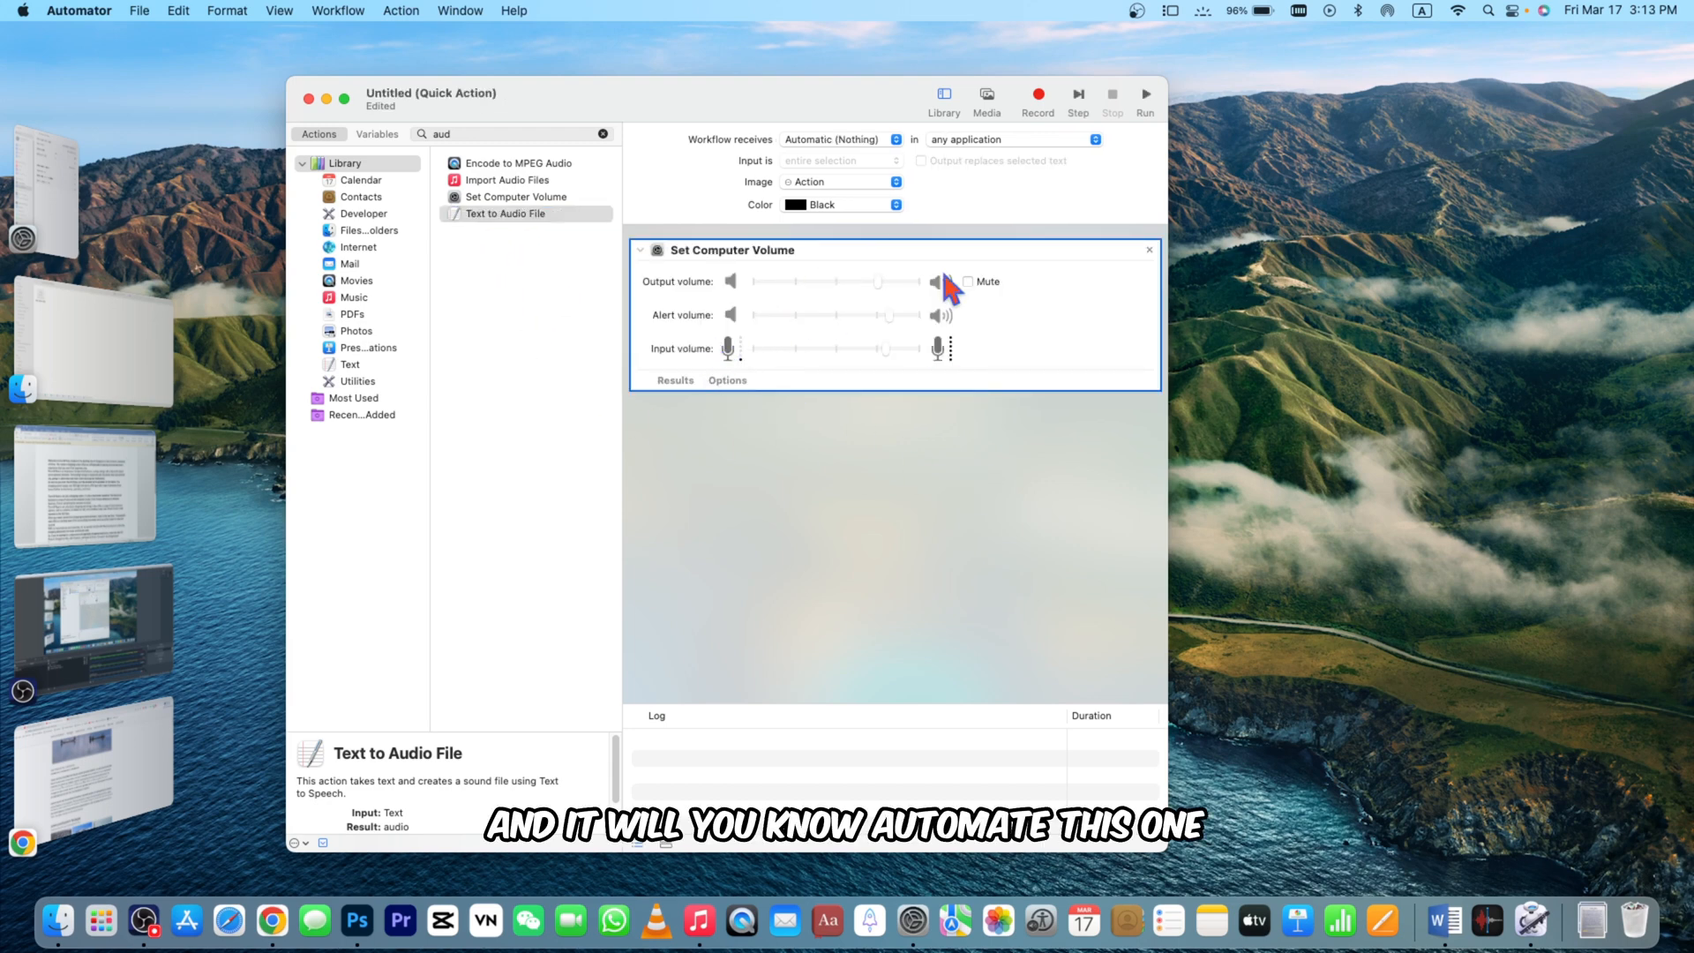
mouse_move(703, 419)
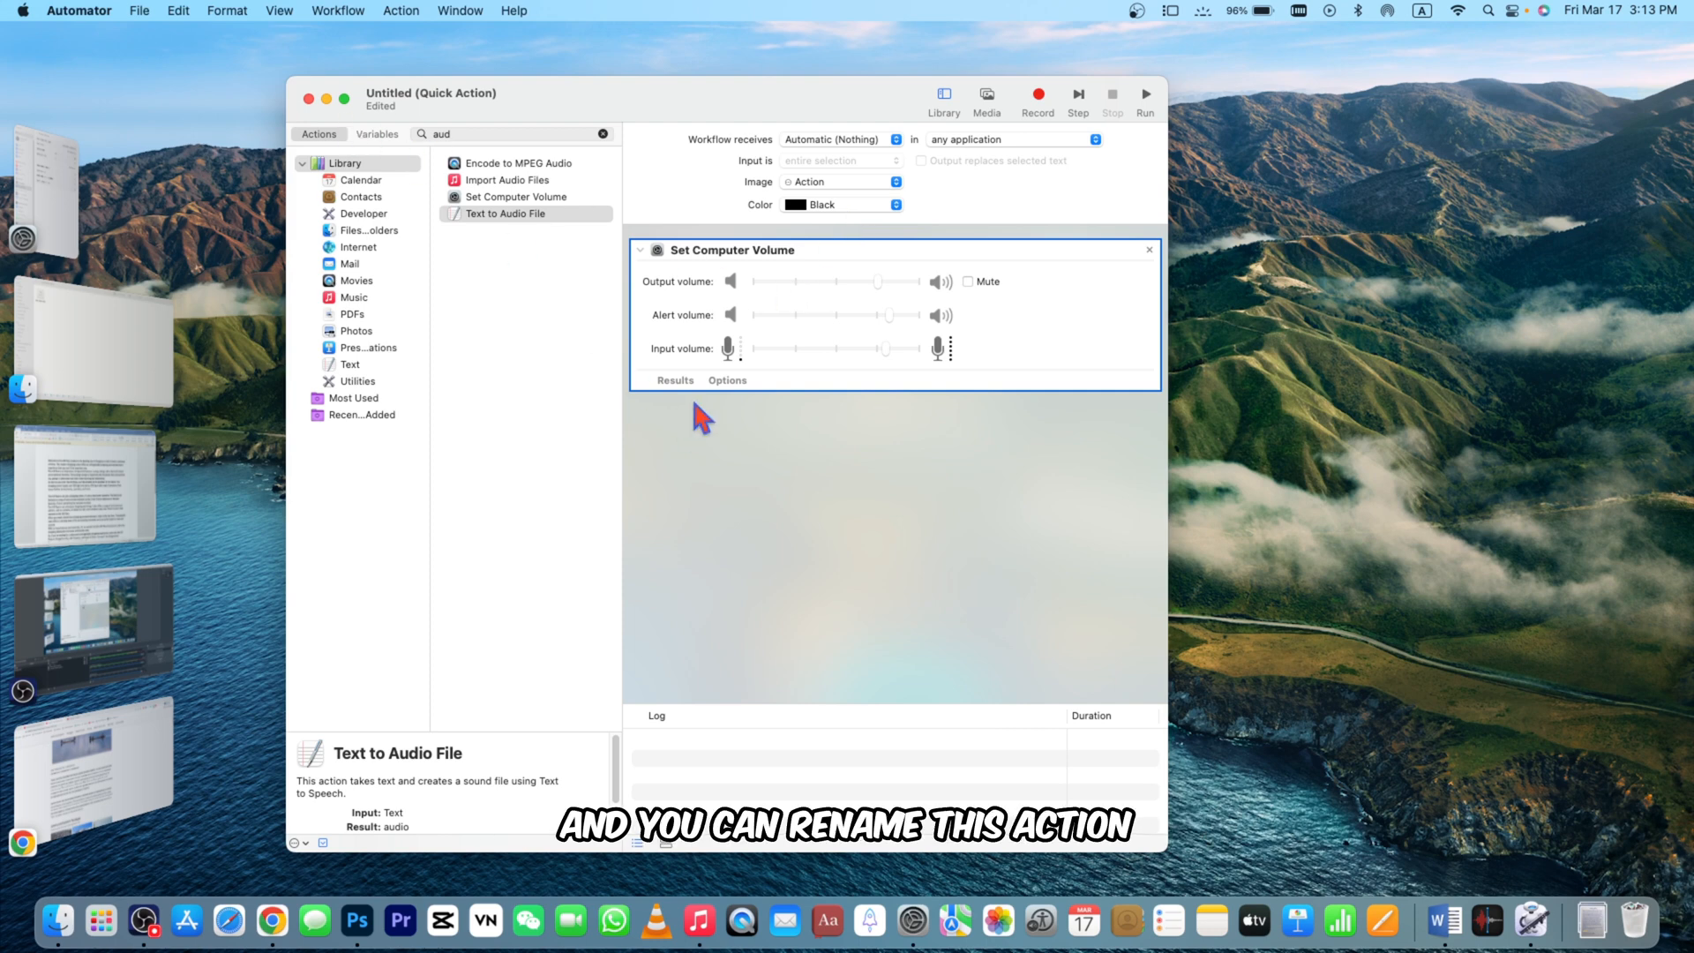
mouse_move(707, 329)
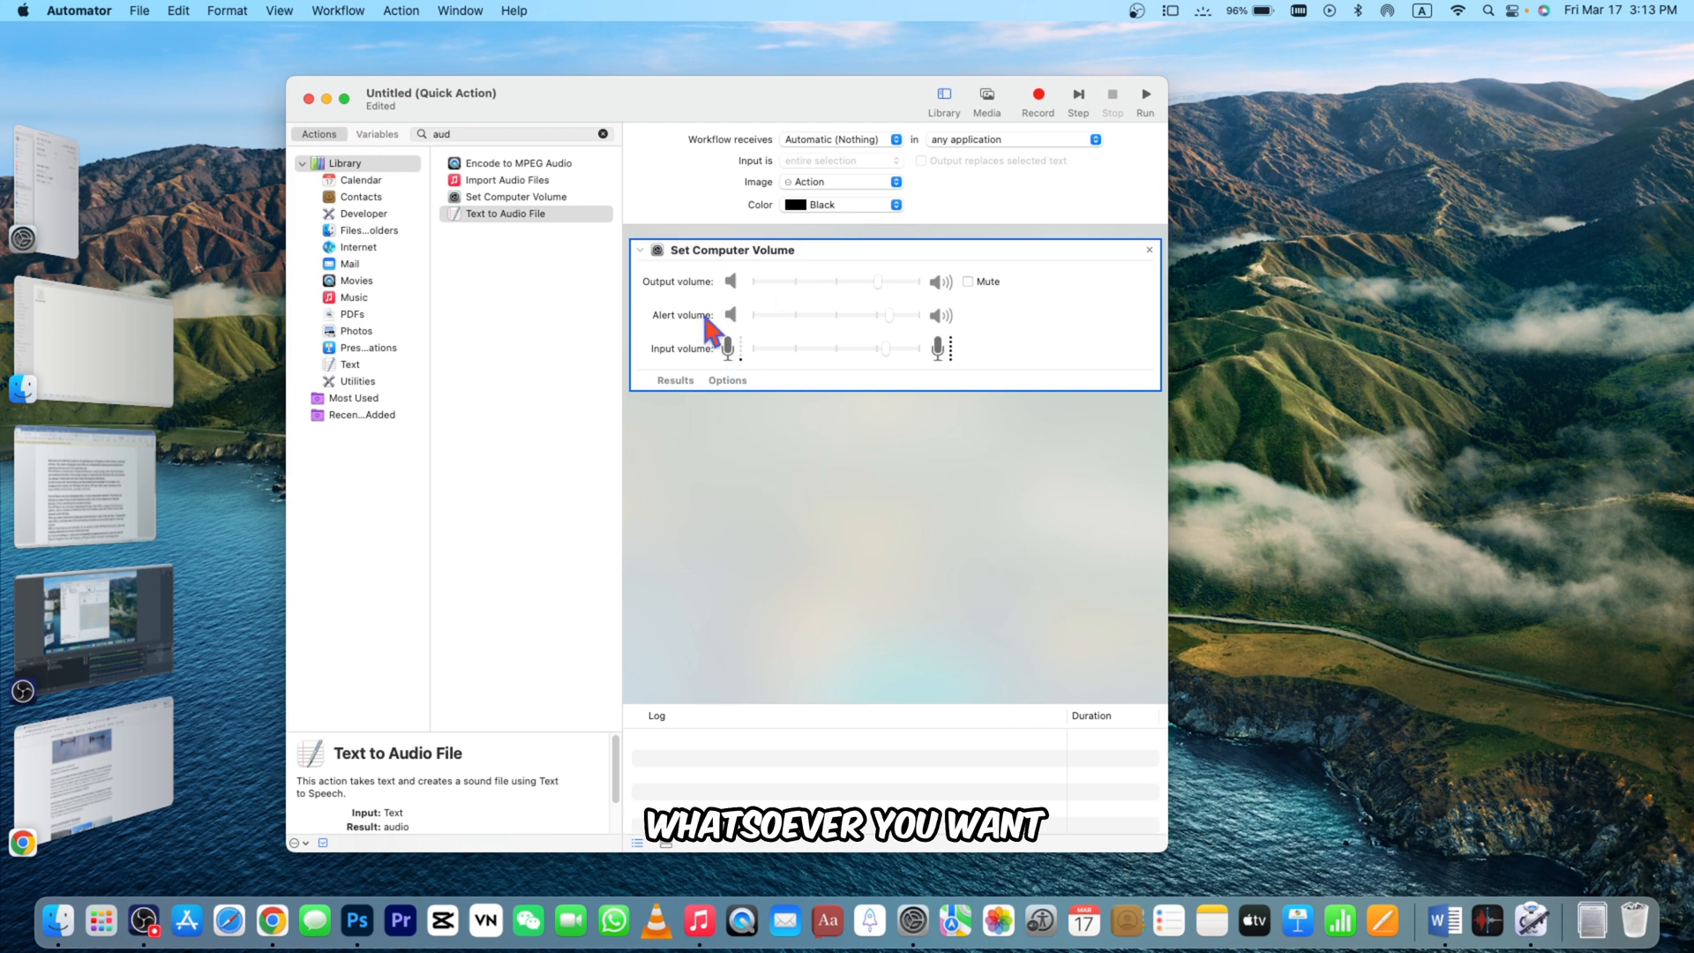
mouse_move(522, 212)
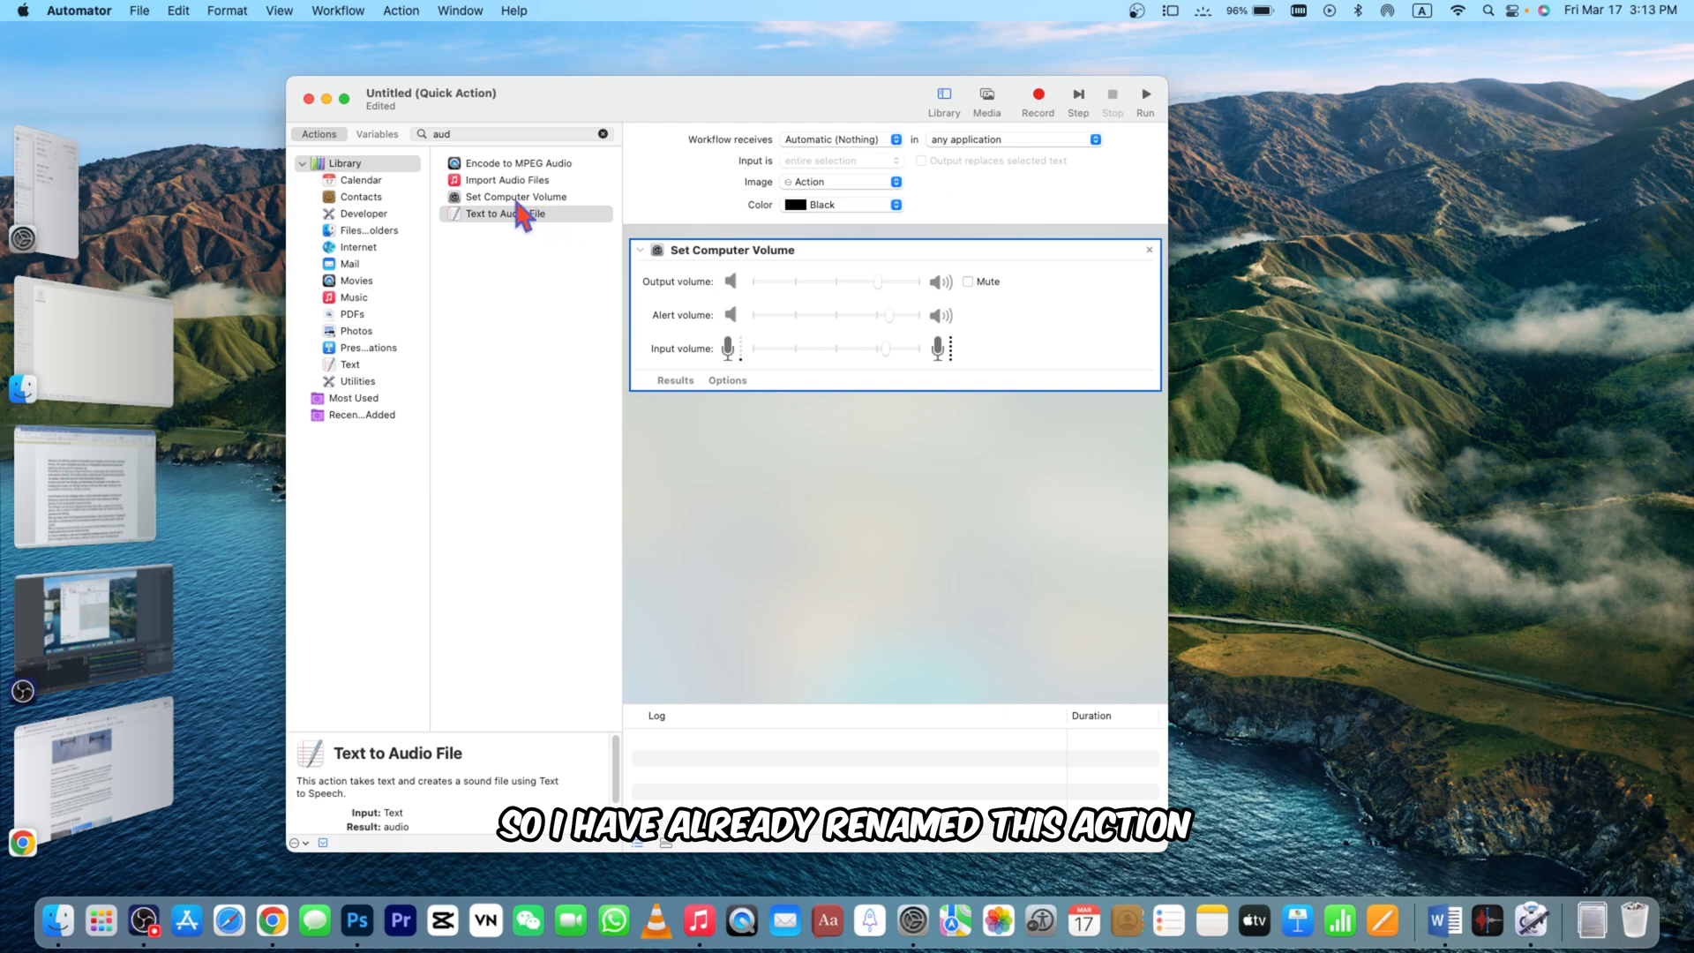
Close the untitled Quick Action, typing 'extract' in the save prompt, then discard it.
left_click(309, 98)
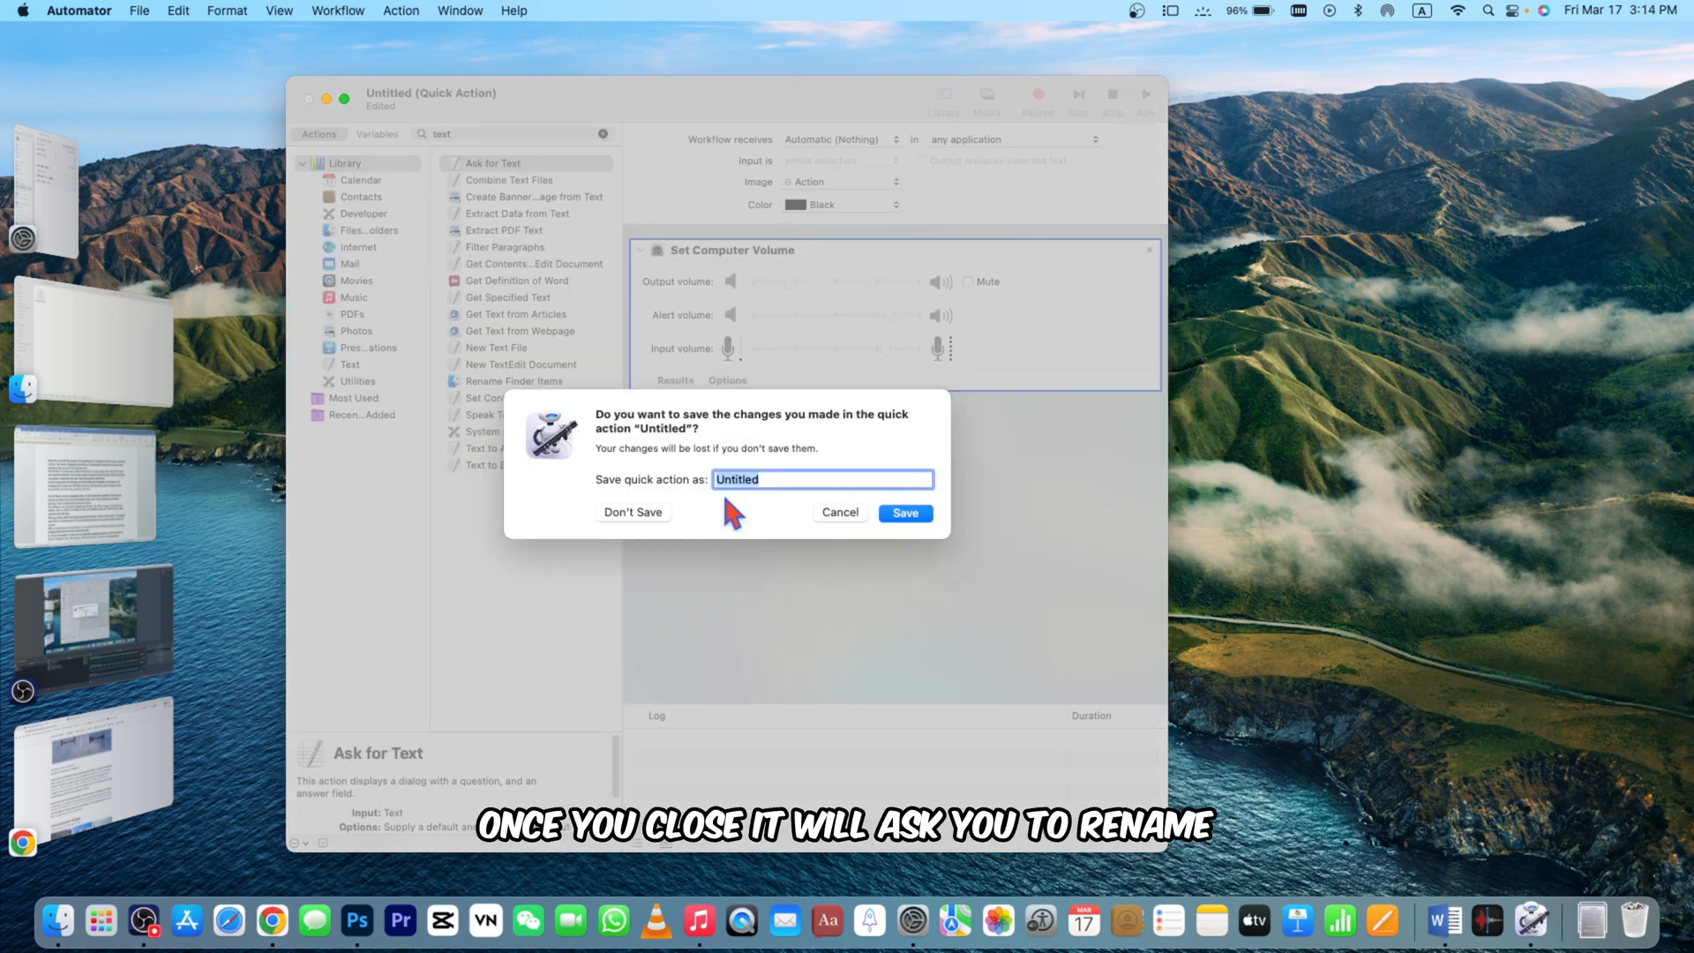
type("ex")
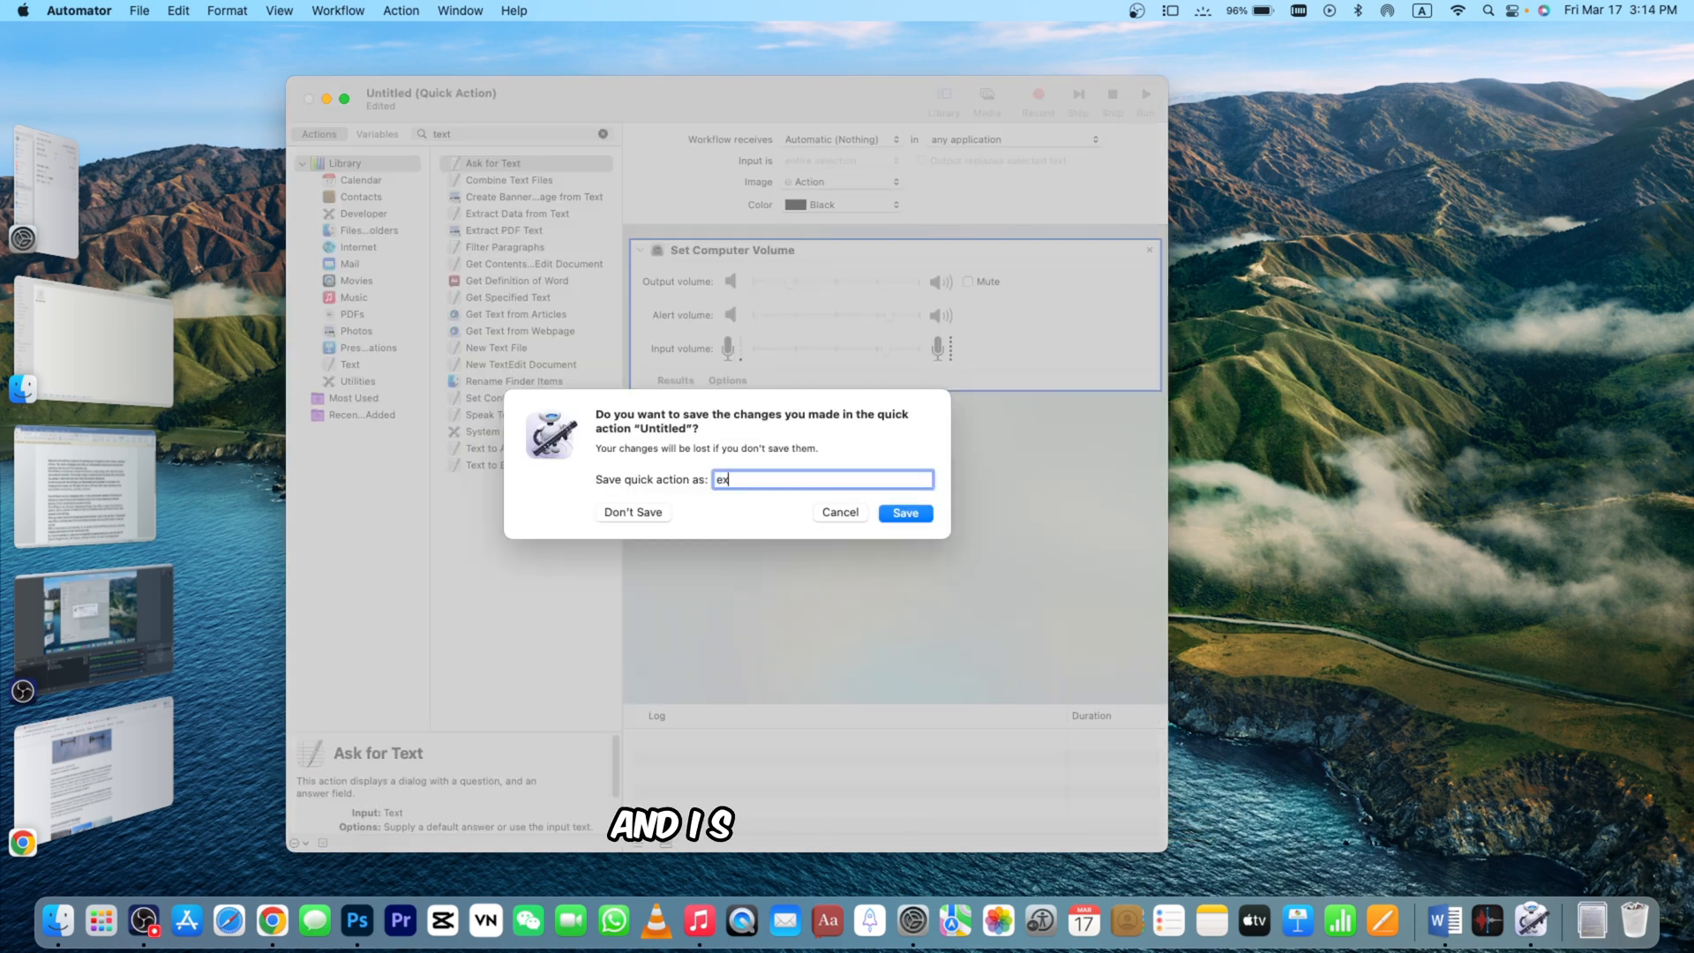
type("tract")
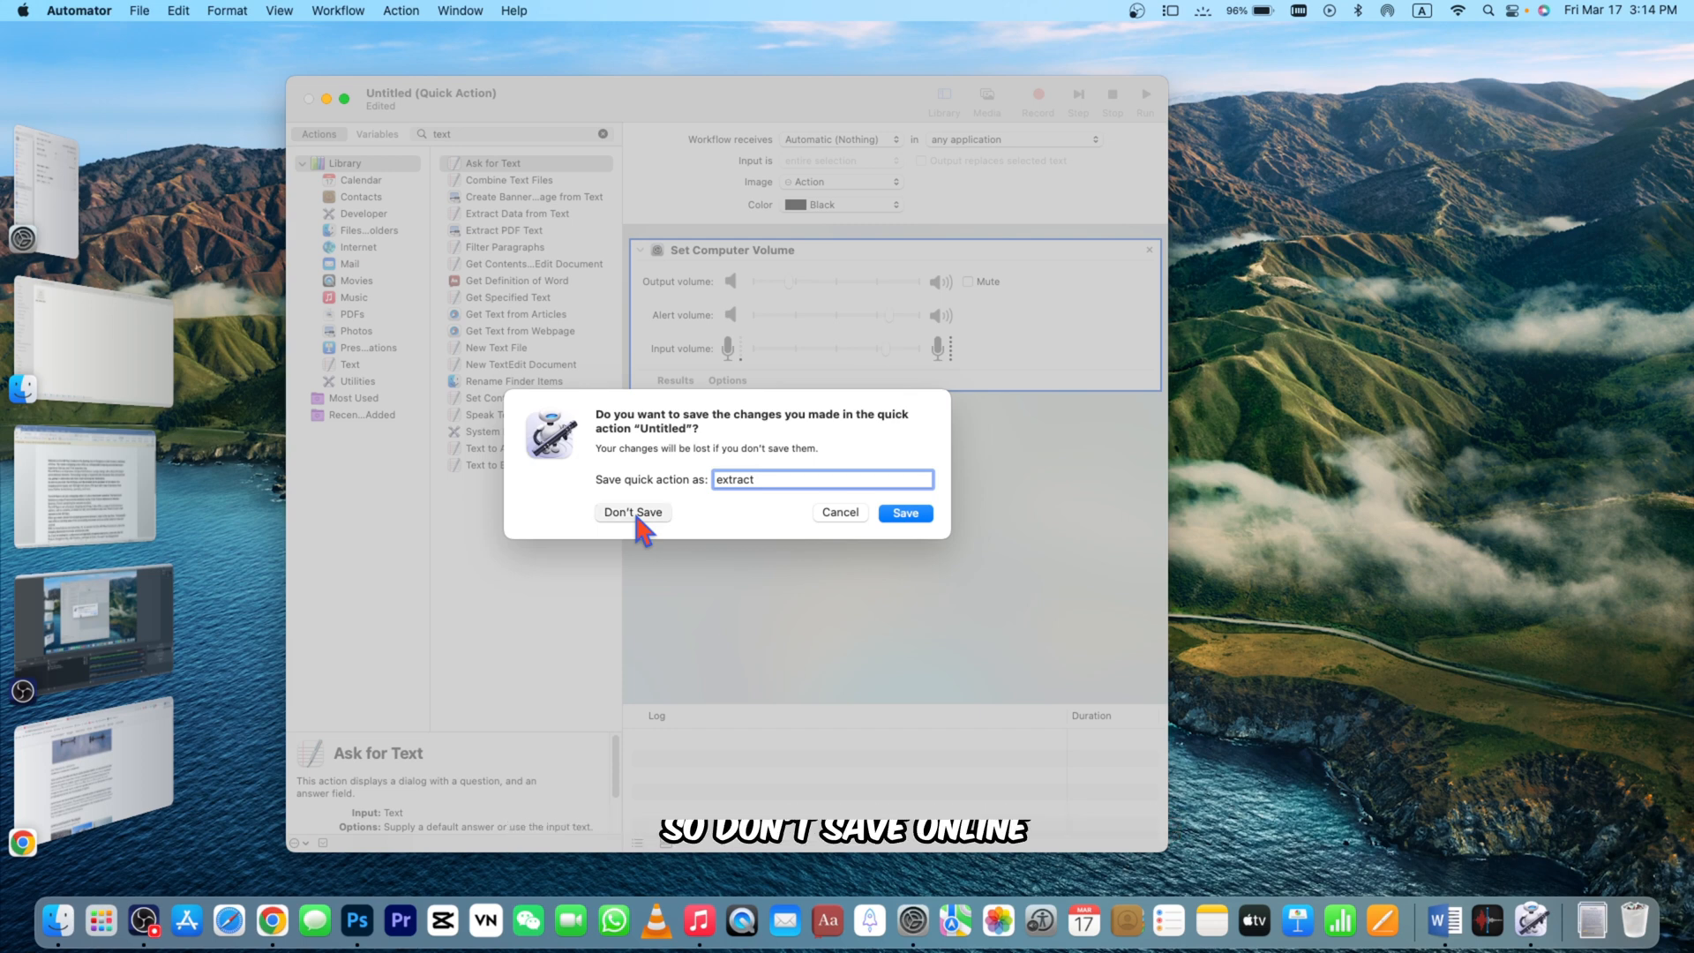
left_click(632, 512)
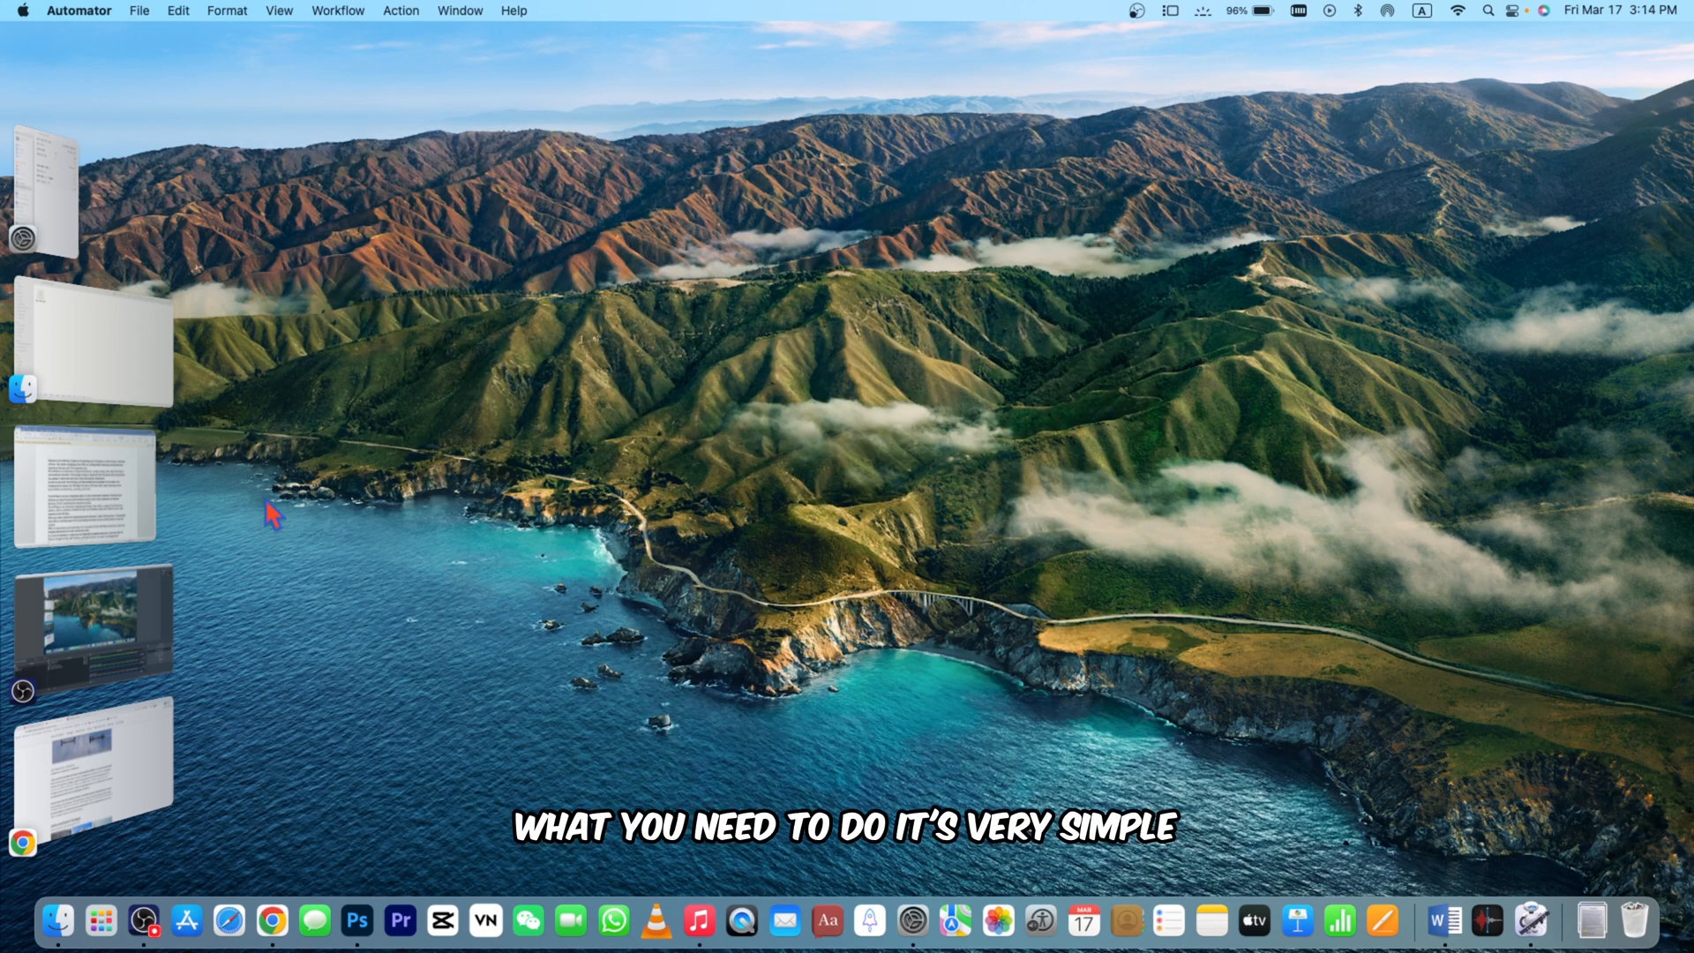
mouse_move(271, 921)
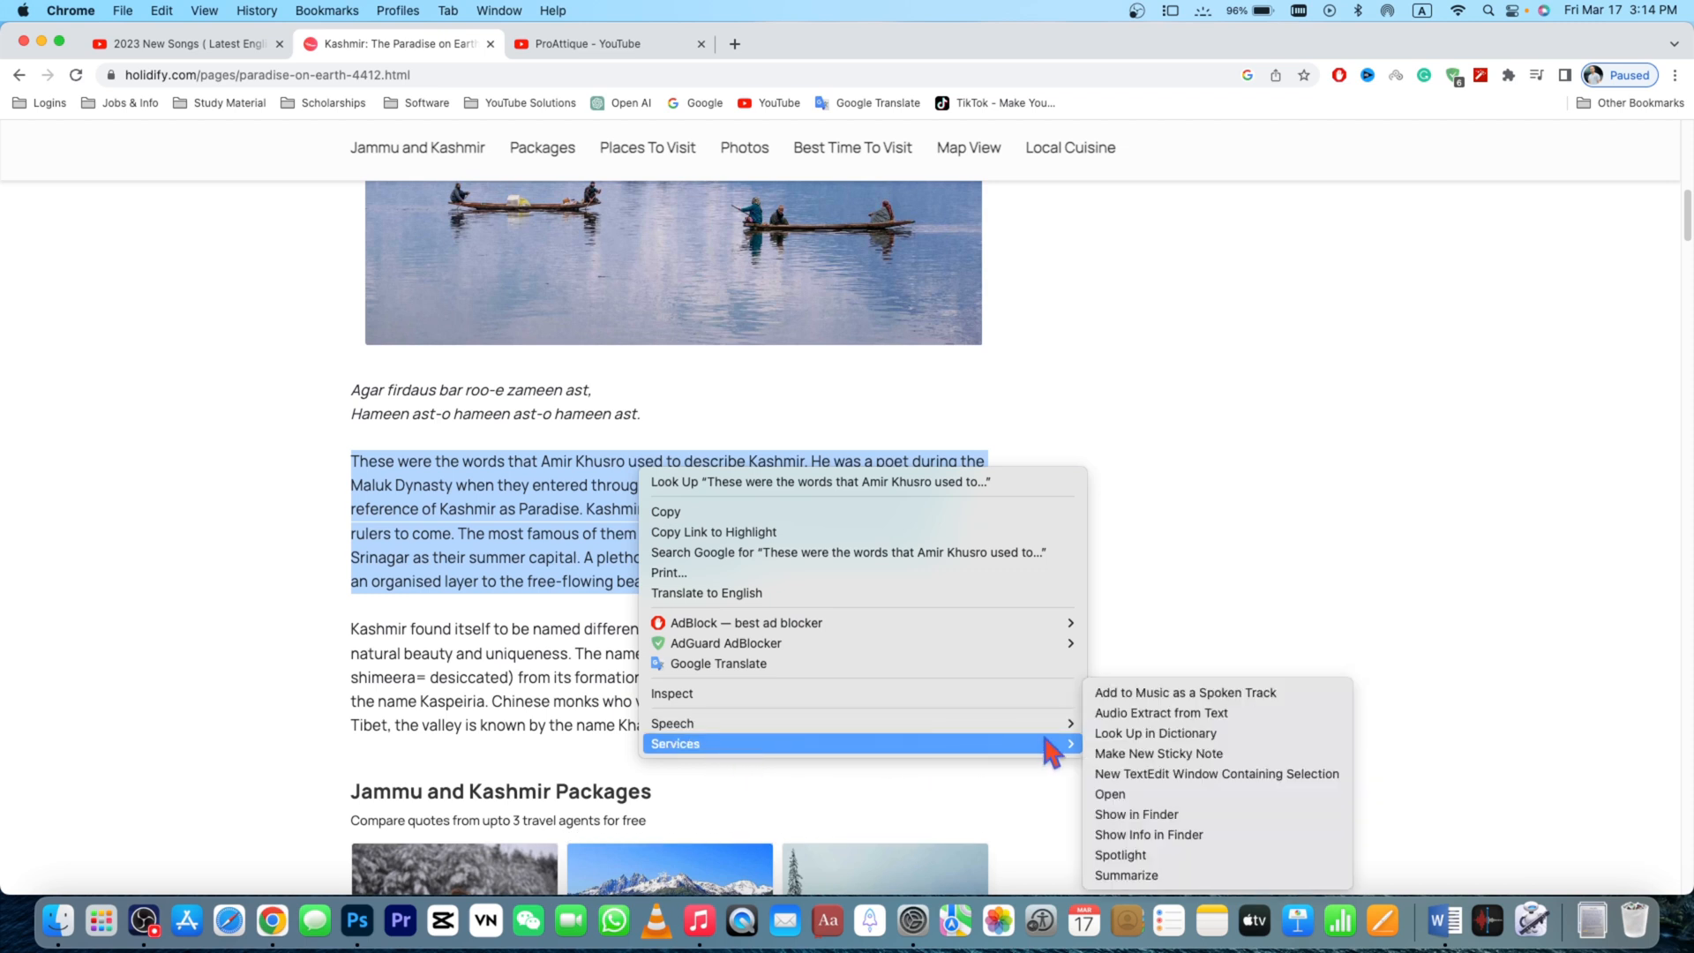
mouse_move(1162, 712)
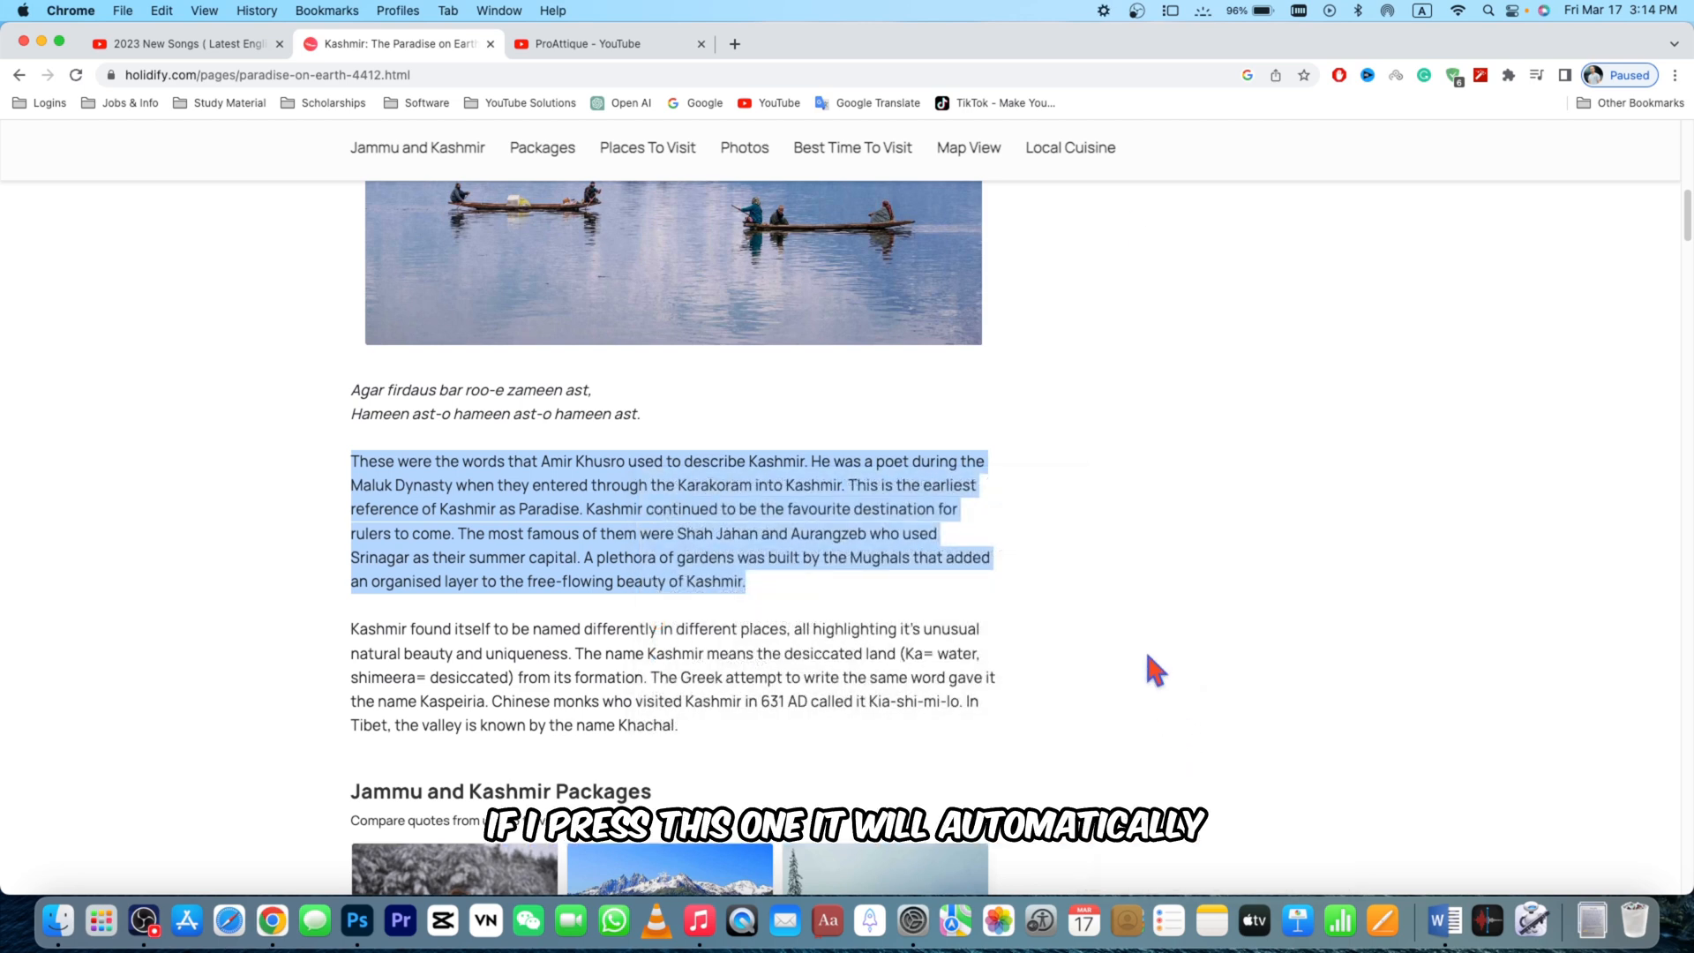
mouse_move(1103, 27)
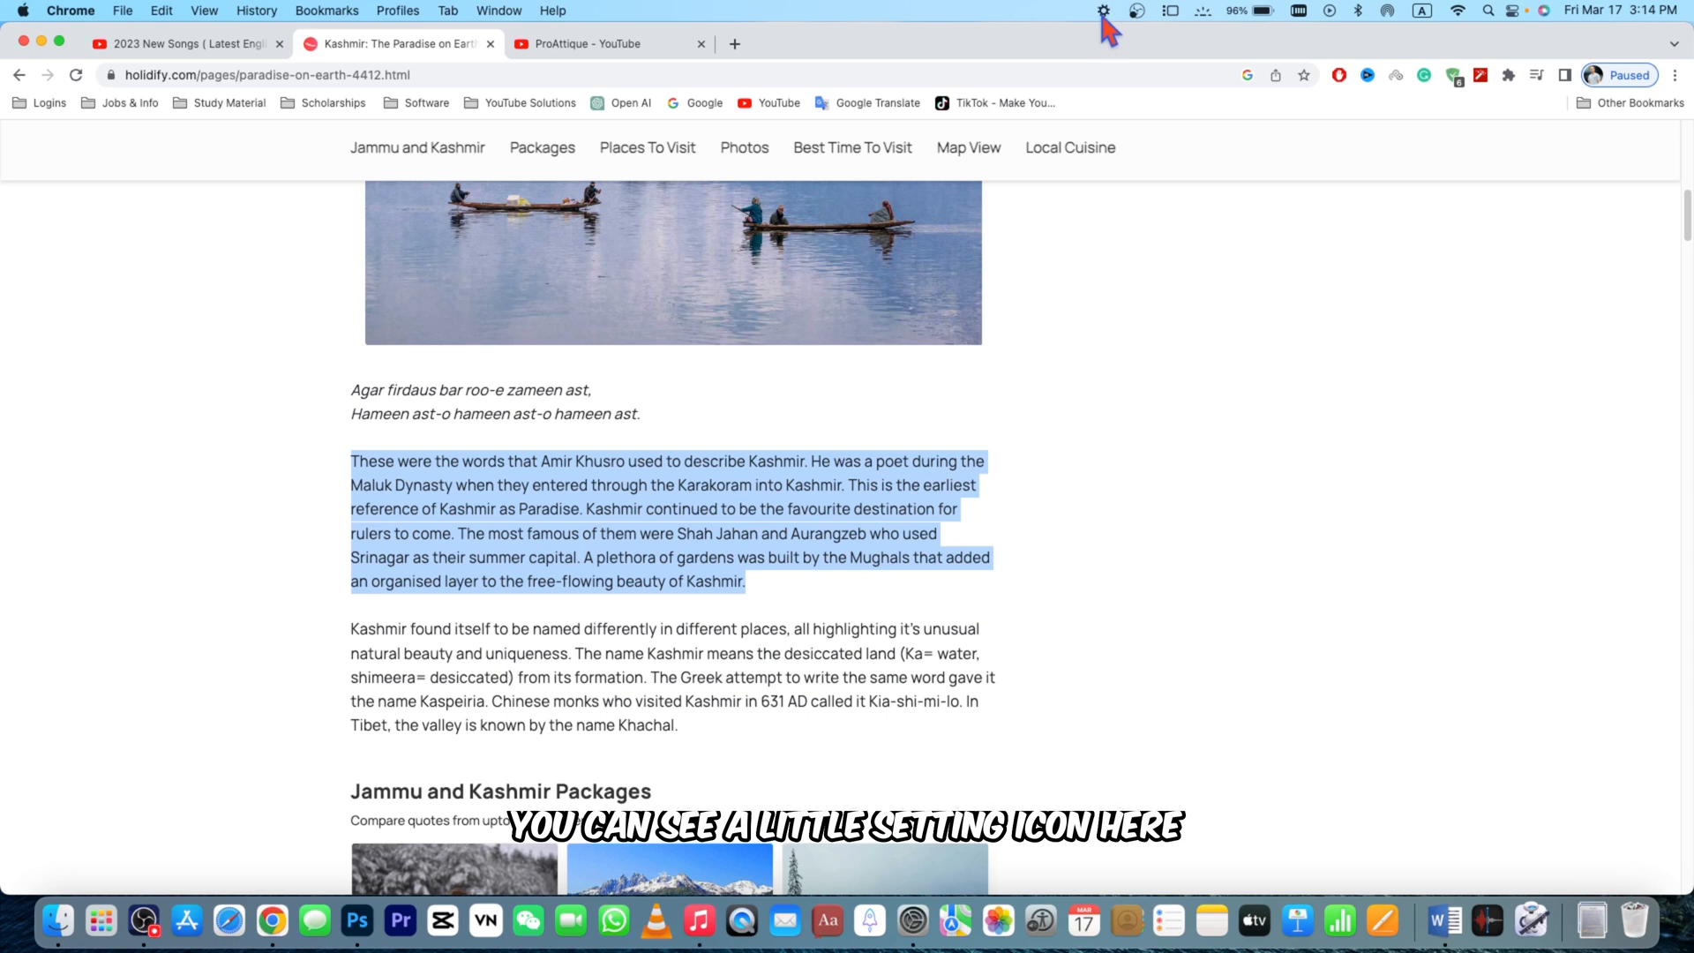
Check the running Audio Extract from Text workflow's progress from the menu bar gear icon.
left_click(1102, 11)
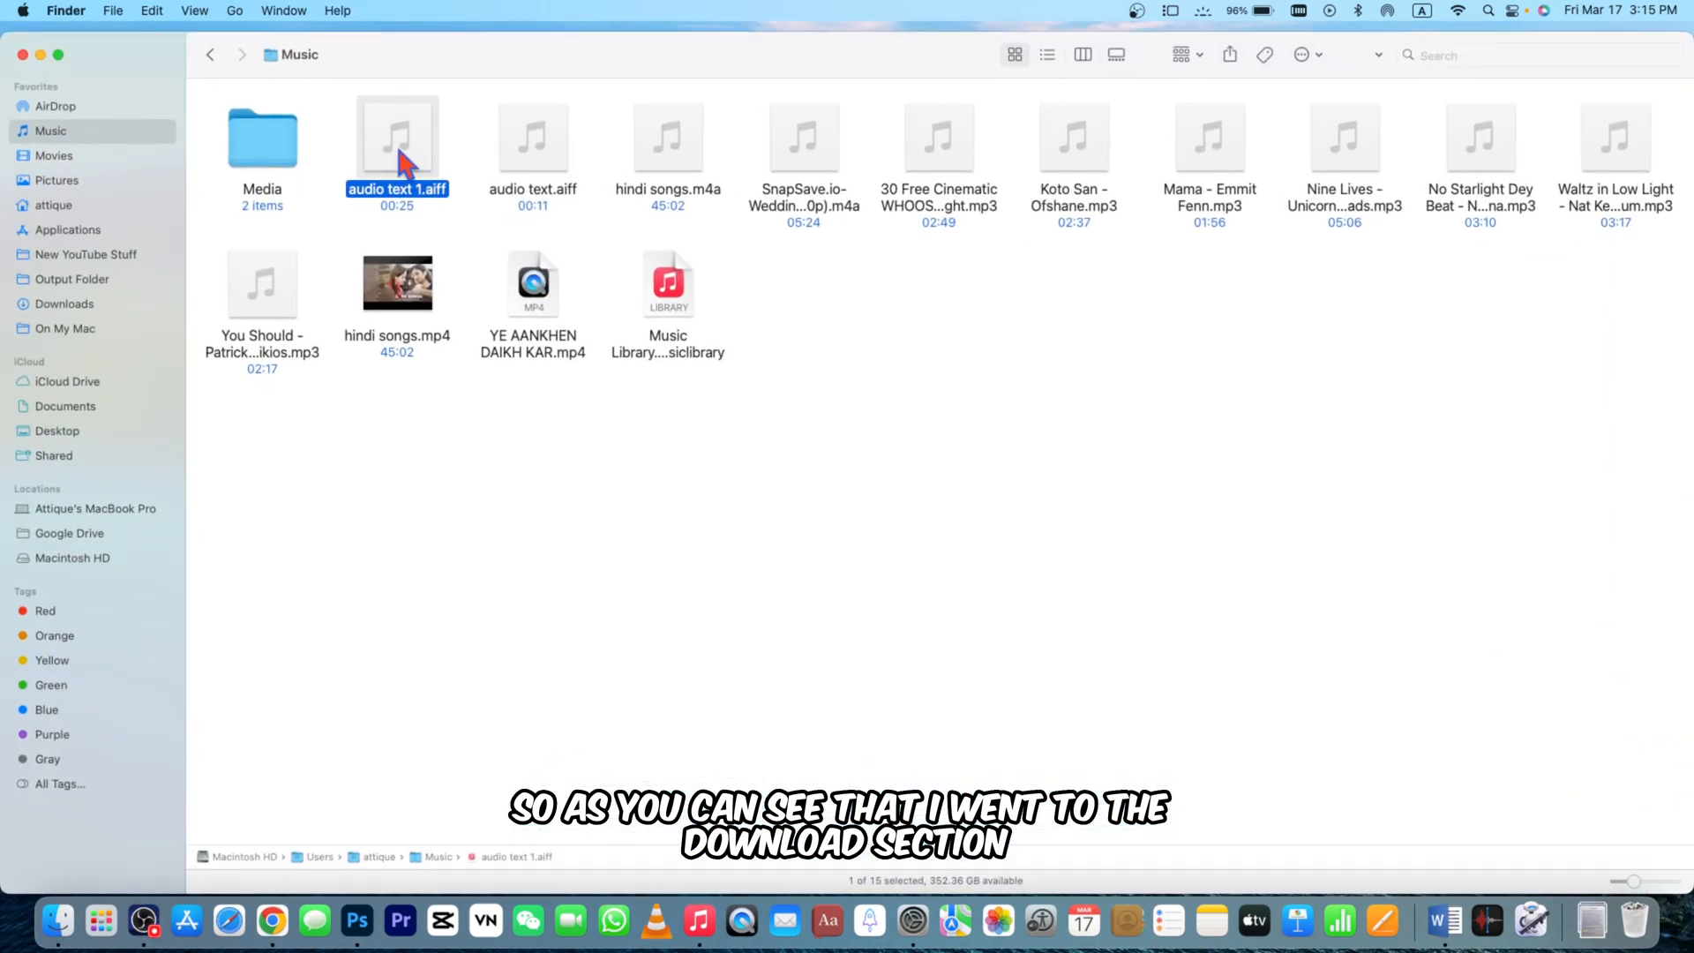
mouse_move(443, 162)
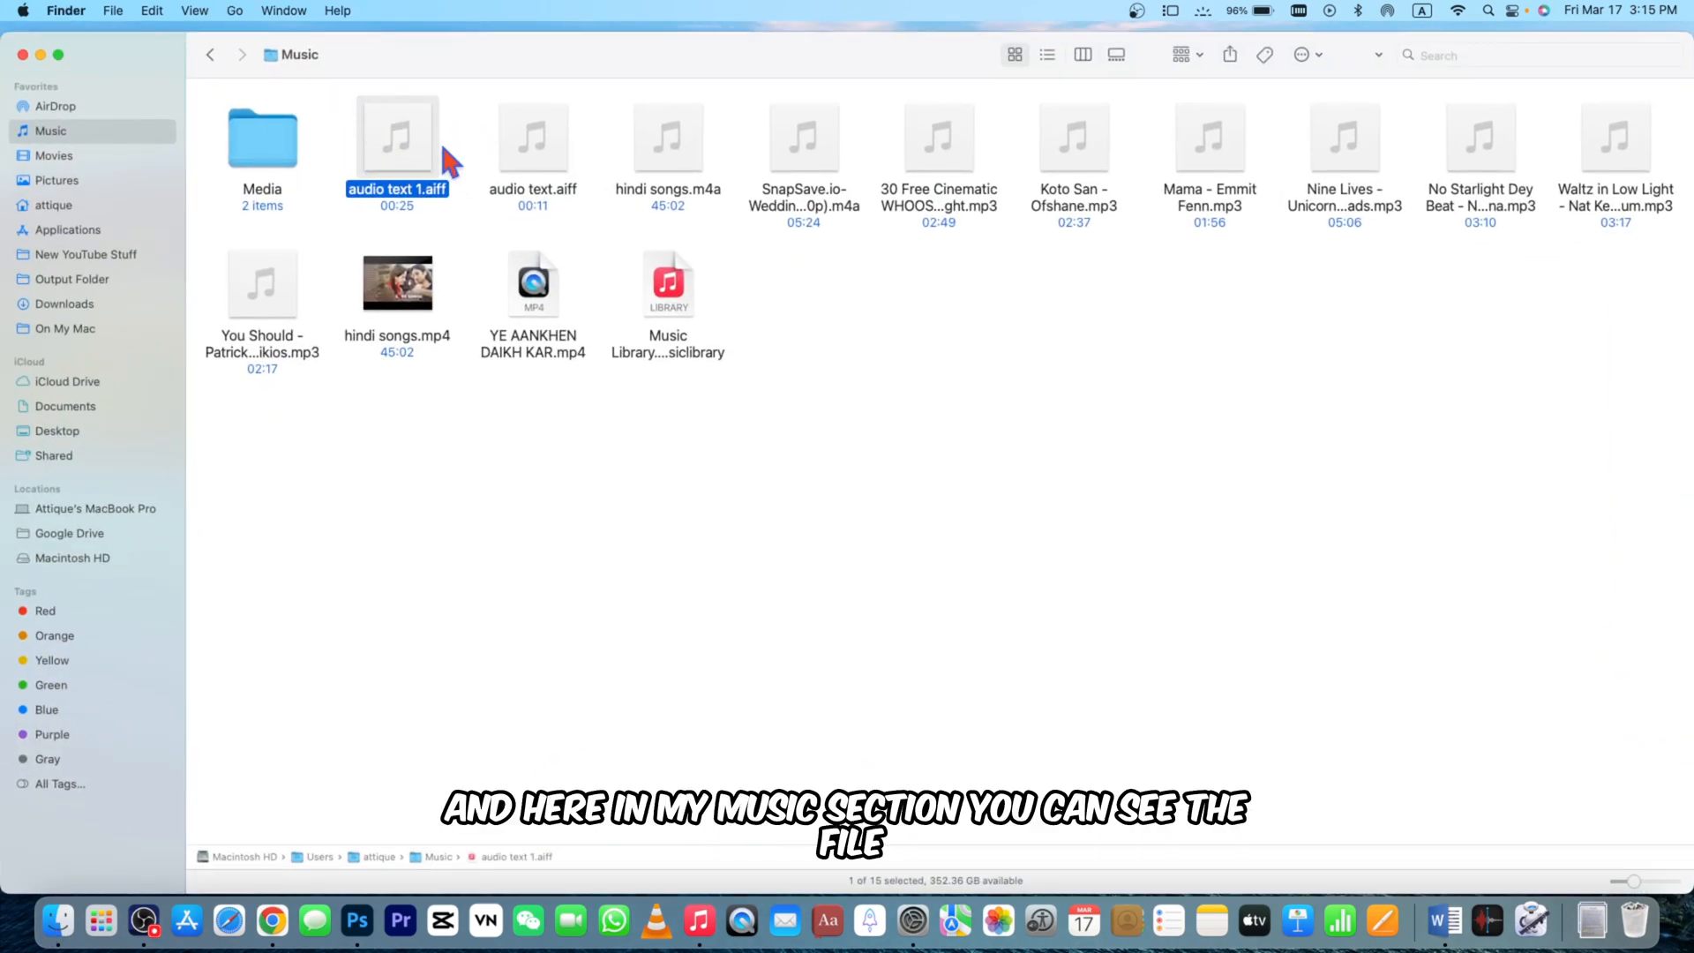